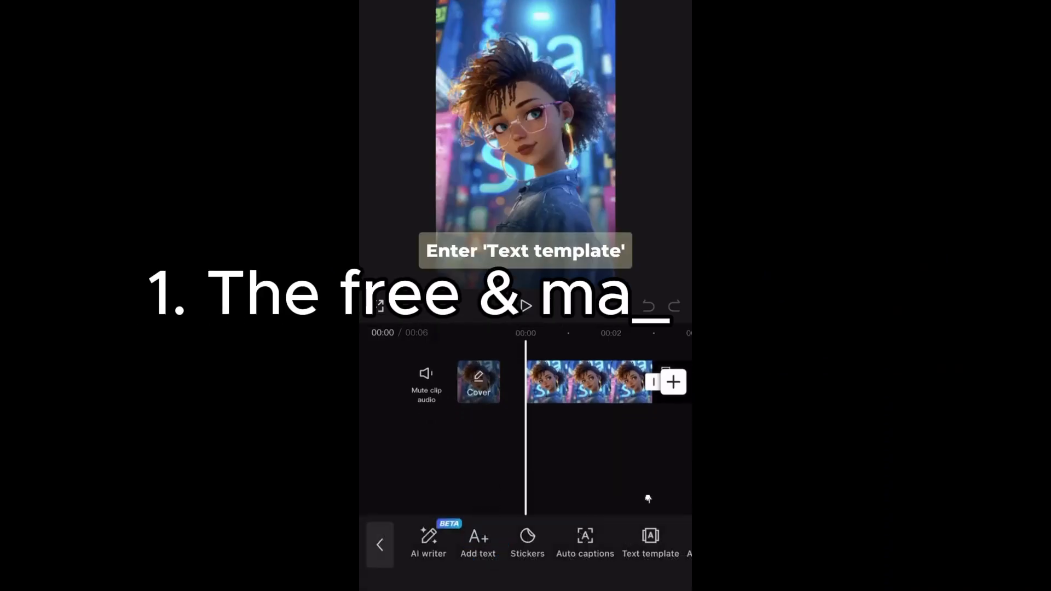
Step: Generate a metallic 2047 text effect from the Metal prompt, then reuse the neon tube showcase prompt
{"action": "left_click", "coordinate": [649, 537]}
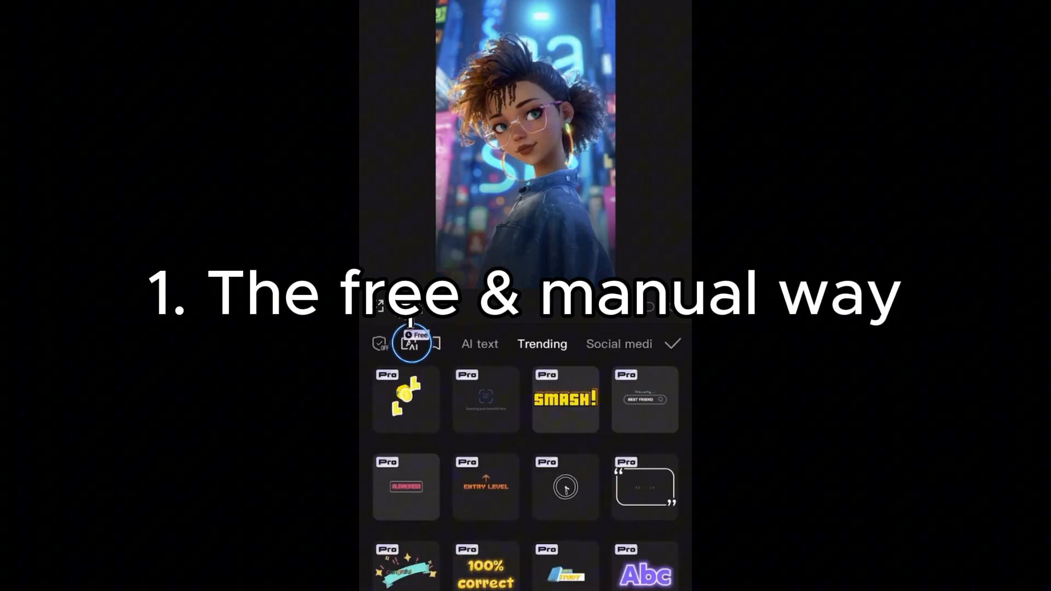
{"action": "left_click", "coordinate": [414, 344]}
{"action": "type", "text": "Metal"}
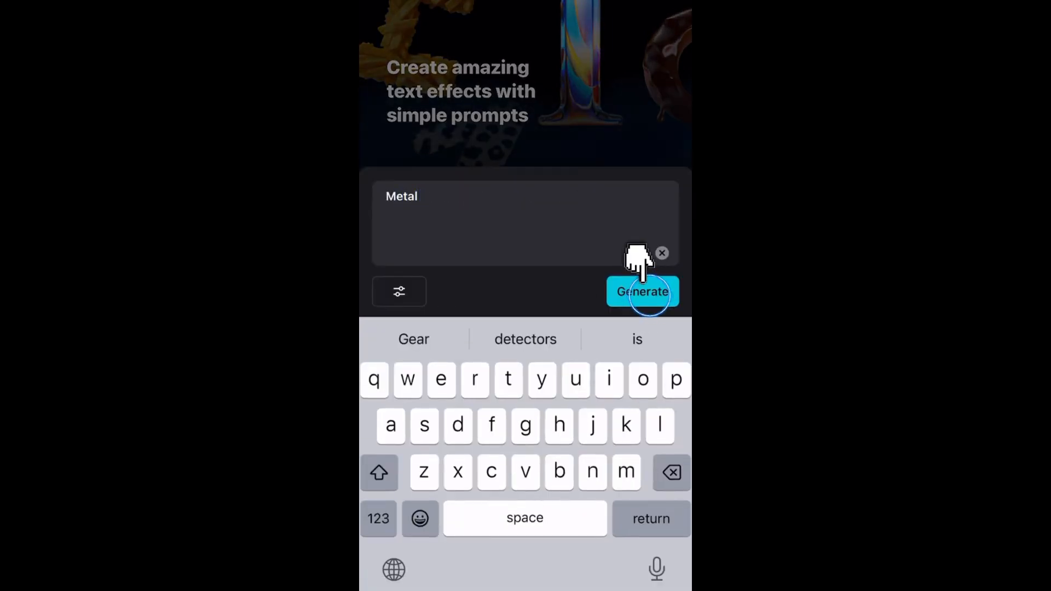
{"action": "left_click", "coordinate": [643, 292]}
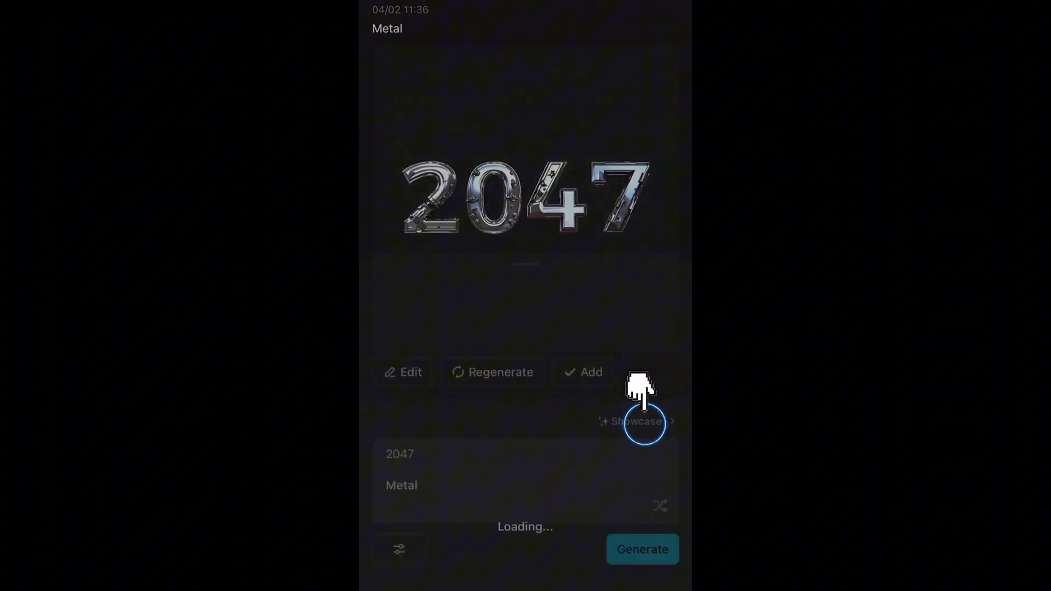
{"action": "left_click", "coordinate": [635, 422]}
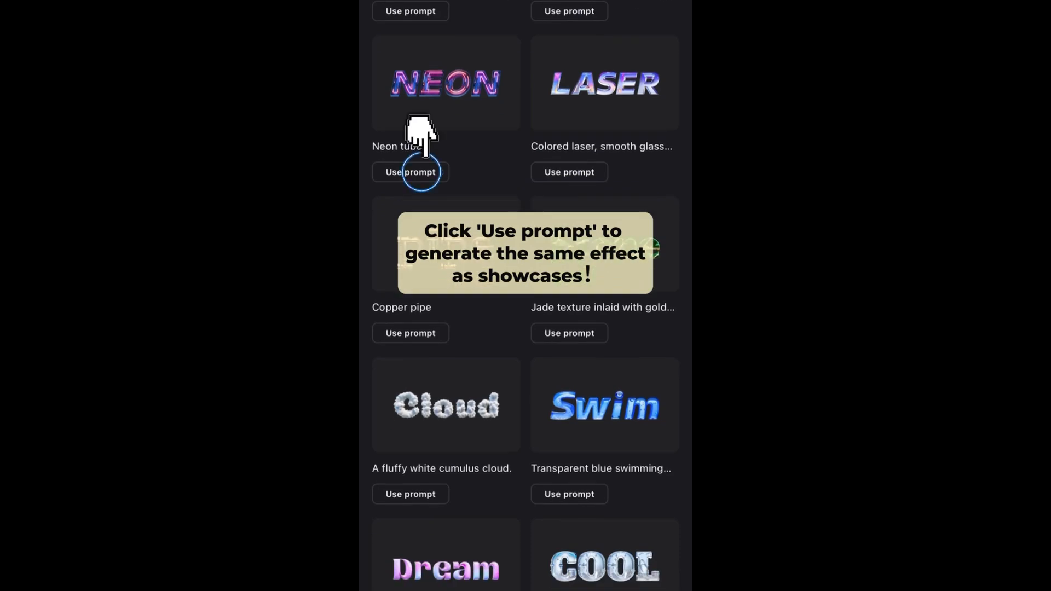
{"action": "left_click", "coordinate": [410, 172]}
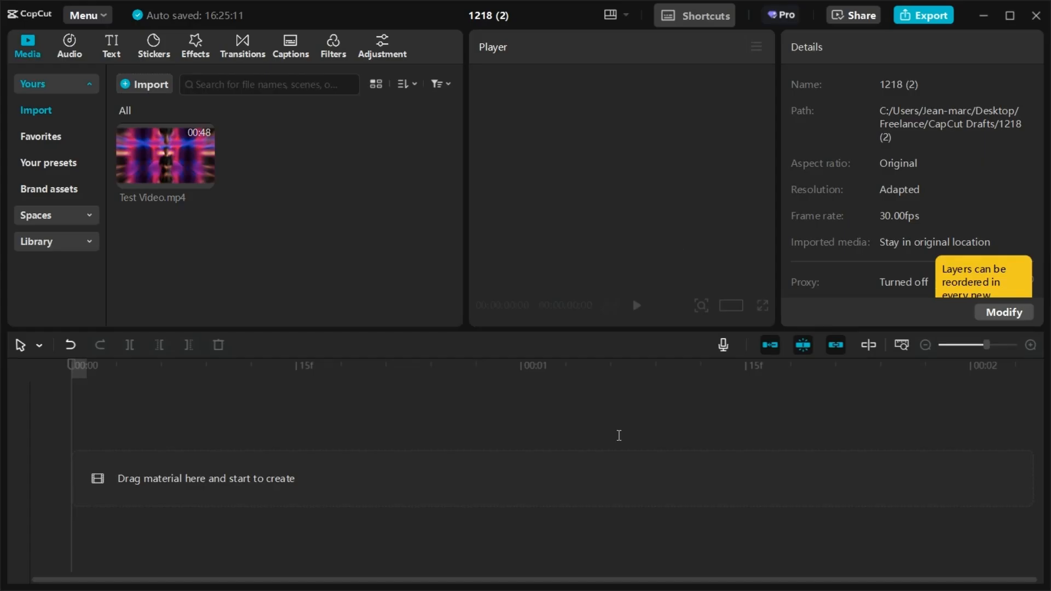
{"action": "mouse_move", "coordinate": [544, 437]}
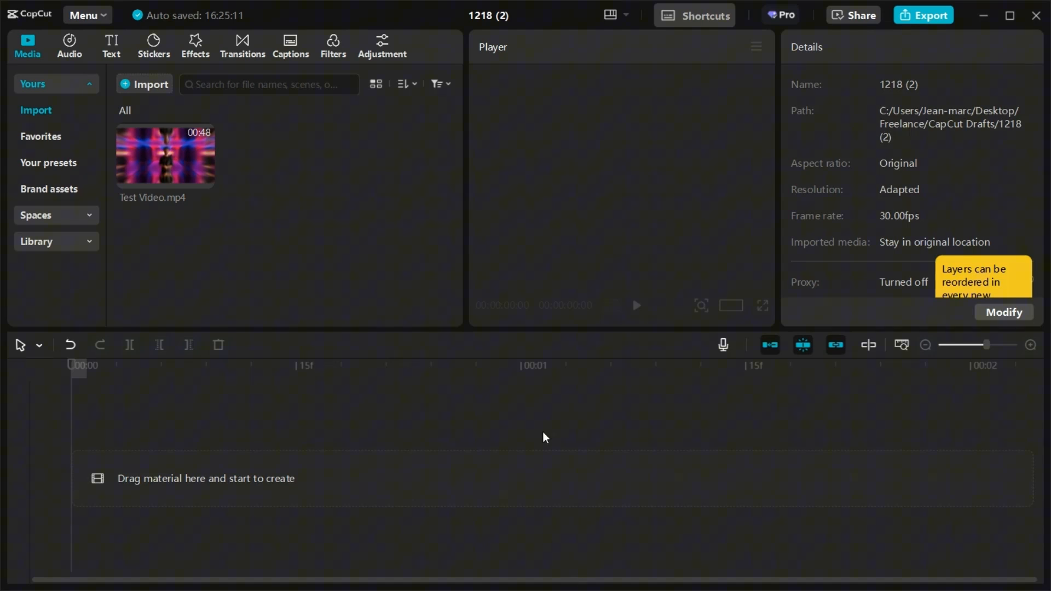
{"action": "mouse_move", "coordinate": [162, 153]}
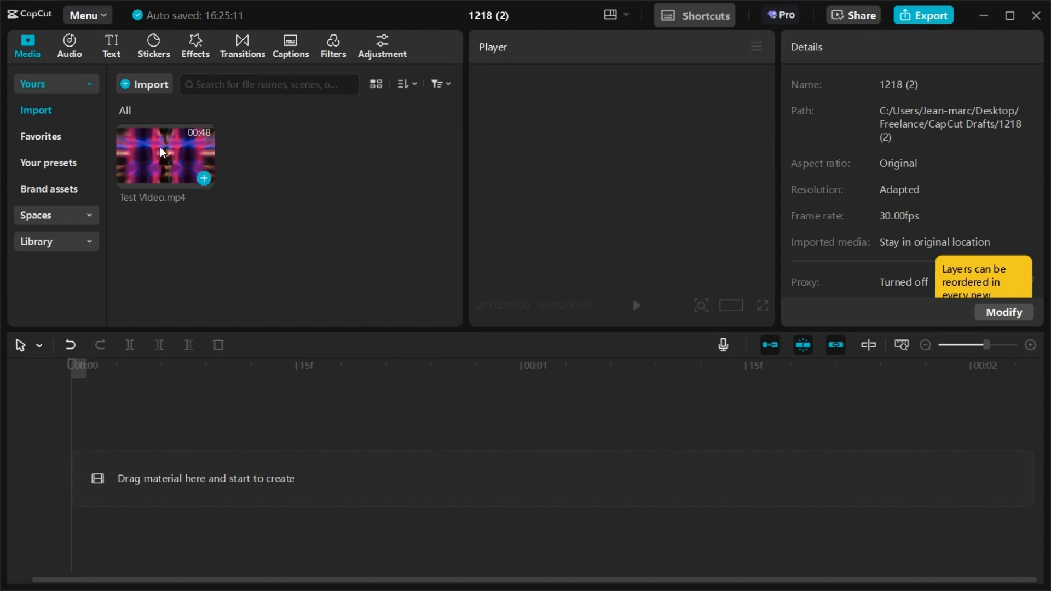
Step: Drag Test Video.mp4 onto the timeline and add a Default text layer above it
{"action": "left_click_drag", "start_coordinate": [164, 154], "coordinate": [296, 478]}
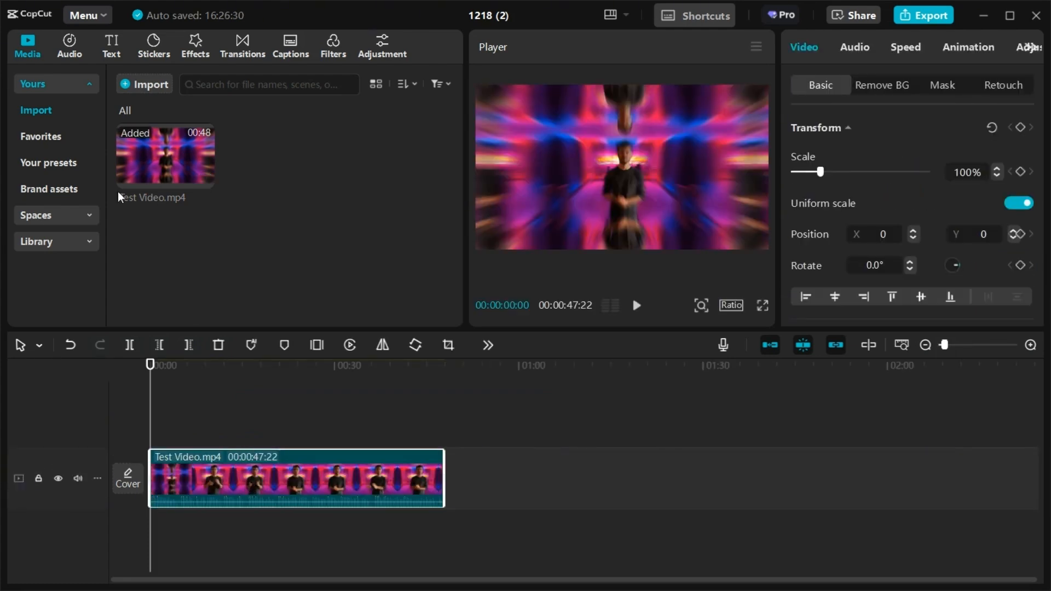
{"action": "left_click", "coordinate": [111, 46]}
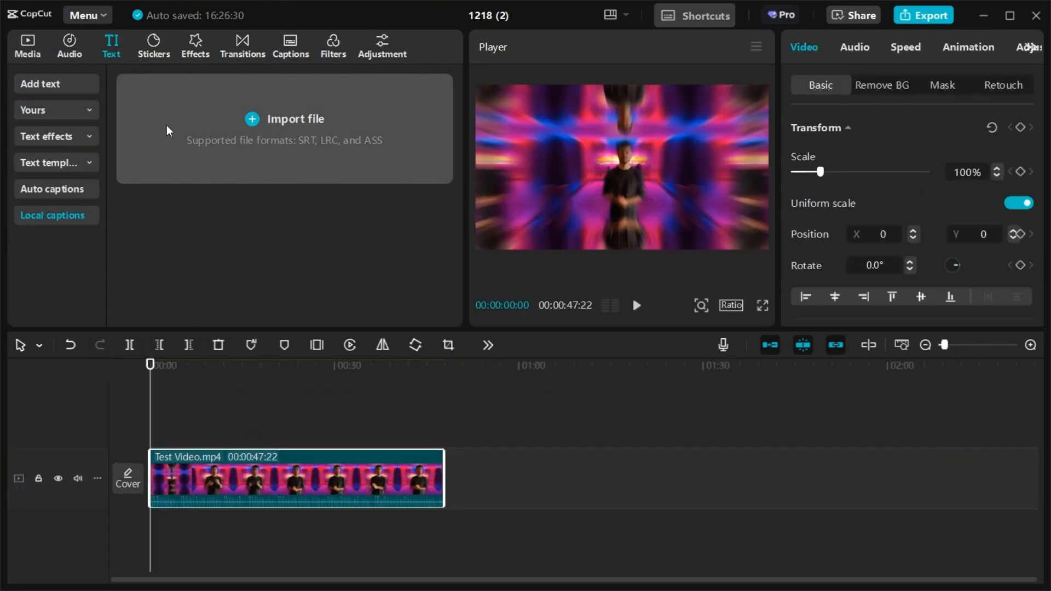
{"action": "left_click", "coordinate": [56, 84]}
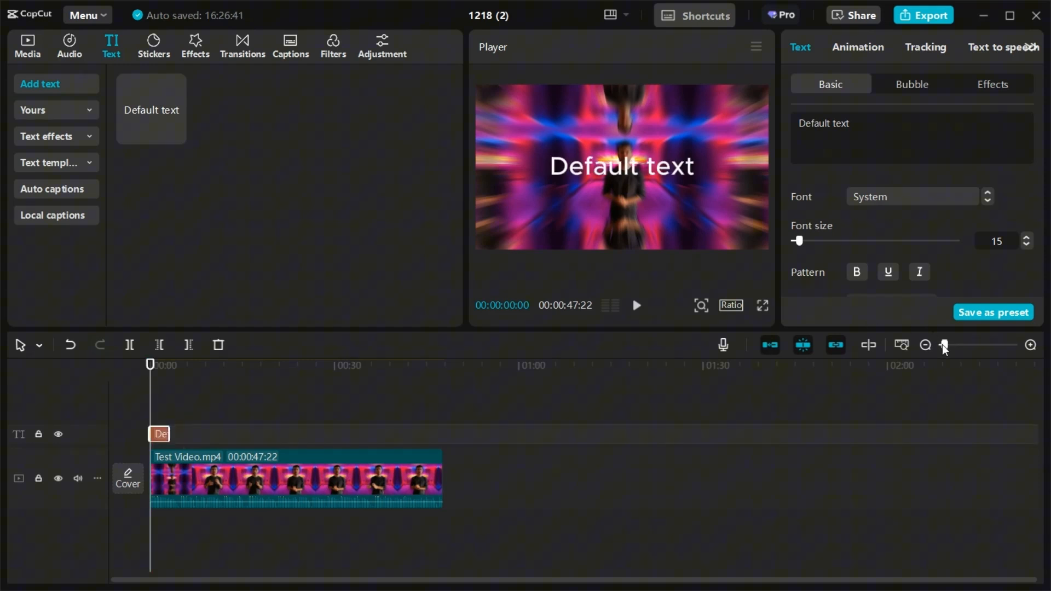
Step: Trim the first text clip to the opening spoken phrase and retype it as 'With AI dubbing,'
{"action": "left_click_drag", "start_coordinate": [946, 344], "coordinate": [988, 344]}
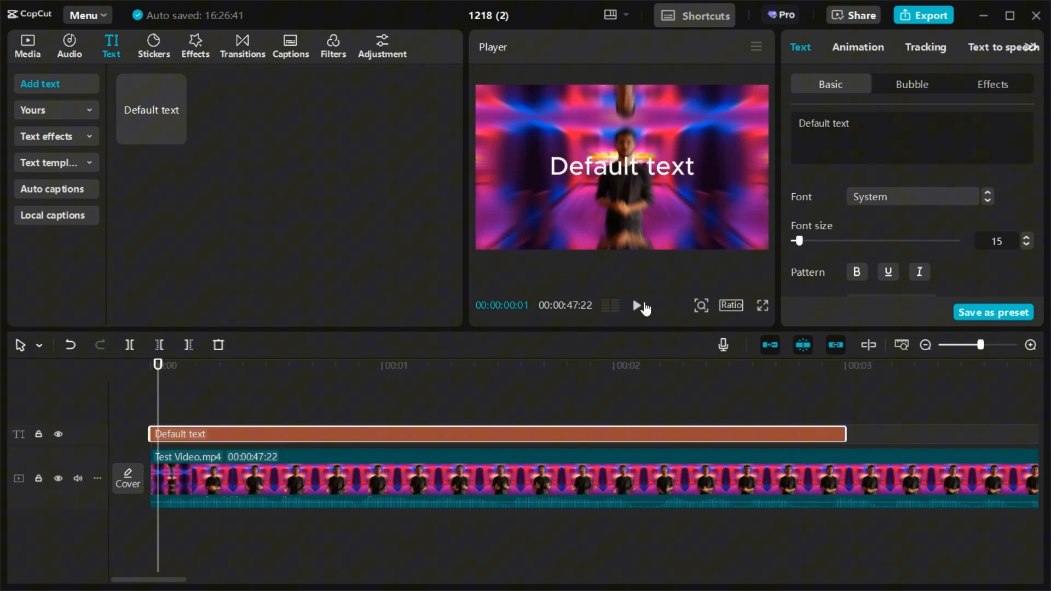
{"action": "left_click", "coordinate": [413, 365]}
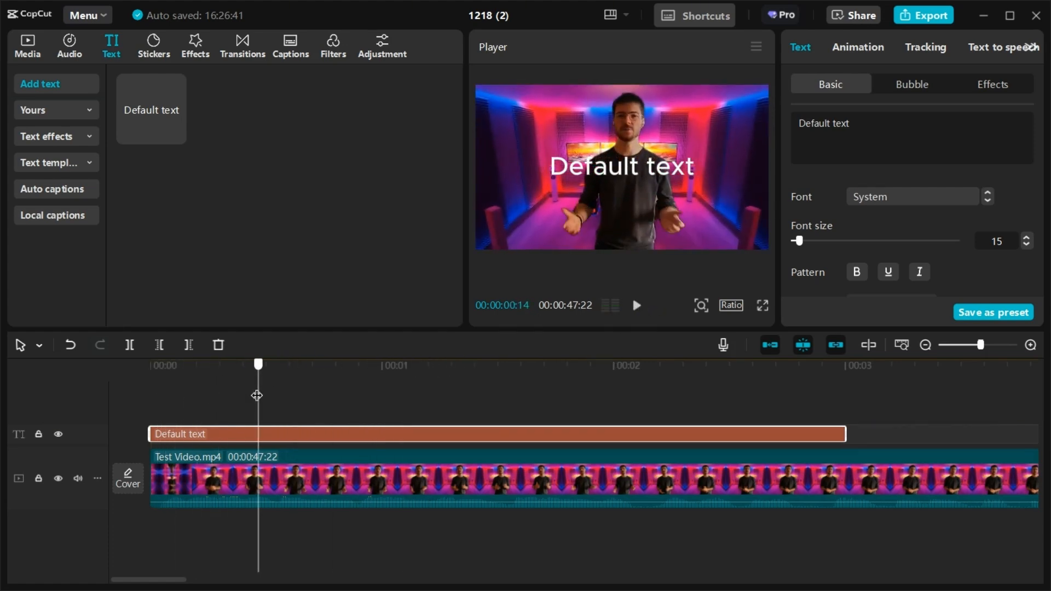
{"action": "left_click", "coordinate": [327, 364]}
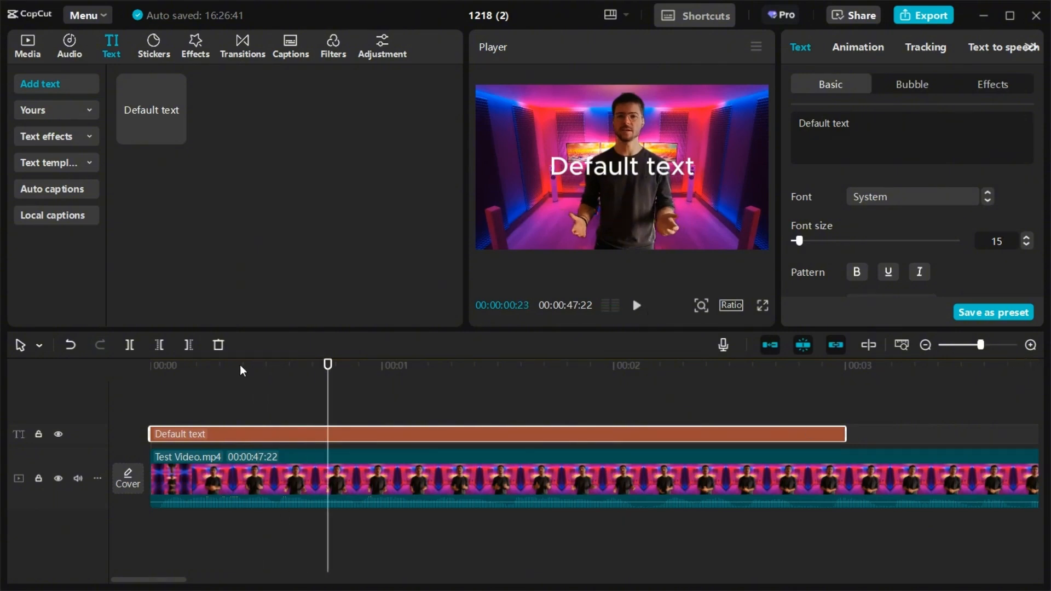
{"action": "left_click_drag", "start_coordinate": [846, 434], "coordinate": [303, 433]}
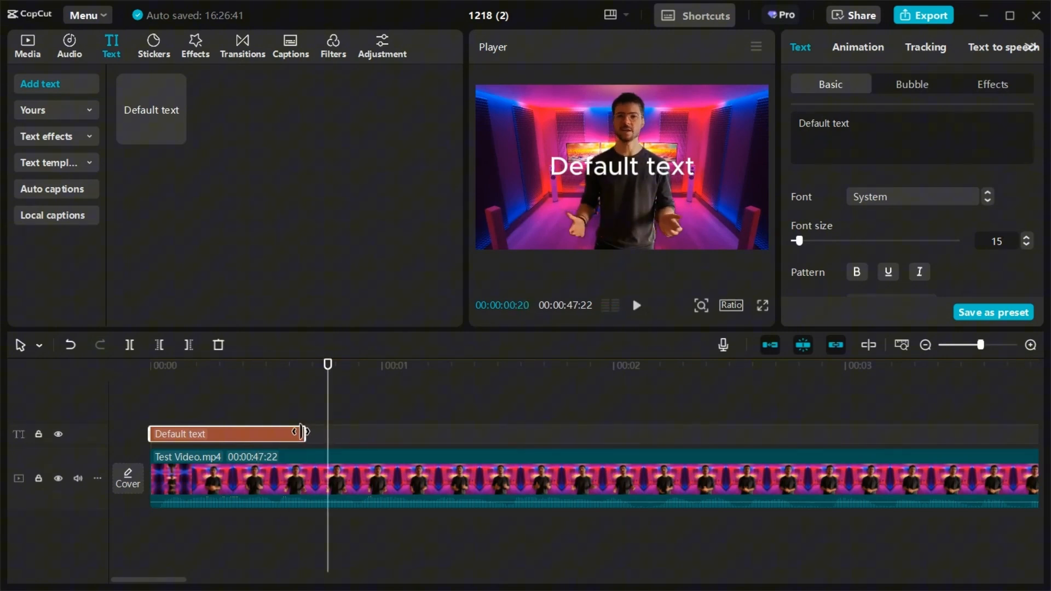
{"action": "left_click", "coordinate": [636, 305]}
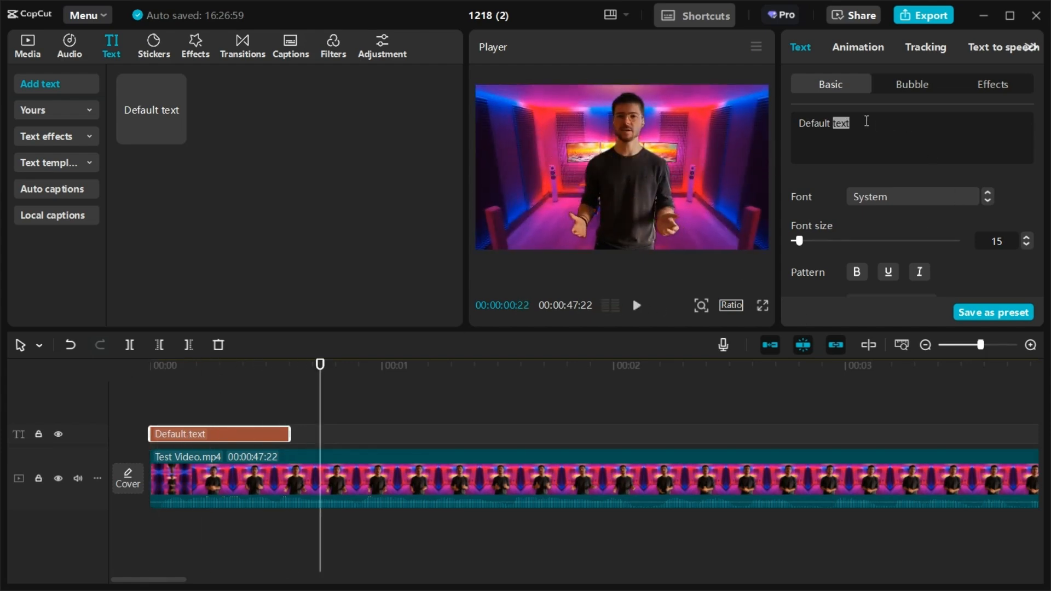
{"action": "type", "text": "W"}
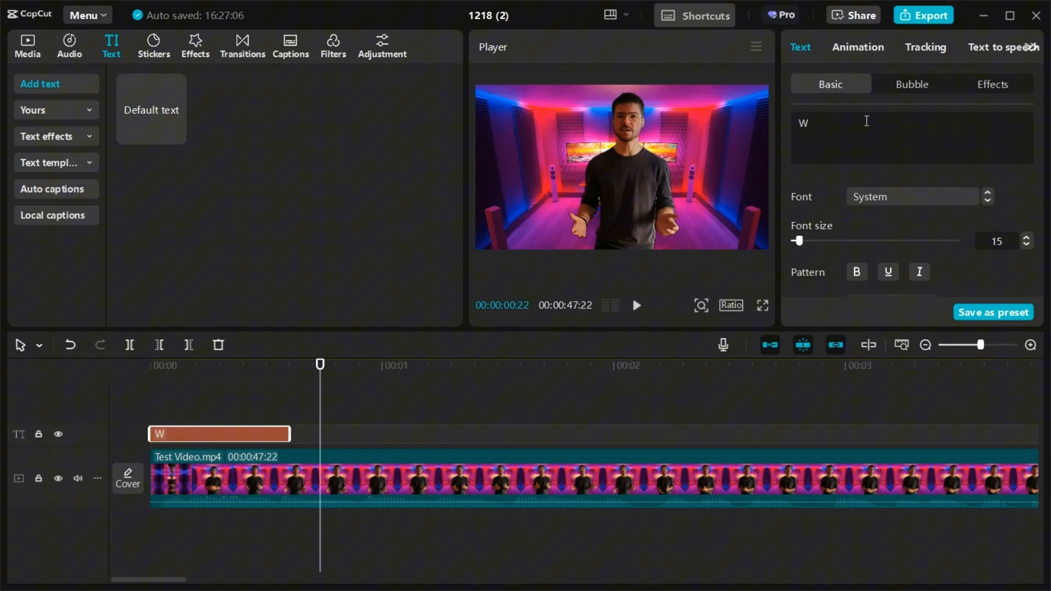
{"action": "type", "text": "ith AI dubbing,"}
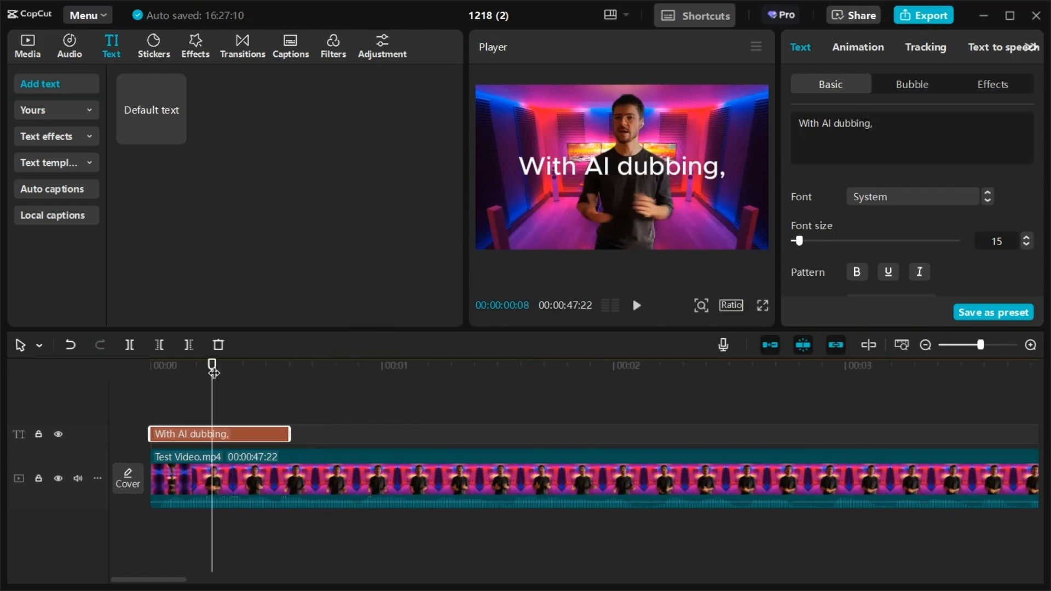
Step: Add a second text clip after the first, reading 'Gone are the days of tedious'
{"action": "left_click", "coordinate": [636, 305]}
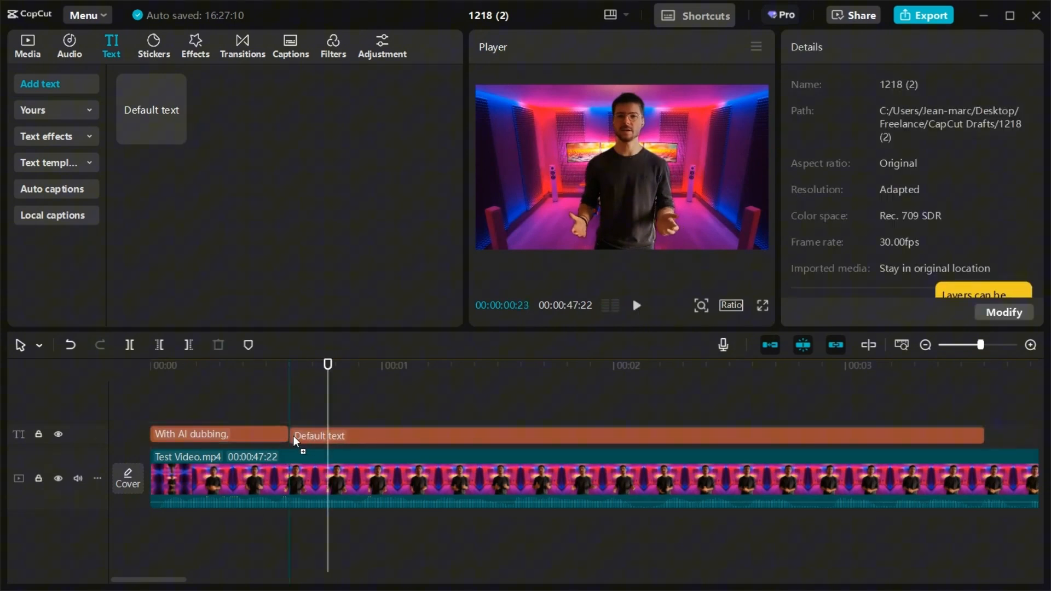
{"action": "left_click", "coordinate": [318, 436]}
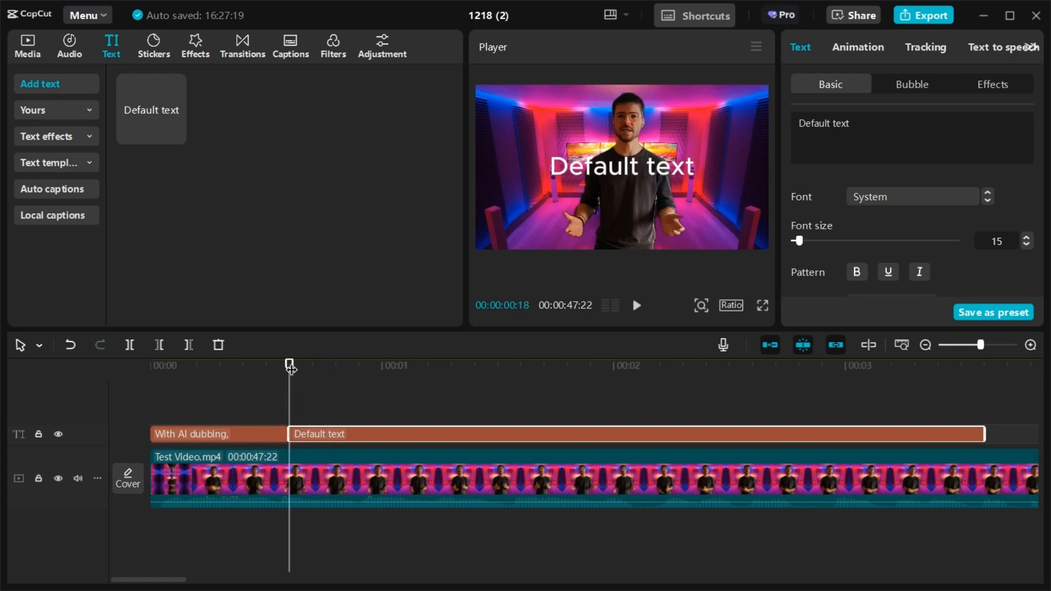
{"action": "left_click", "coordinate": [636, 306]}
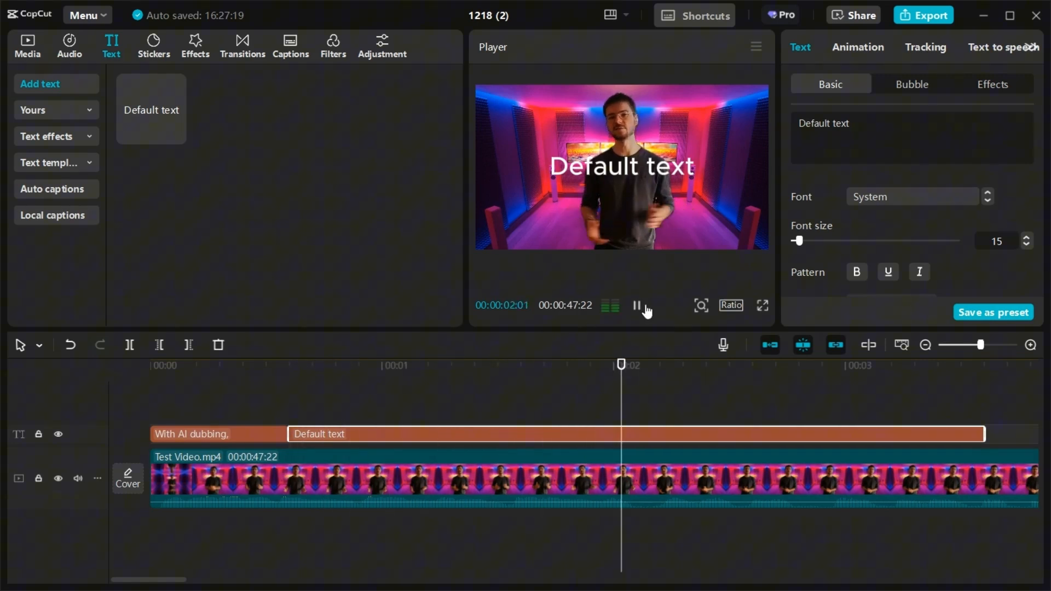
{"action": "left_click", "coordinate": [636, 305]}
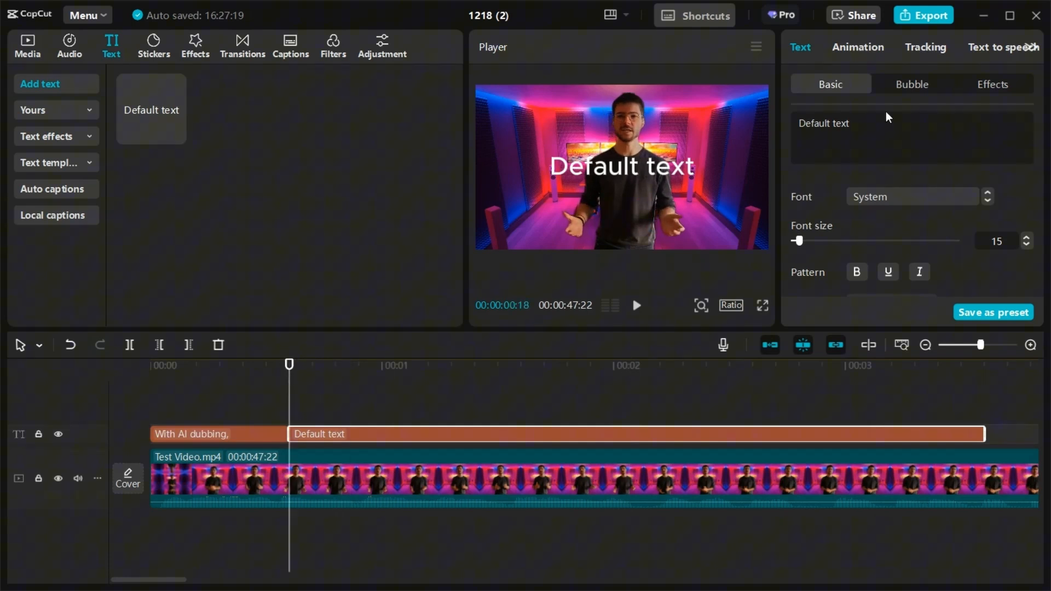
{"action": "type", "text": "Gone are the days f"}
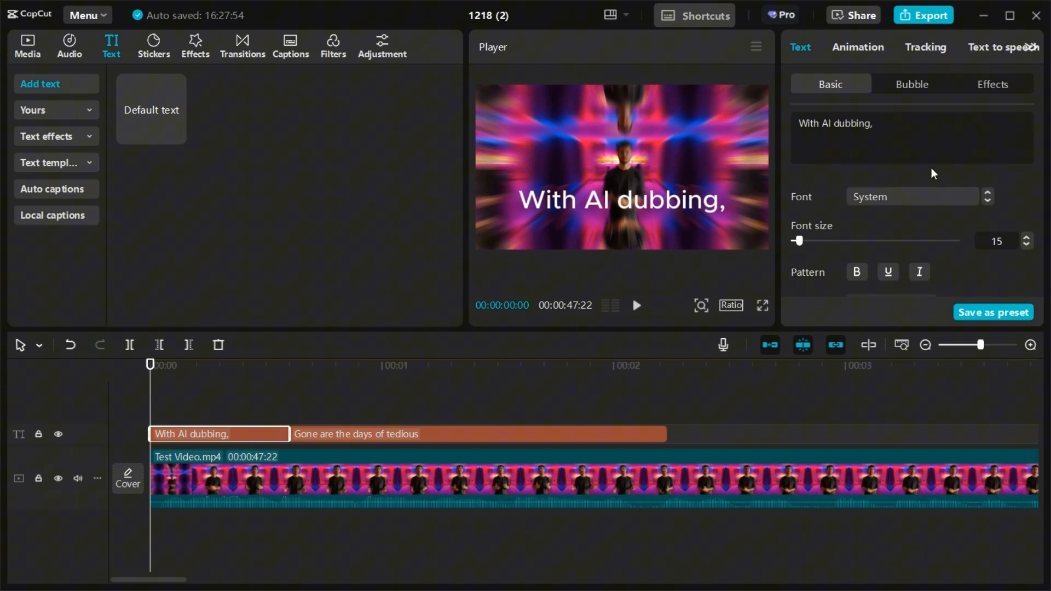
Step: Shrink the 'With AI dubbing,' caption to font size 8 and apply the white outlined Aa preset
{"action": "left_click_drag", "start_coordinate": [800, 241], "coordinate": [797, 241]}
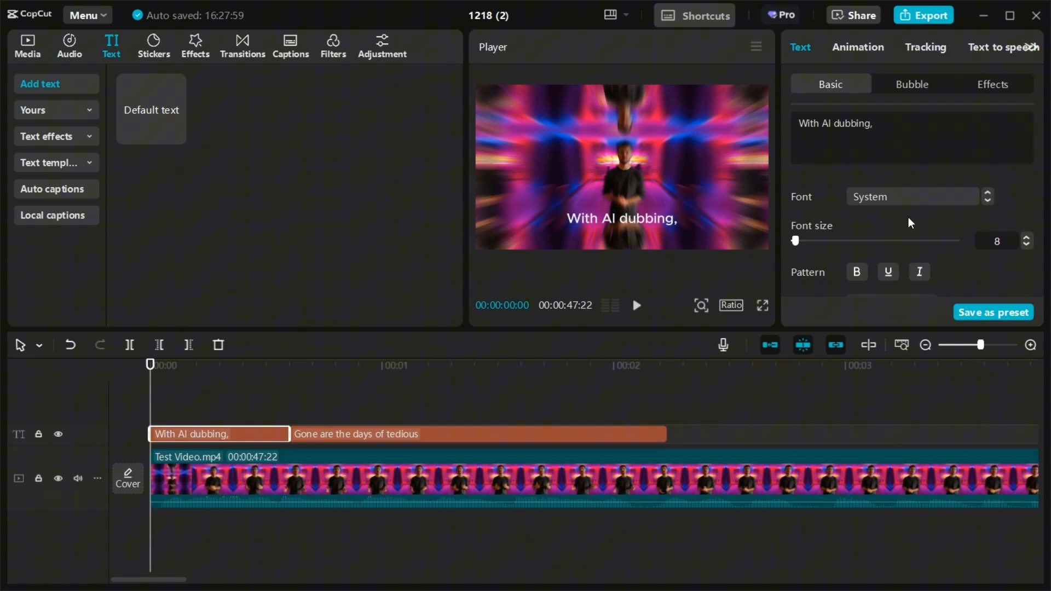
{"action": "scroll", "scroll_direction": "down", "scroll_amount": 3}
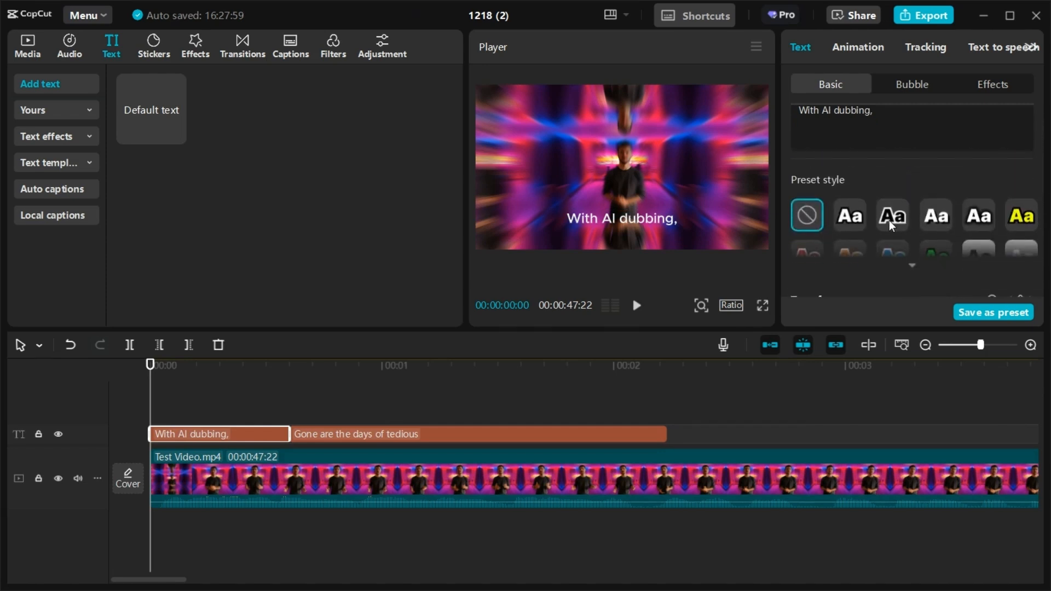
{"action": "left_click", "coordinate": [850, 215]}
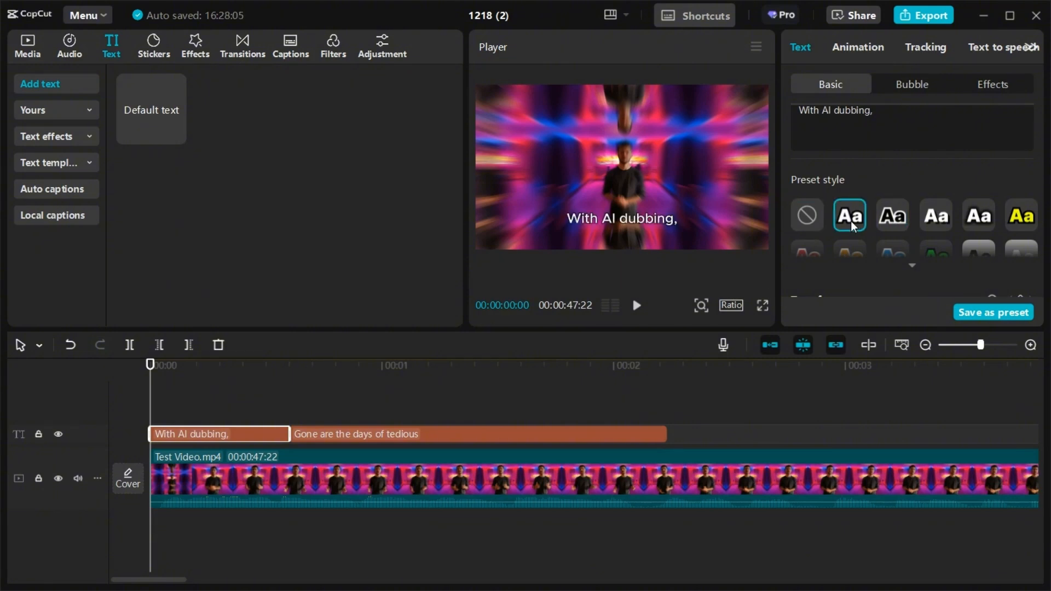
{"action": "scroll", "scroll_direction": "down", "scroll_amount": 3}
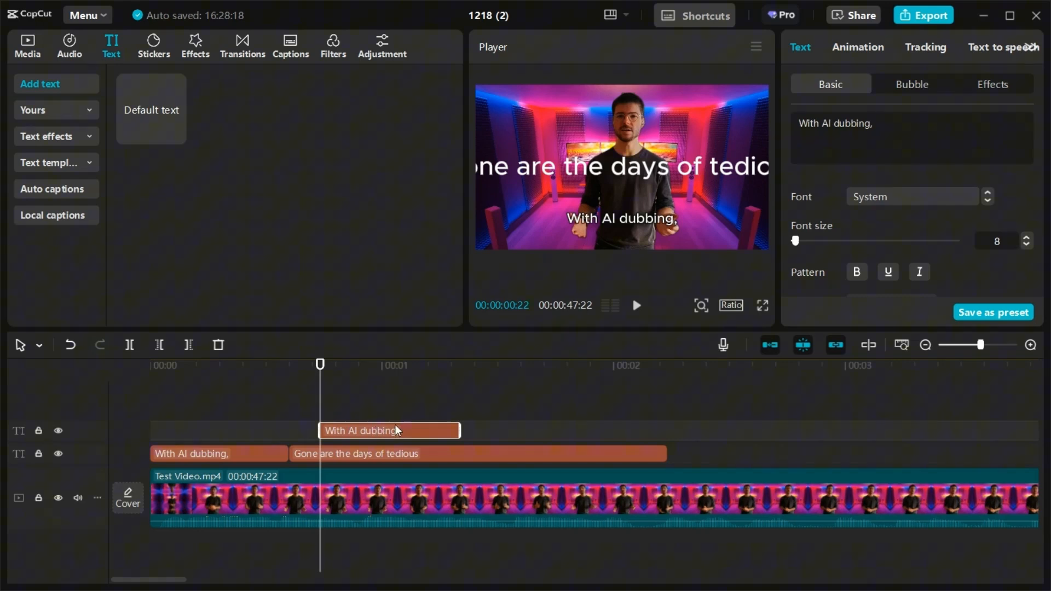
Step: Rewrite the second caption clip's text as 'gone are the days of tedious,'
{"action": "left_click", "coordinate": [472, 456]}
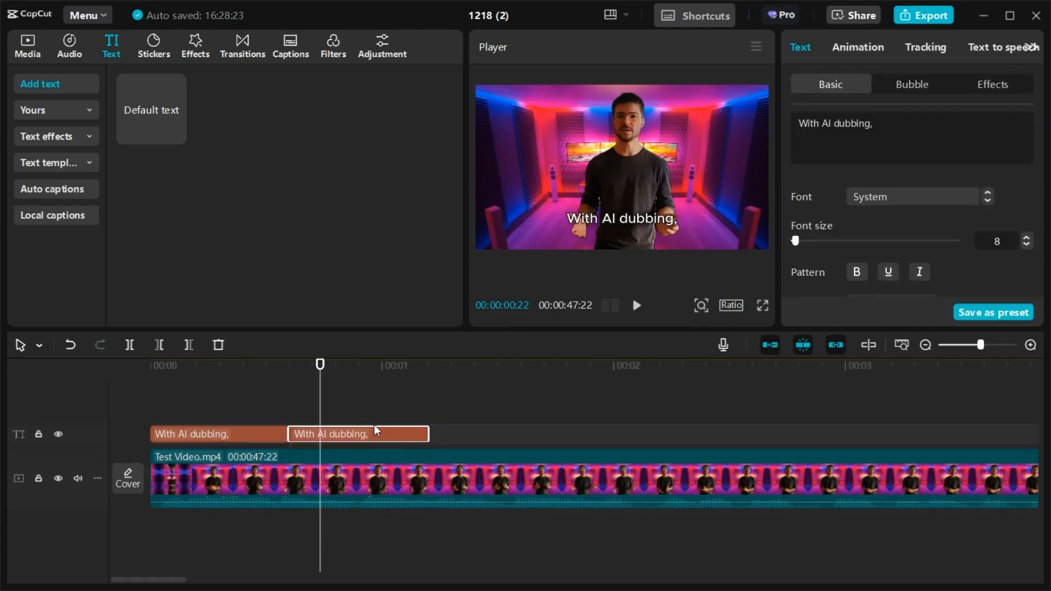
{"action": "left_click_drag", "start_coordinate": [376, 433], "coordinate": [543, 434]}
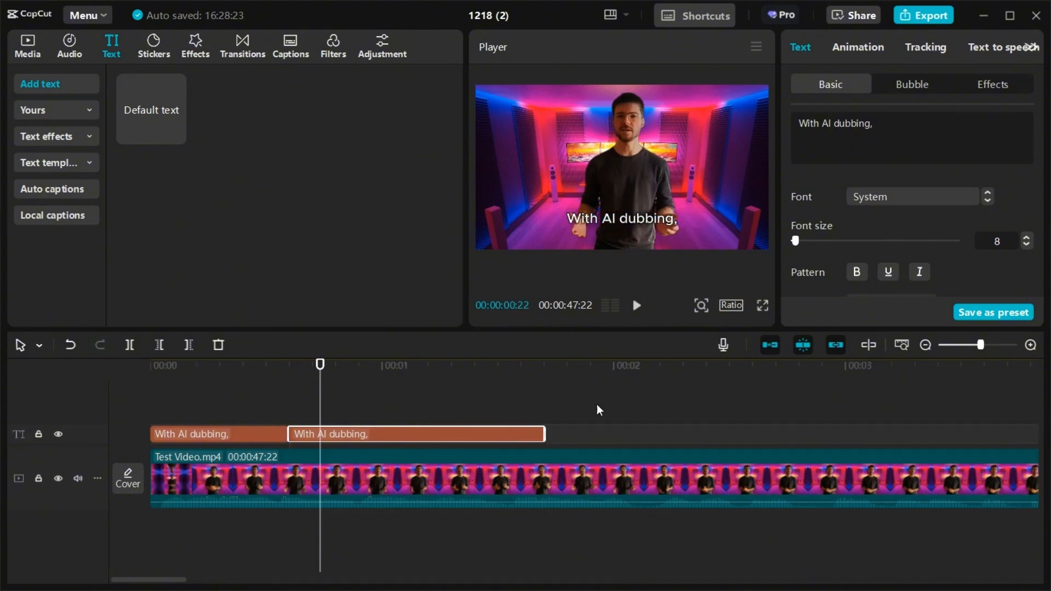
{"action": "type", "text": "gone are the days of tedious,"}
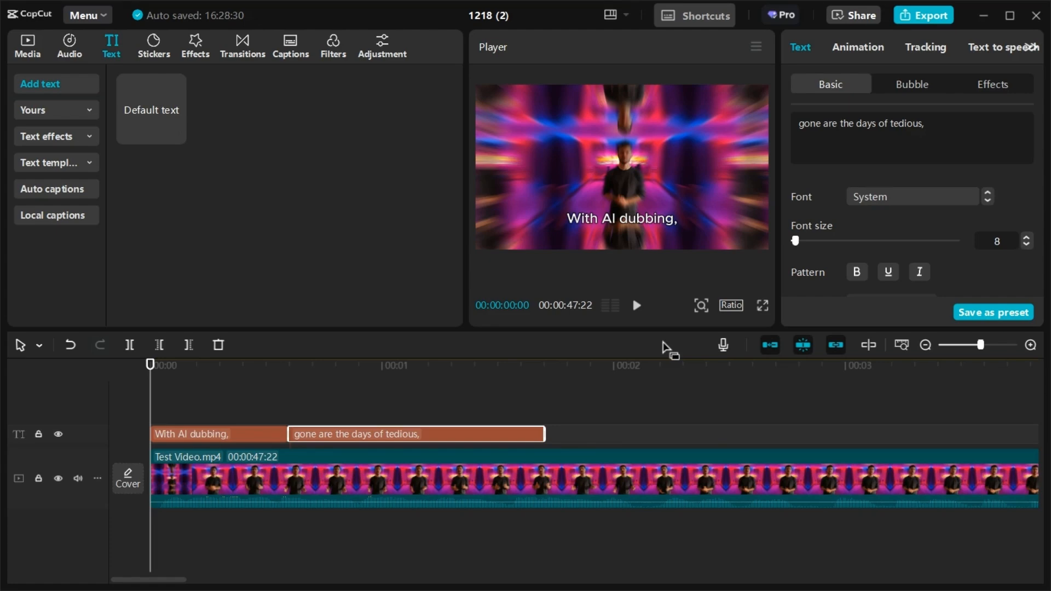
{"action": "mouse_move", "coordinate": [60, 84]}
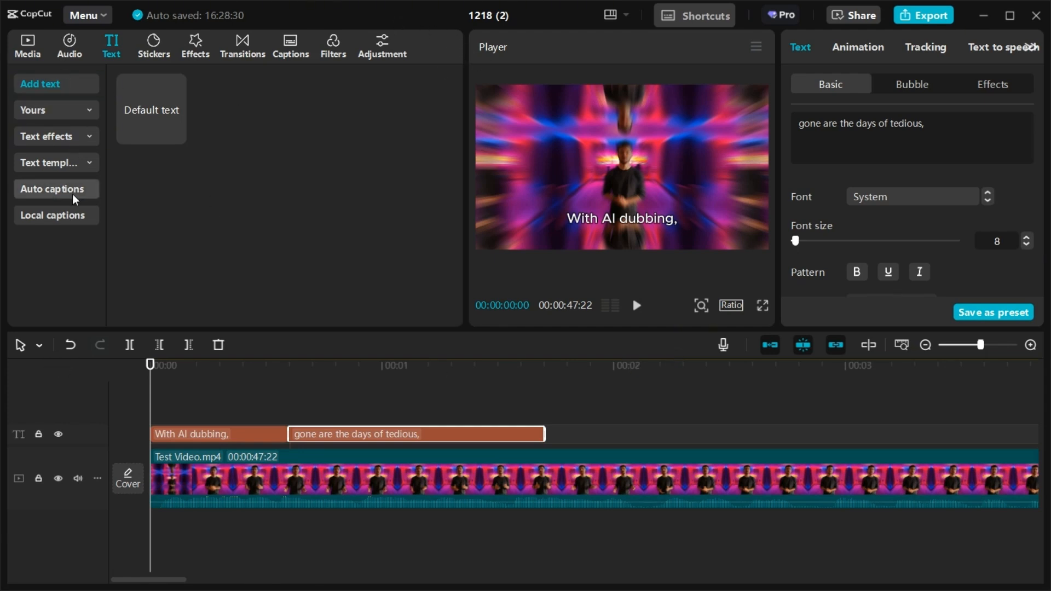
Step: Import captions.srt via Local captions and play the preview to check the subtitles
{"action": "left_click", "coordinate": [52, 215]}
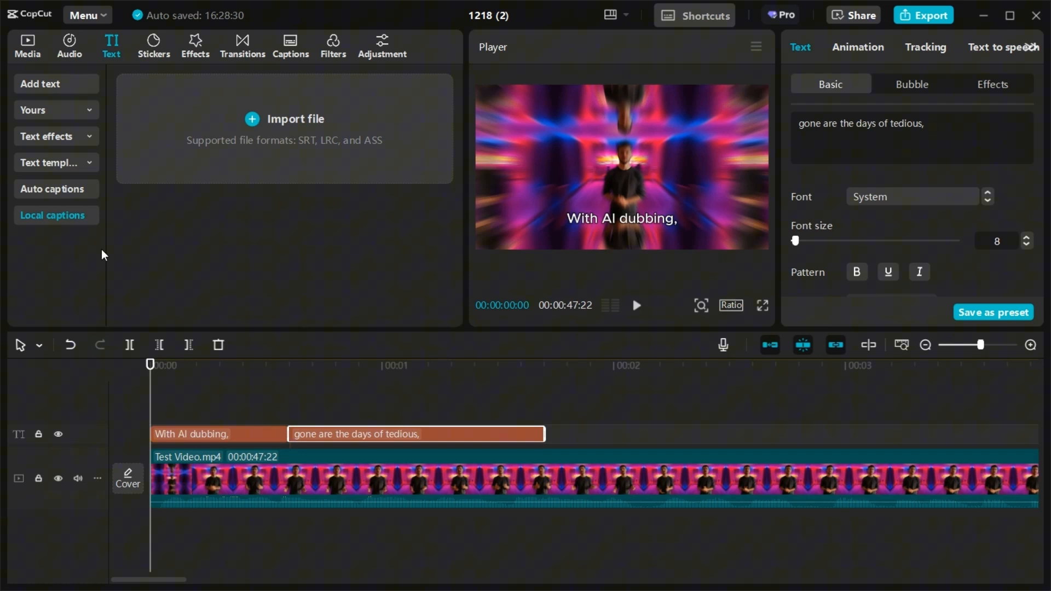
{"action": "mouse_move", "coordinate": [148, 255]}
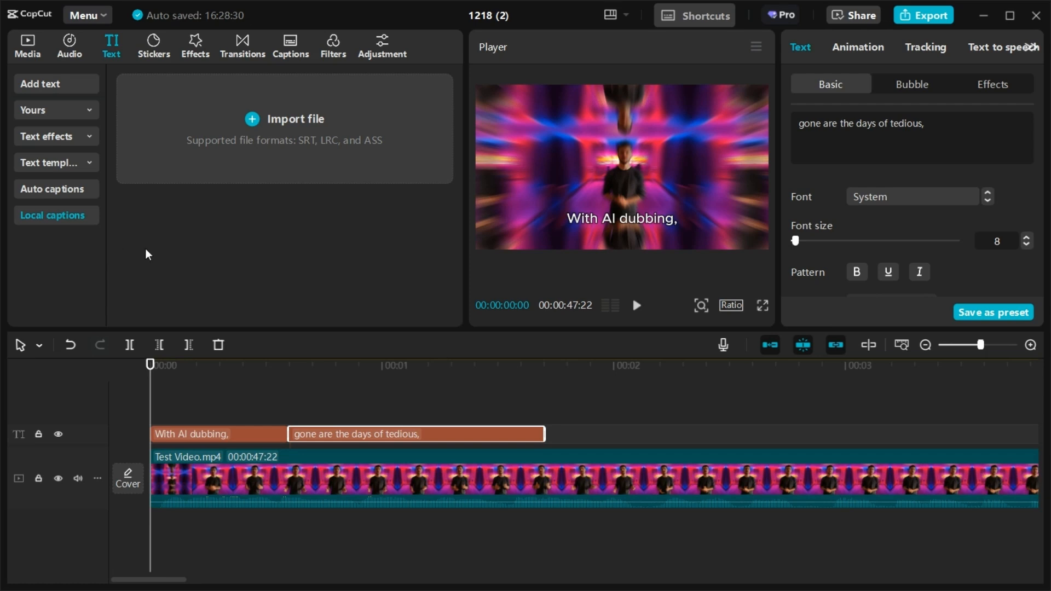
{"action": "mouse_move", "coordinate": [263, 123]}
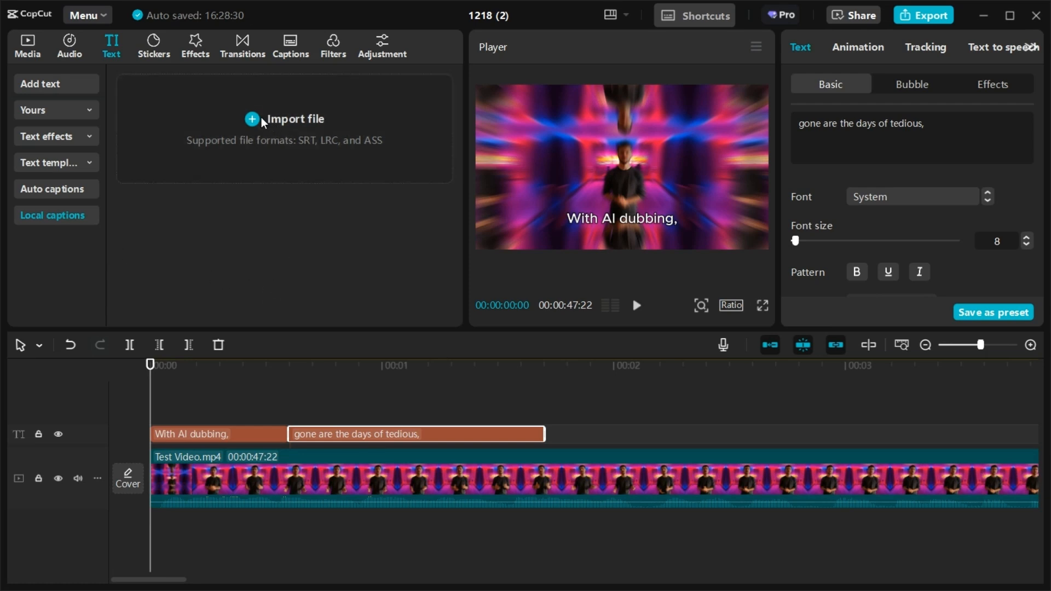
{"action": "mouse_move", "coordinate": [420, 179]}
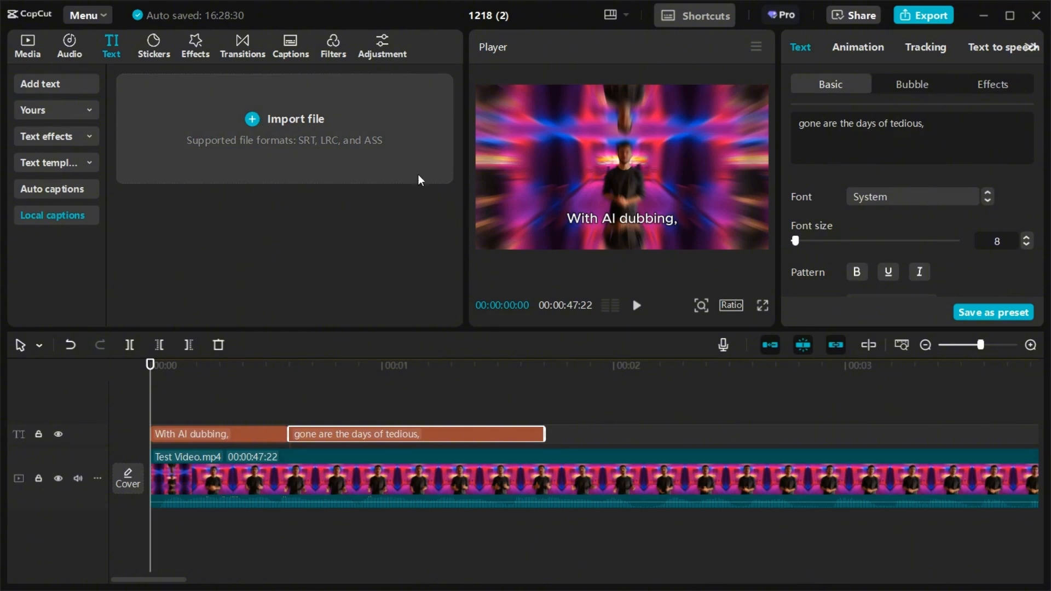
{"action": "left_click", "coordinate": [284, 119]}
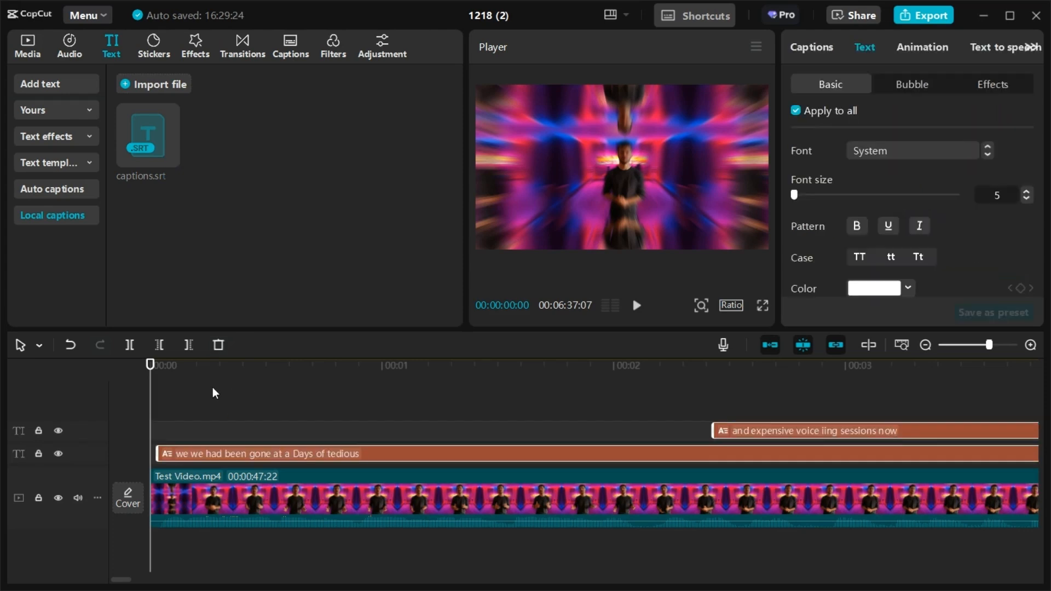
{"action": "left_click", "coordinate": [637, 305]}
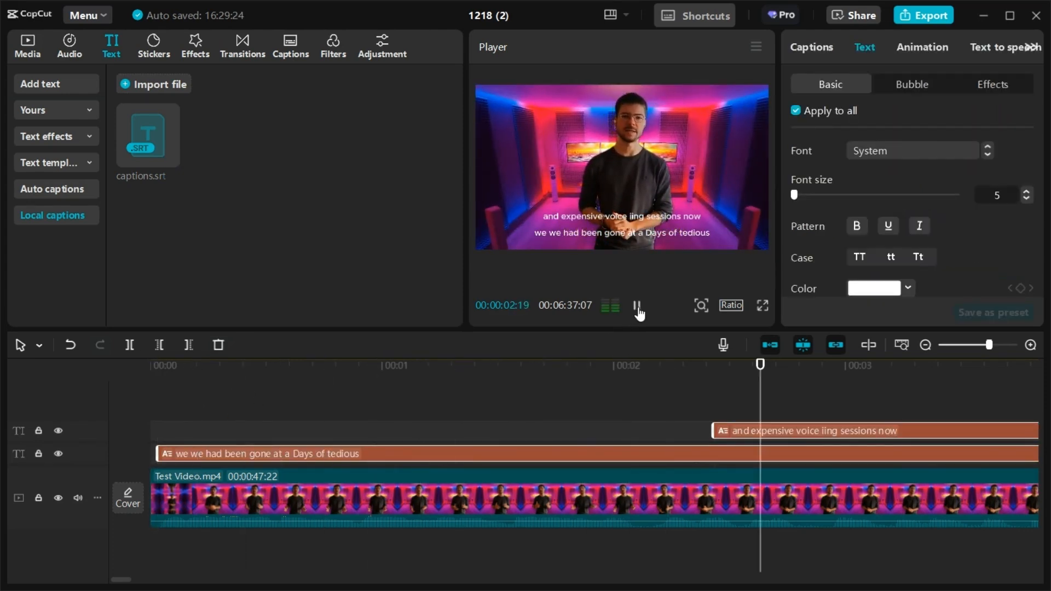
{"action": "left_click", "coordinate": [639, 305]}
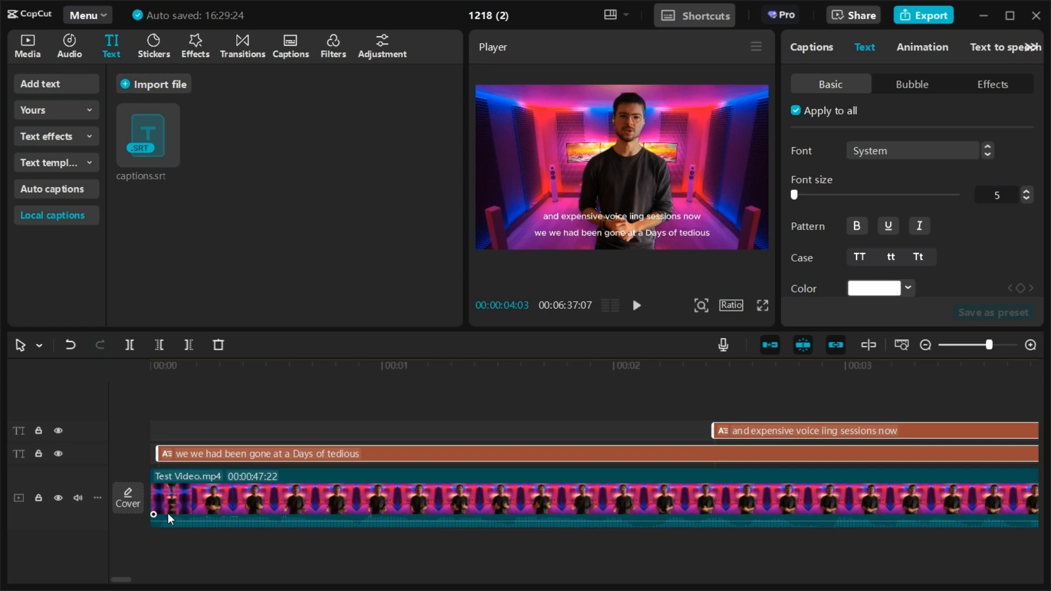
{"action": "mouse_move", "coordinate": [569, 490]}
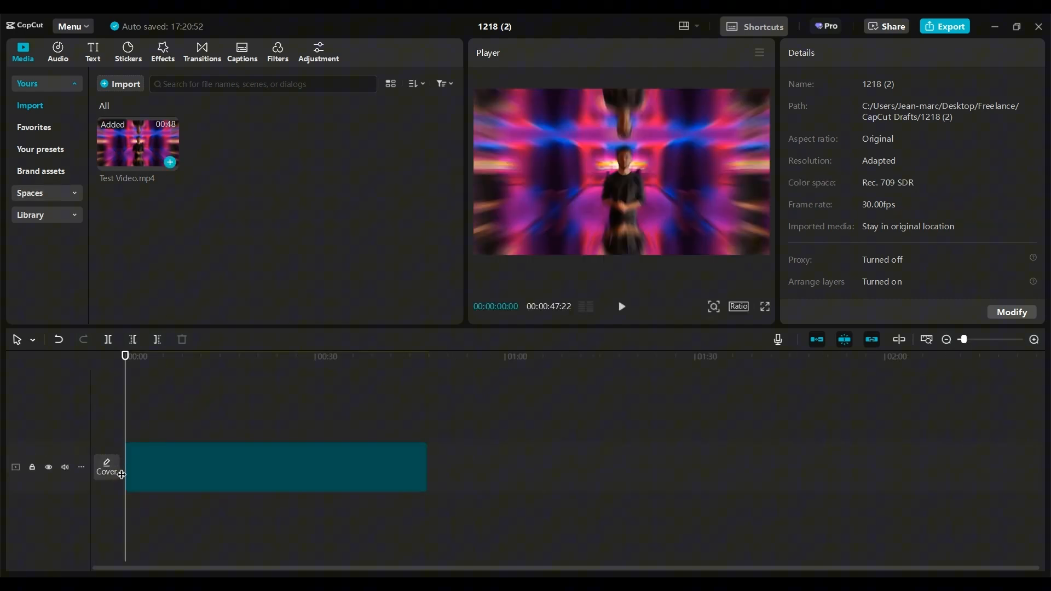
Step: Select the Test Video.mp4 clip and bring up the Auto captions settings
{"action": "left_click", "coordinate": [275, 467]}
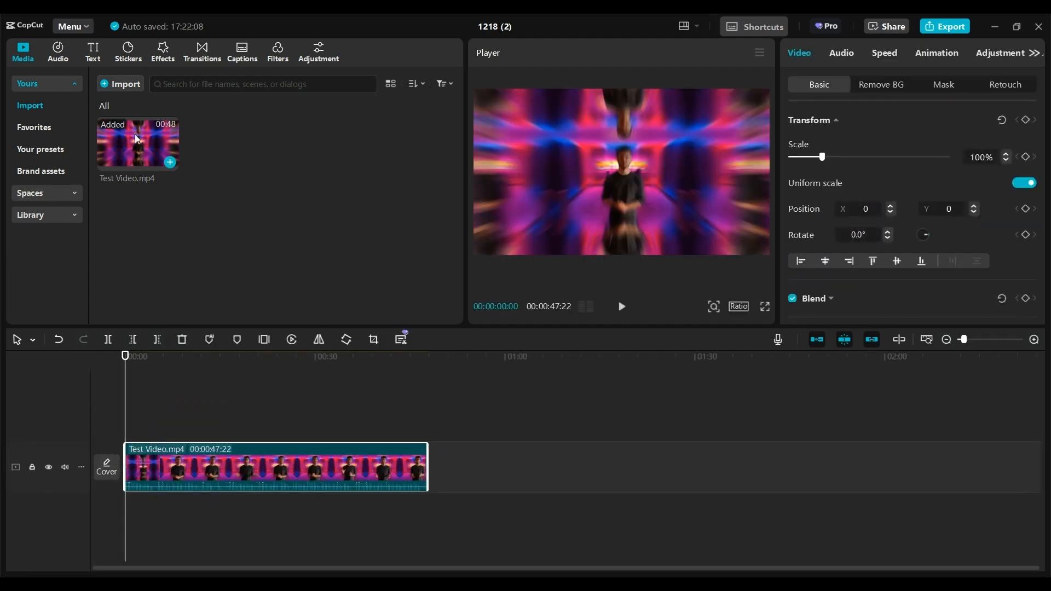
{"action": "left_click", "coordinate": [242, 47]}
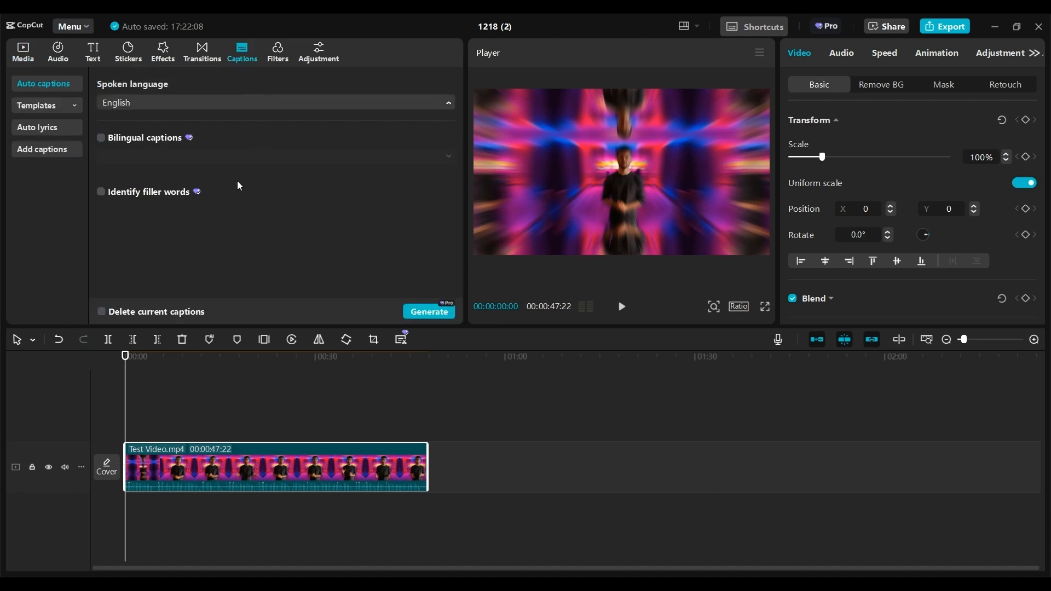
{"action": "mouse_move", "coordinate": [284, 184]}
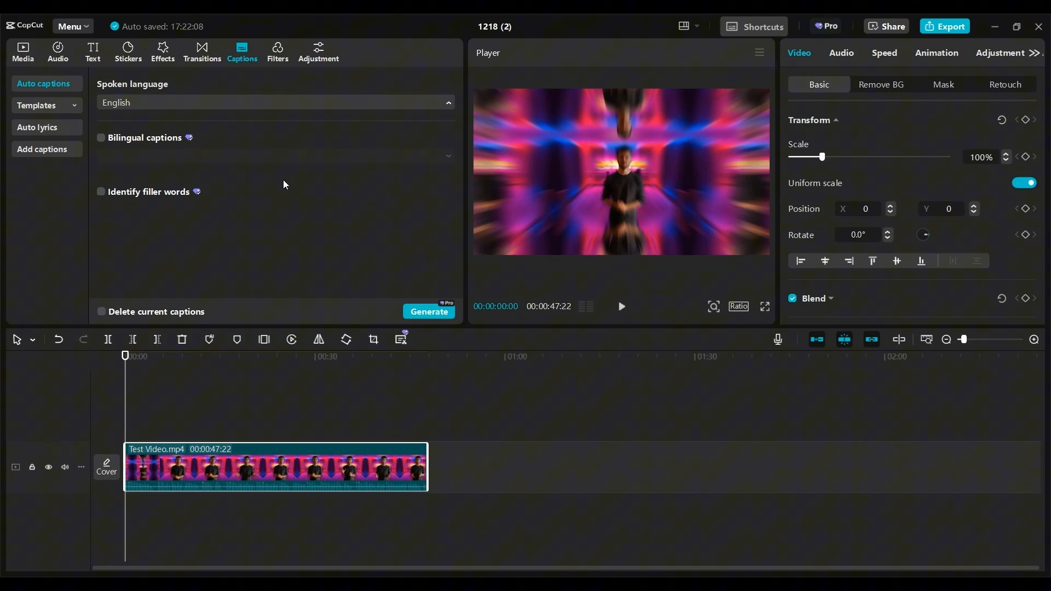
{"action": "mouse_move", "coordinate": [326, 187]}
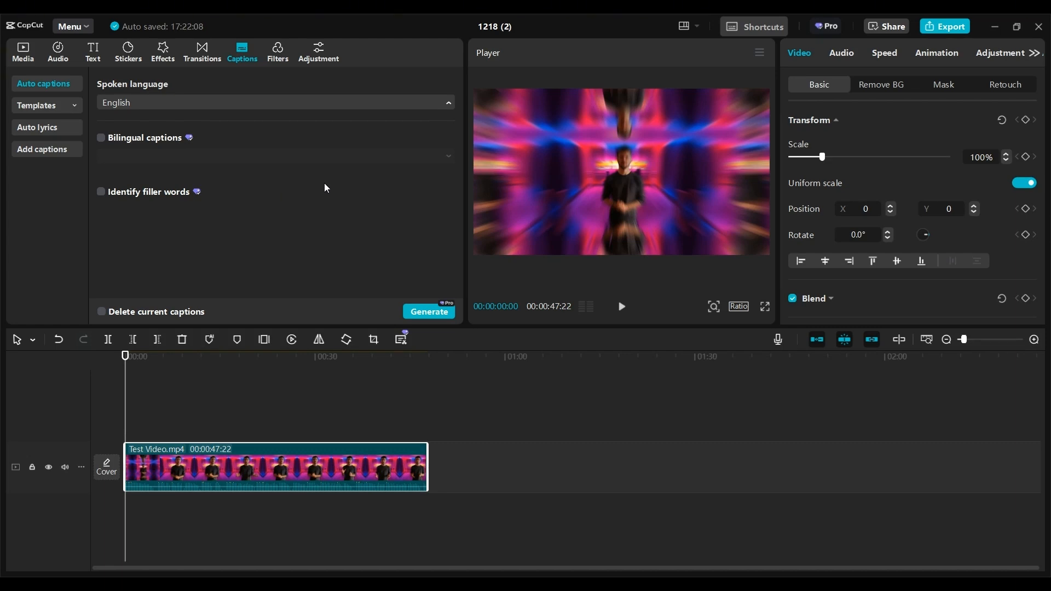
{"action": "mouse_move", "coordinate": [209, 164]}
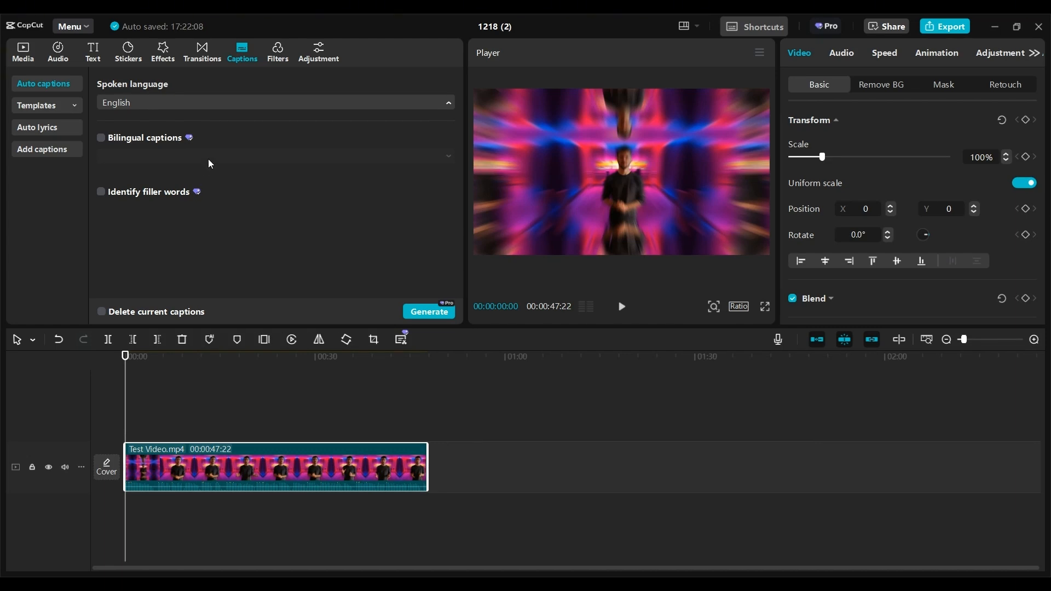
{"action": "mouse_move", "coordinate": [271, 174]}
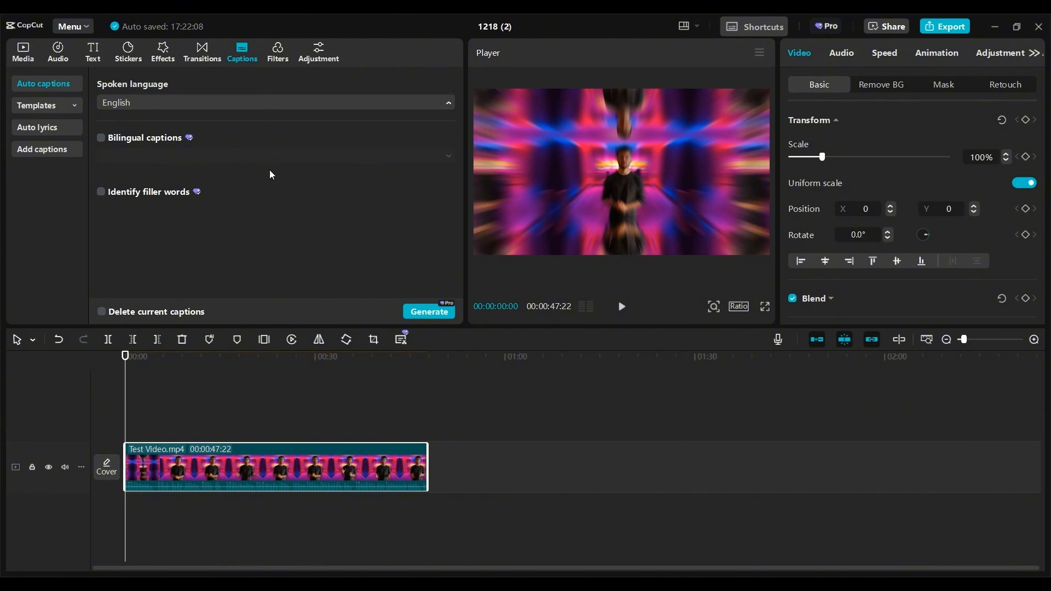
{"action": "mouse_move", "coordinate": [215, 209]}
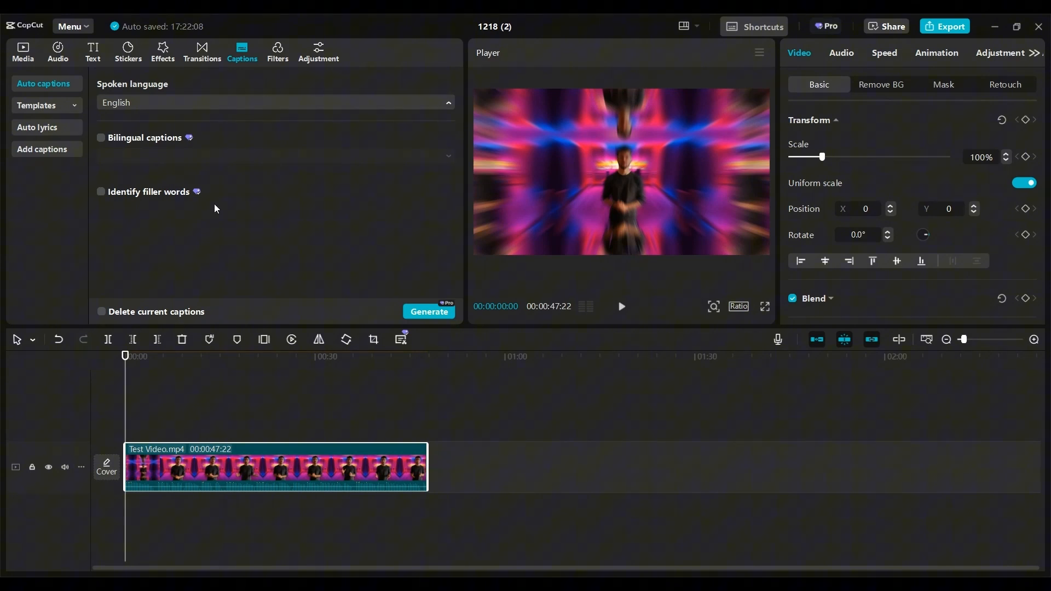
{"action": "left_click", "coordinate": [101, 138]}
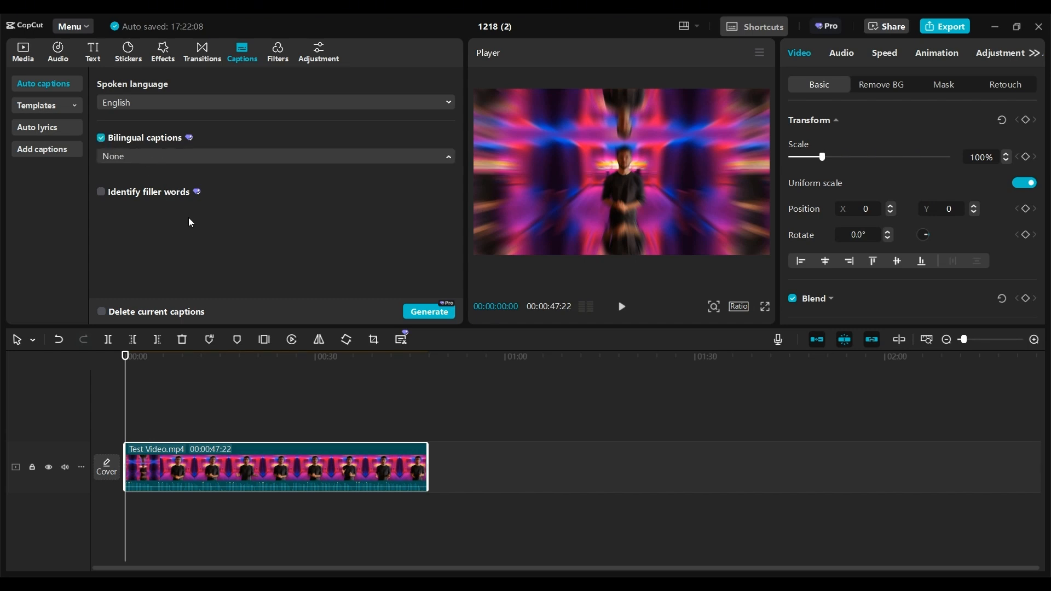
{"action": "left_click", "coordinate": [101, 137]}
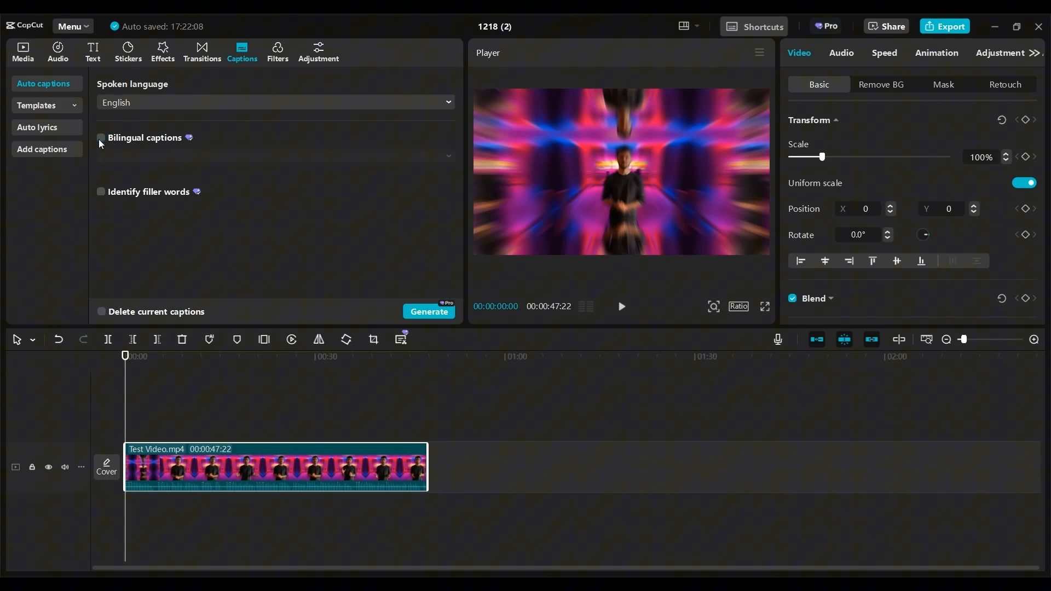
{"action": "left_click", "coordinate": [429, 311]}
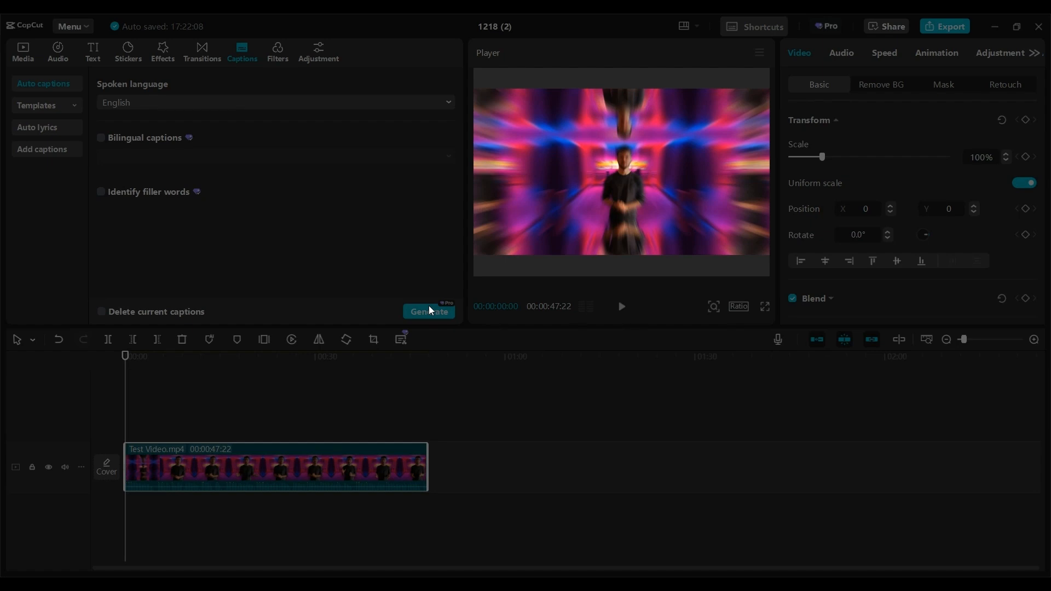
Step: Generate English auto captions, zoom the timeline, and preview several caption lines
{"action": "left_click", "coordinate": [428, 312]}
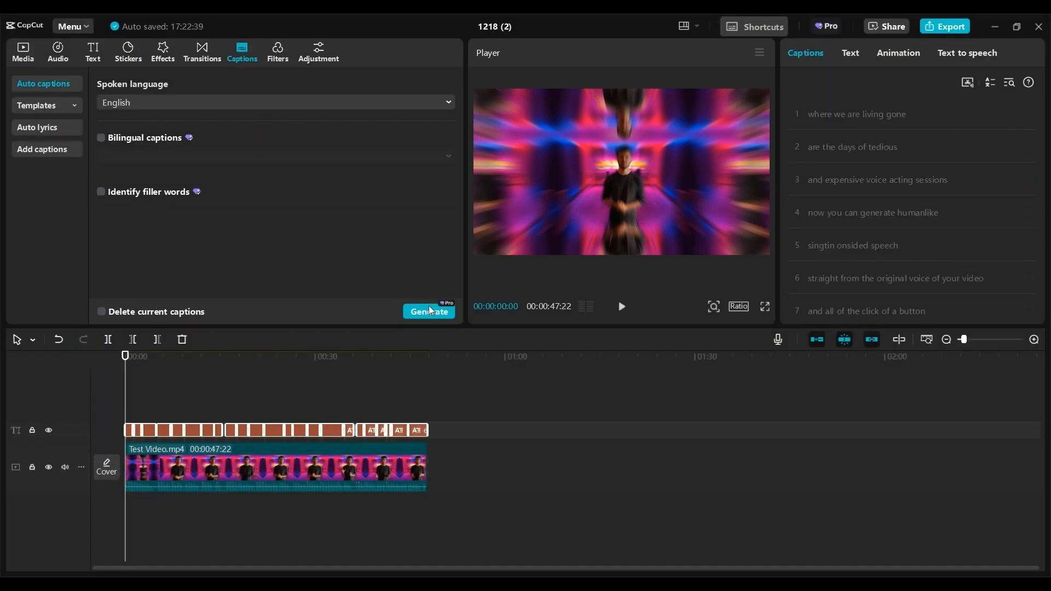
{"action": "left_click", "coordinate": [428, 311]}
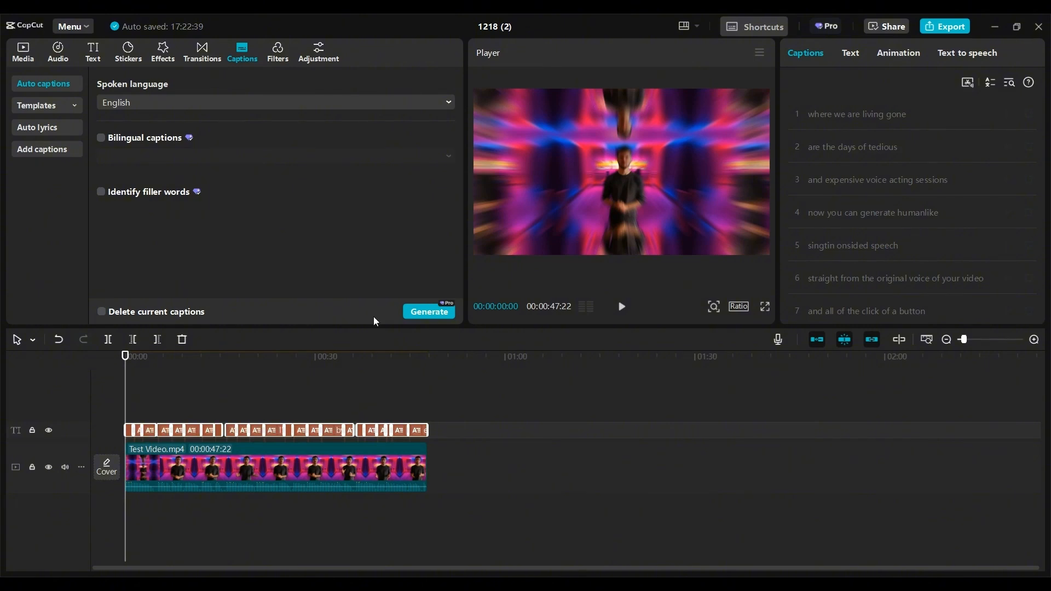
{"action": "left_click", "coordinate": [250, 357]}
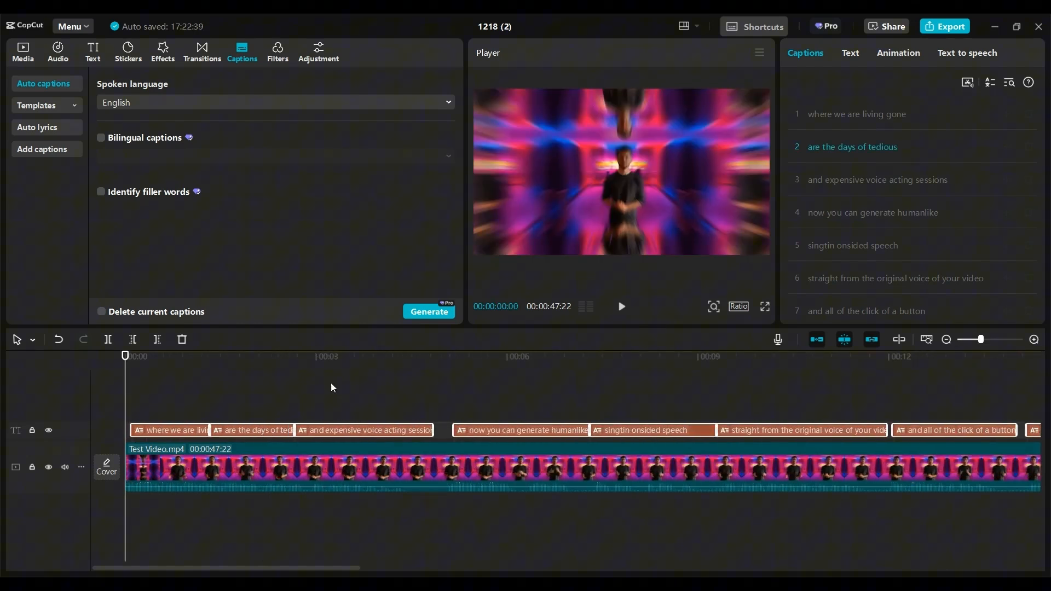
{"action": "left_click", "coordinate": [222, 356]}
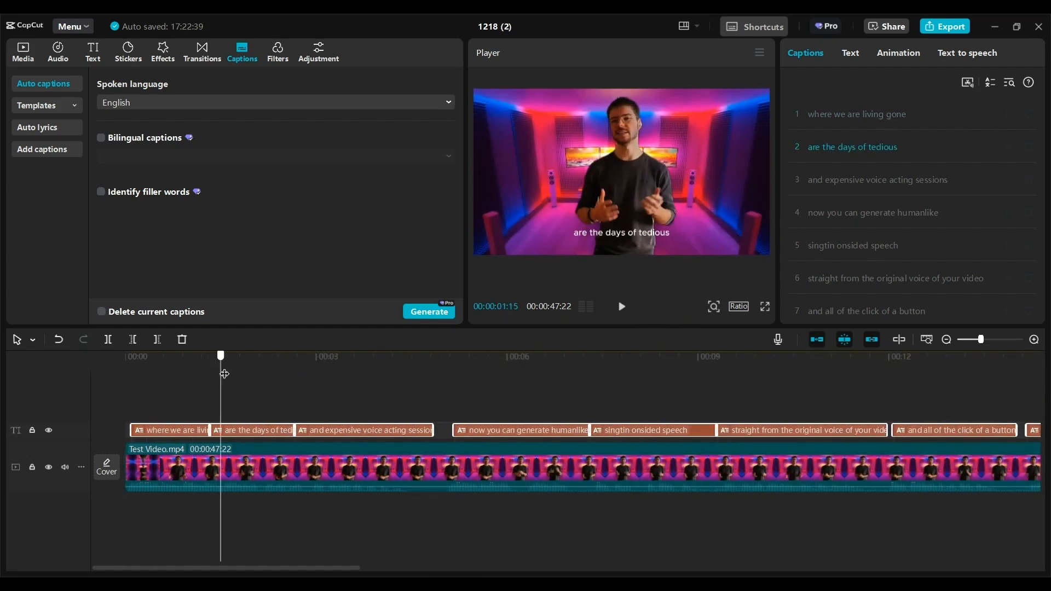
{"action": "left_click", "coordinate": [552, 356]}
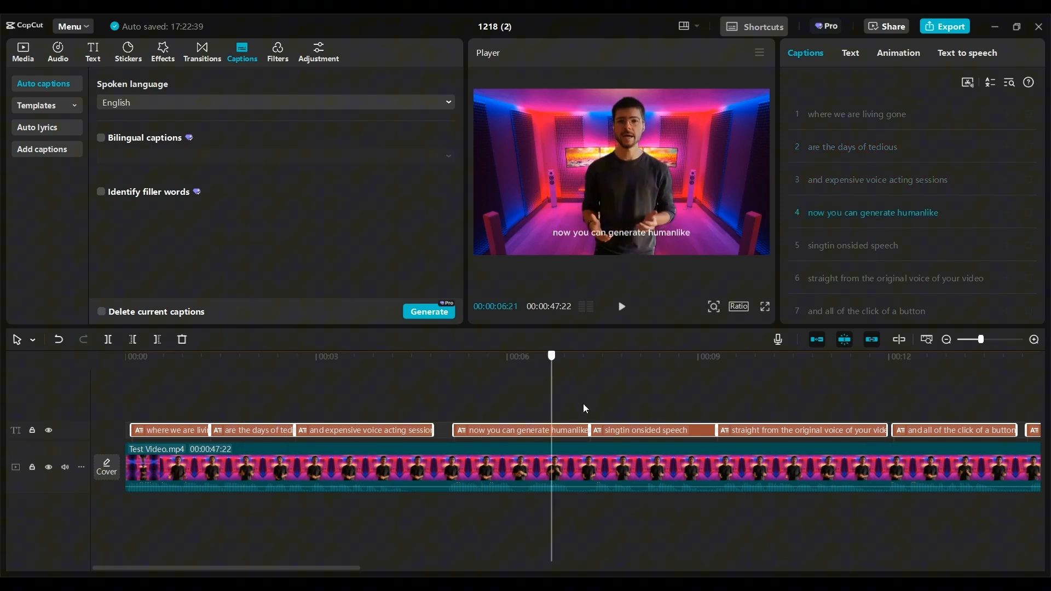
{"action": "left_click", "coordinate": [299, 355]}
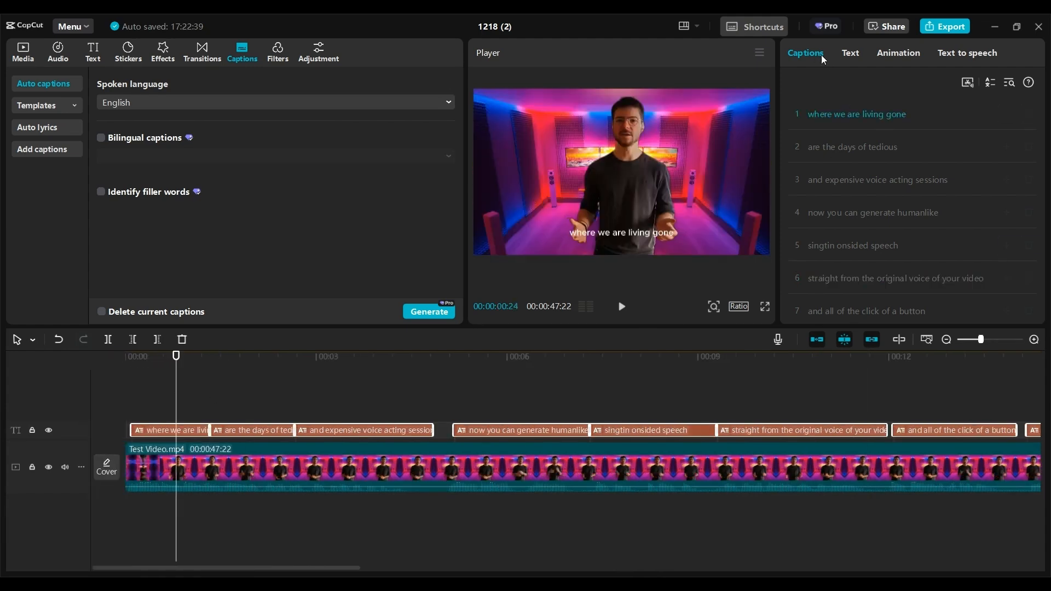
Step: Rewind, check the first caption, and rewrite 'where we are living gone' as 'With AI dubbing, gone'
{"action": "left_click", "coordinate": [850, 53]}
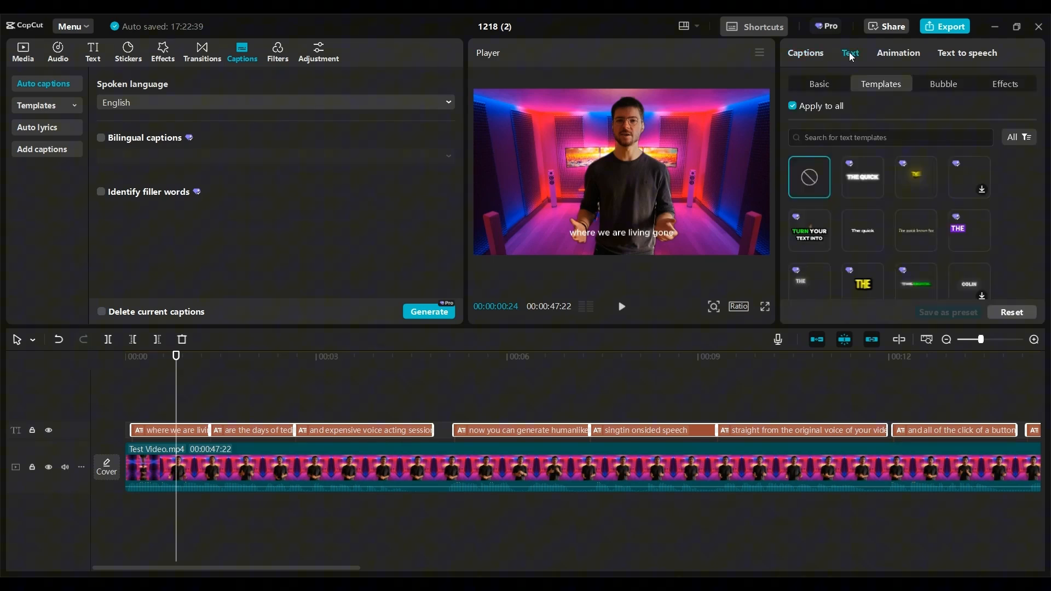
{"action": "left_click", "coordinate": [805, 53]}
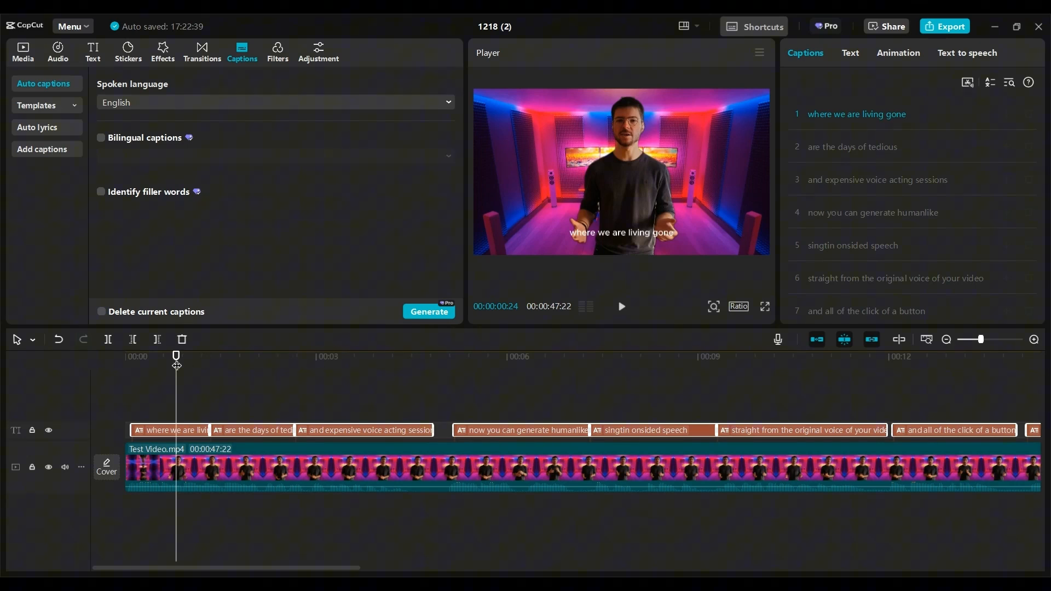
{"action": "left_click_drag", "start_coordinate": [175, 355], "coordinate": [126, 356]}
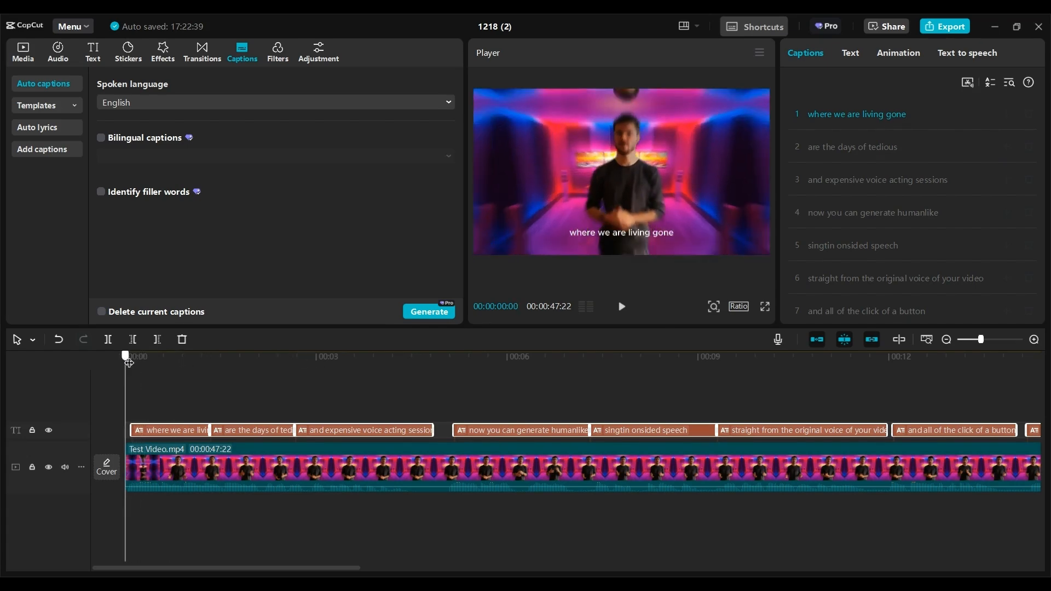
{"action": "left_click", "coordinate": [621, 306]}
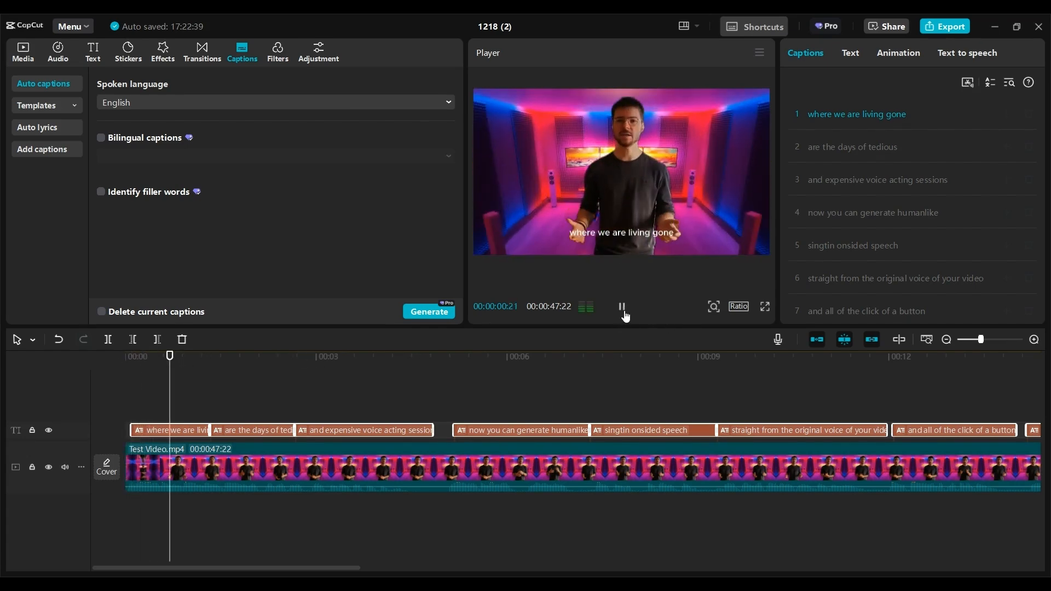
{"action": "left_click", "coordinate": [621, 307]}
{"action": "type", "text": "wot"}
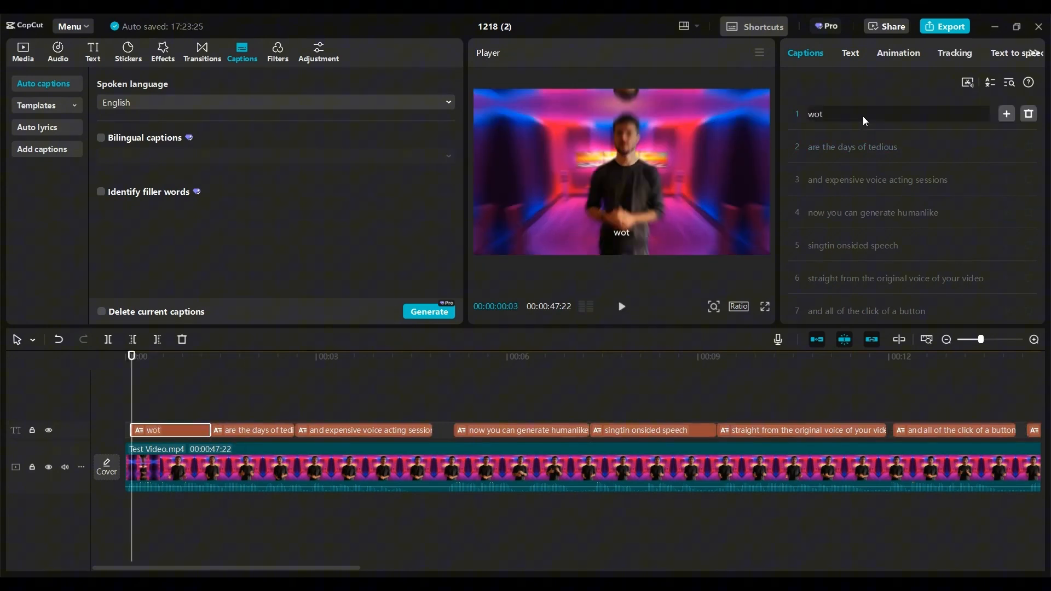
{"action": "type", "text": "with"}
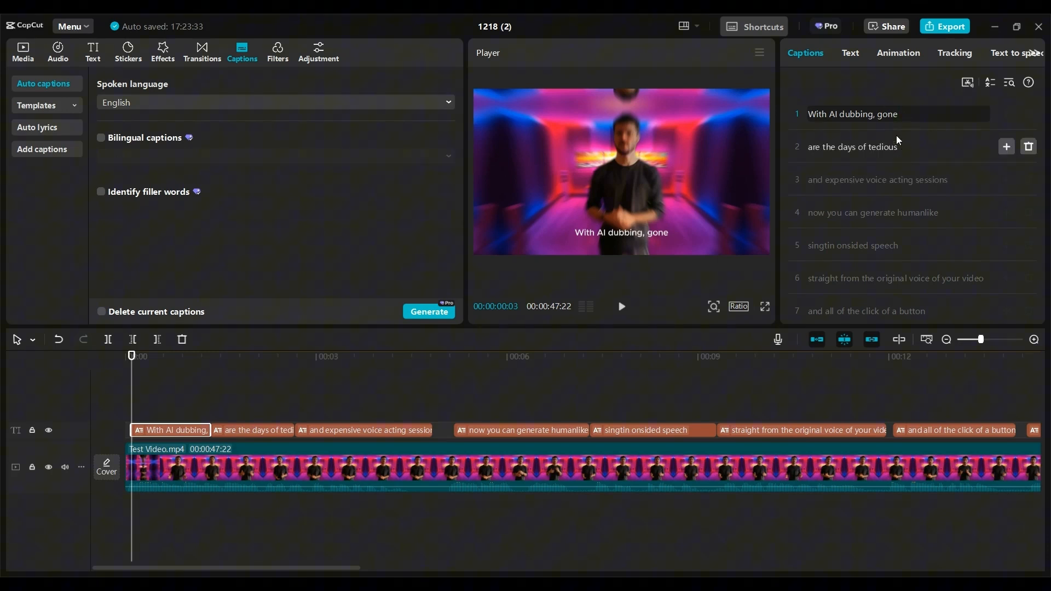
{"action": "double_click", "coordinate": [888, 114]}
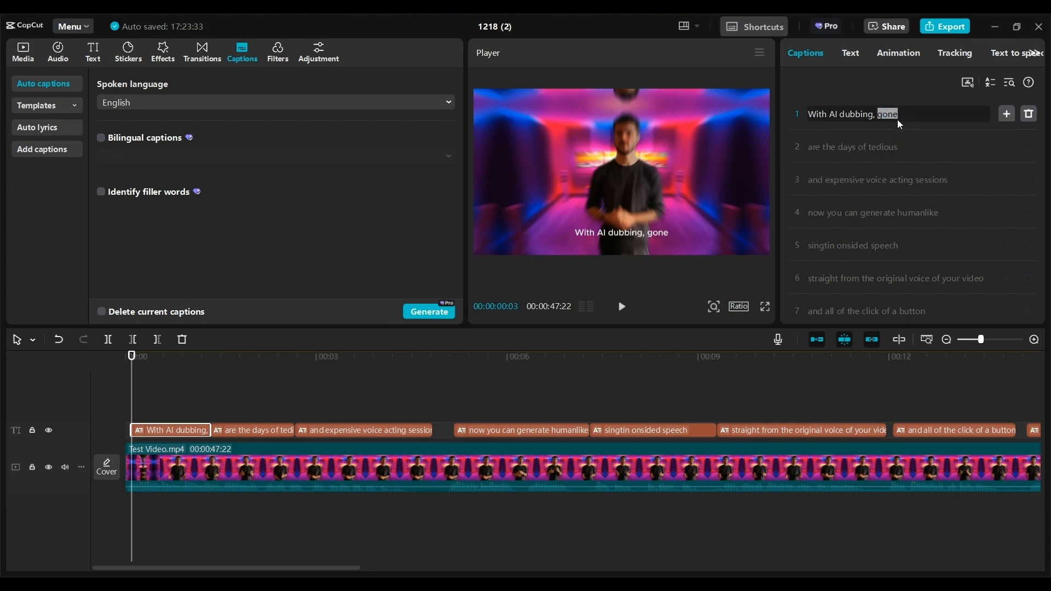
{"action": "left_click", "coordinate": [897, 115]}
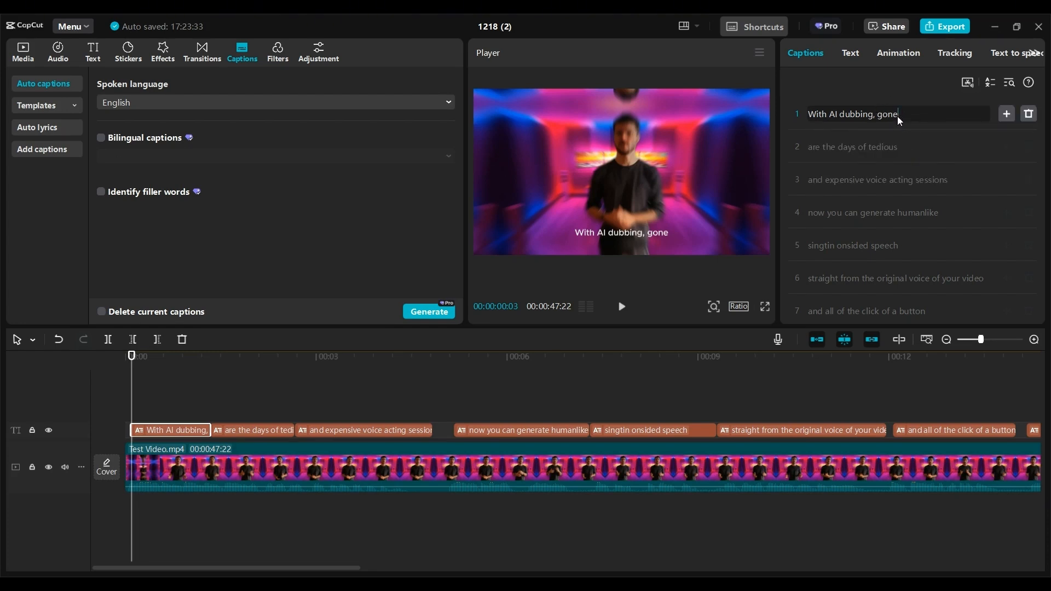
{"action": "double_click", "coordinate": [886, 114]}
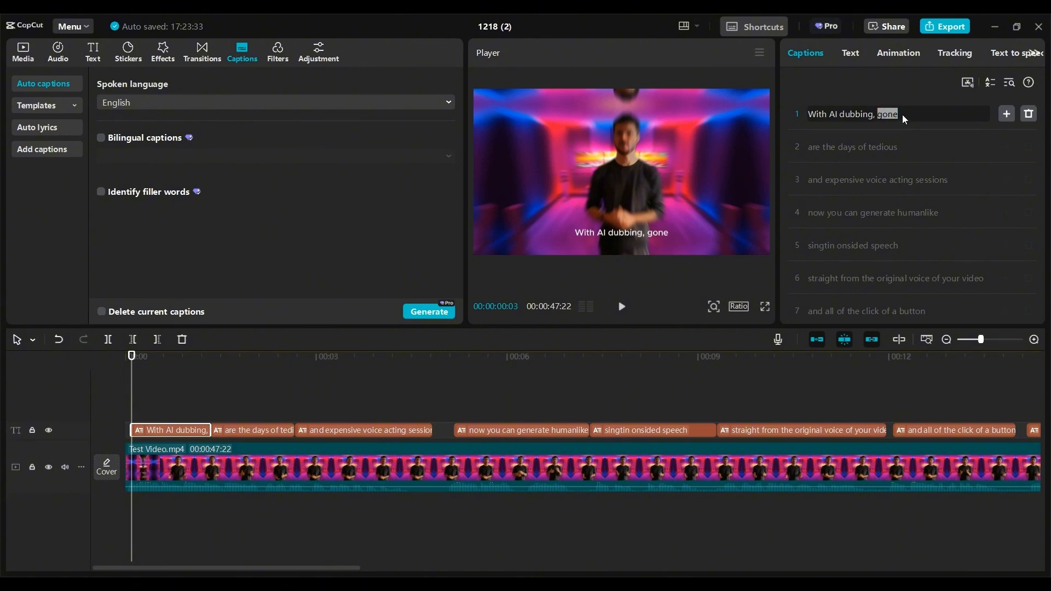
{"action": "mouse_move", "coordinate": [925, 132]}
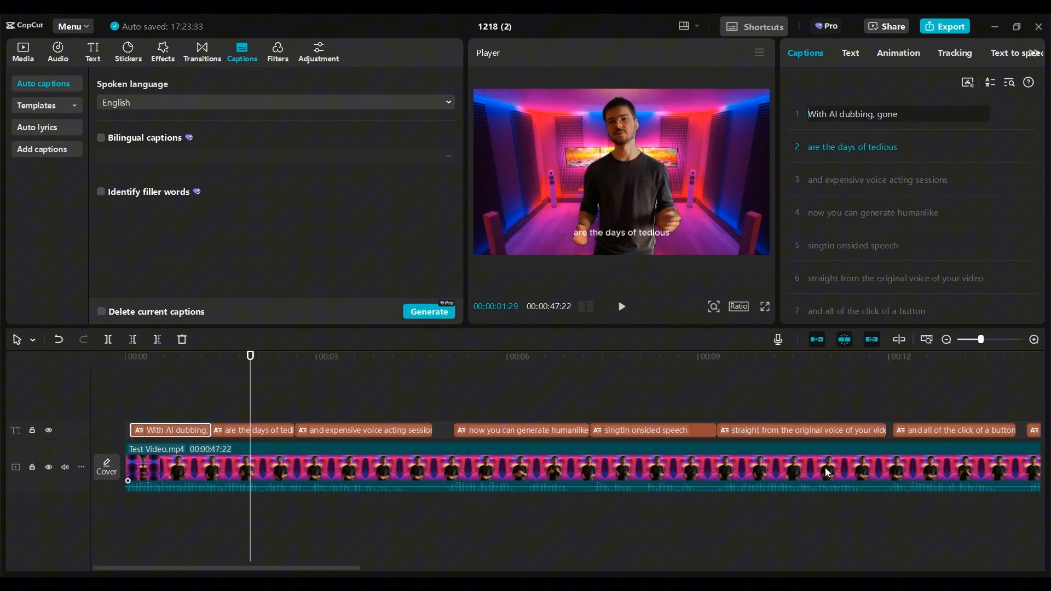
Step: Show the Text tab's template styles for the captions, applied to all captions
{"action": "left_click", "coordinate": [850, 53]}
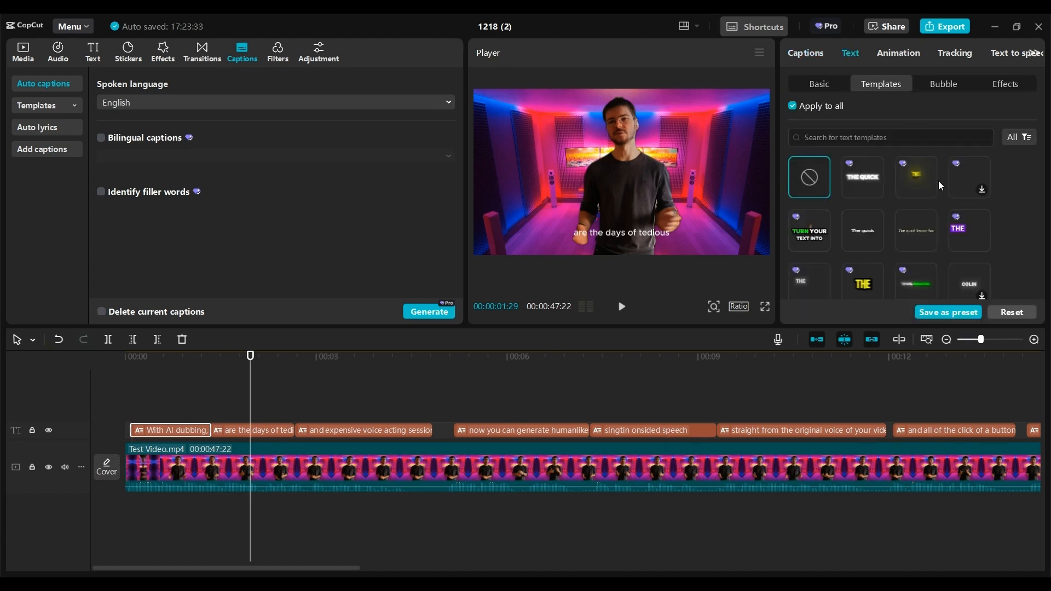
{"action": "mouse_move", "coordinate": [959, 235]}
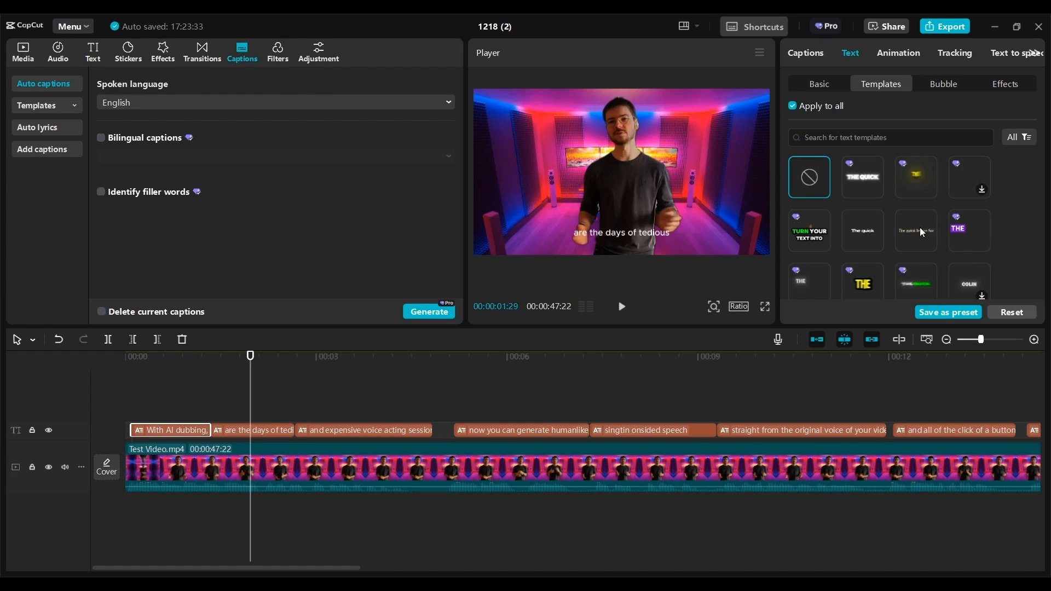
{"action": "mouse_move", "coordinate": [891, 219]}
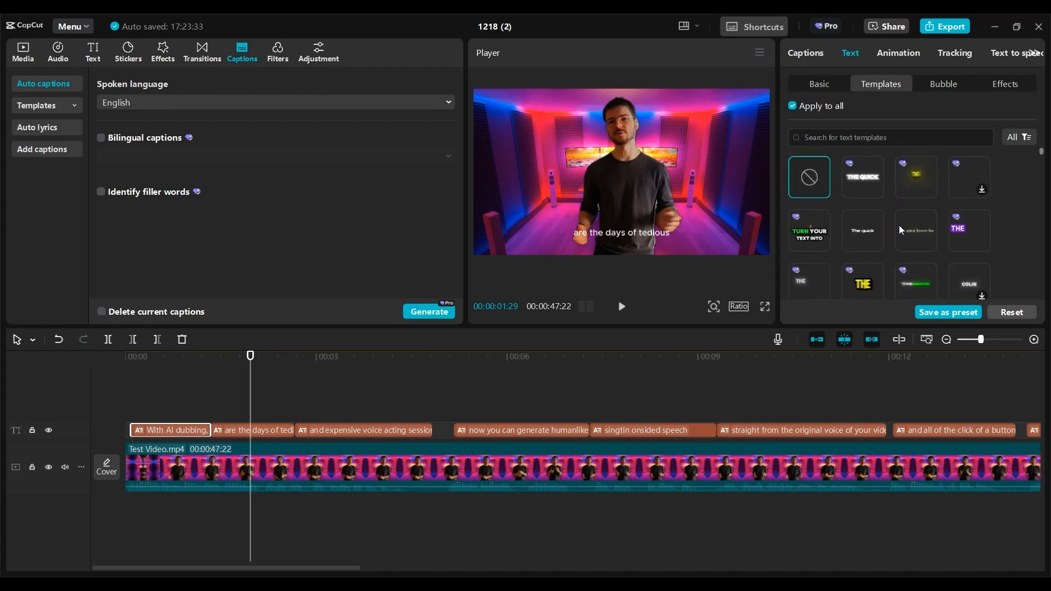
{"action": "mouse_move", "coordinate": [921, 207]}
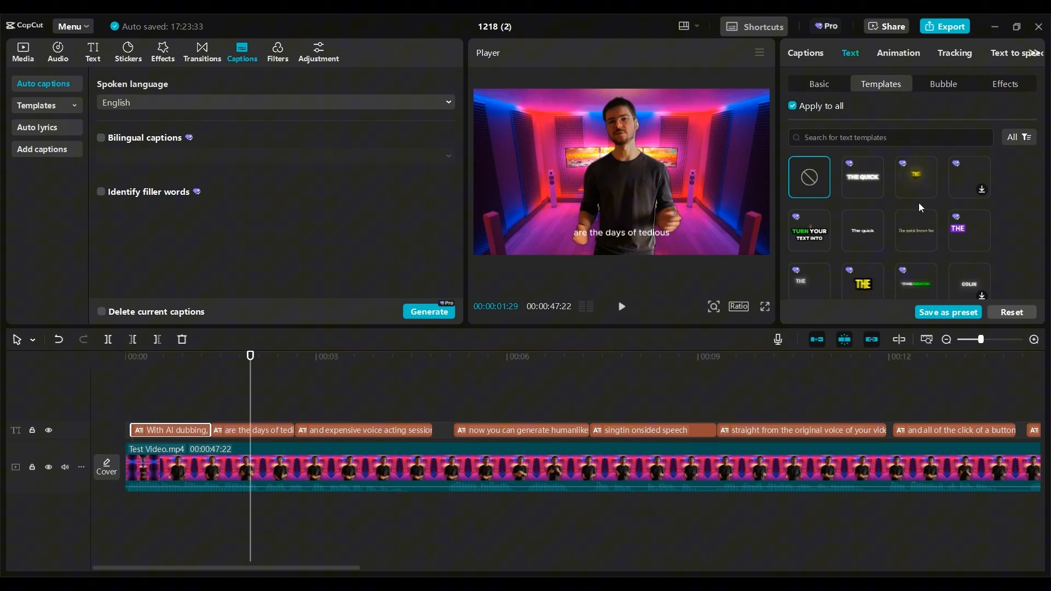
{"action": "scroll", "scroll_direction": "down", "scroll_amount": 3}
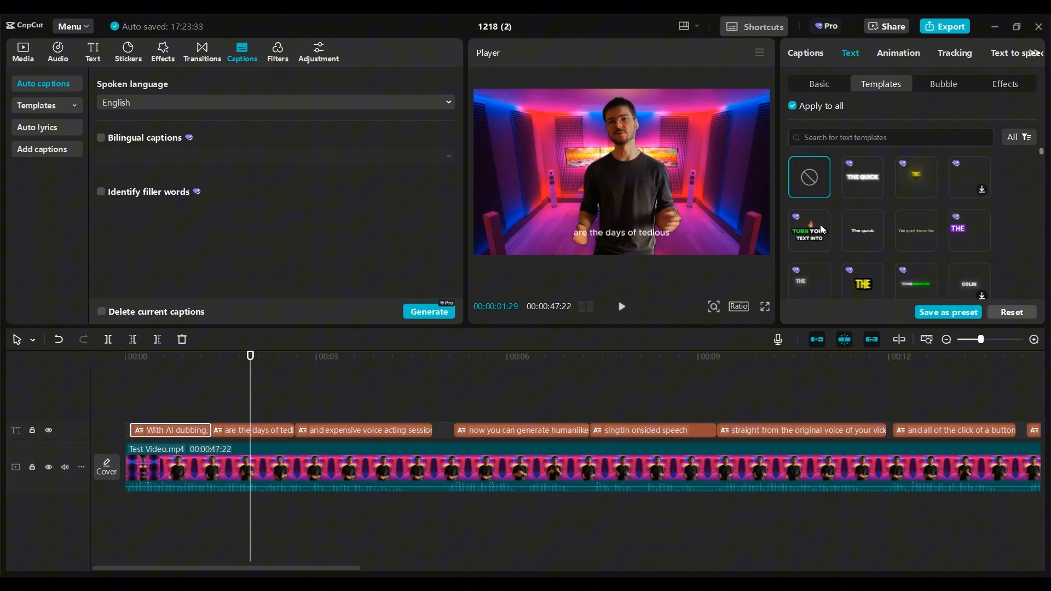
Step: Apply the 'Turn your text into' template and preview the colour-highlighted captions in playback
{"action": "left_click", "coordinate": [809, 230]}
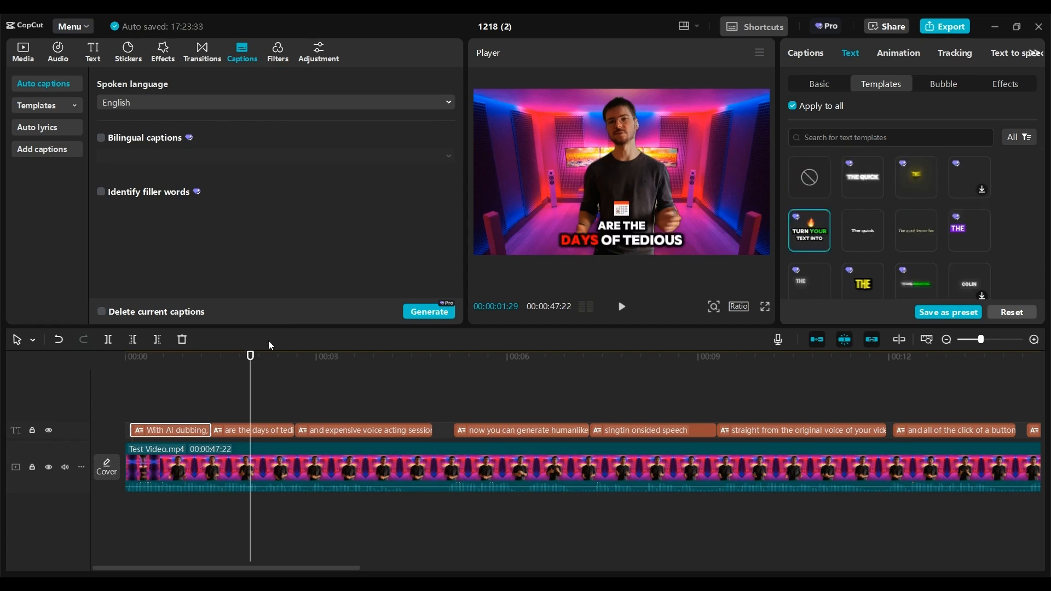
{"action": "left_click", "coordinate": [621, 306]}
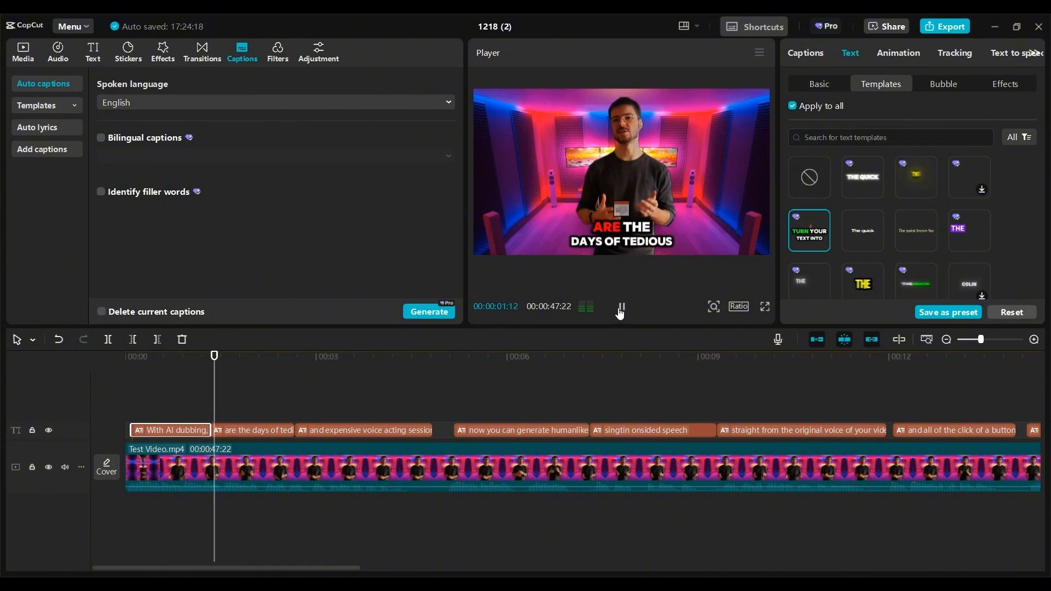
{"action": "left_click", "coordinate": [620, 306]}
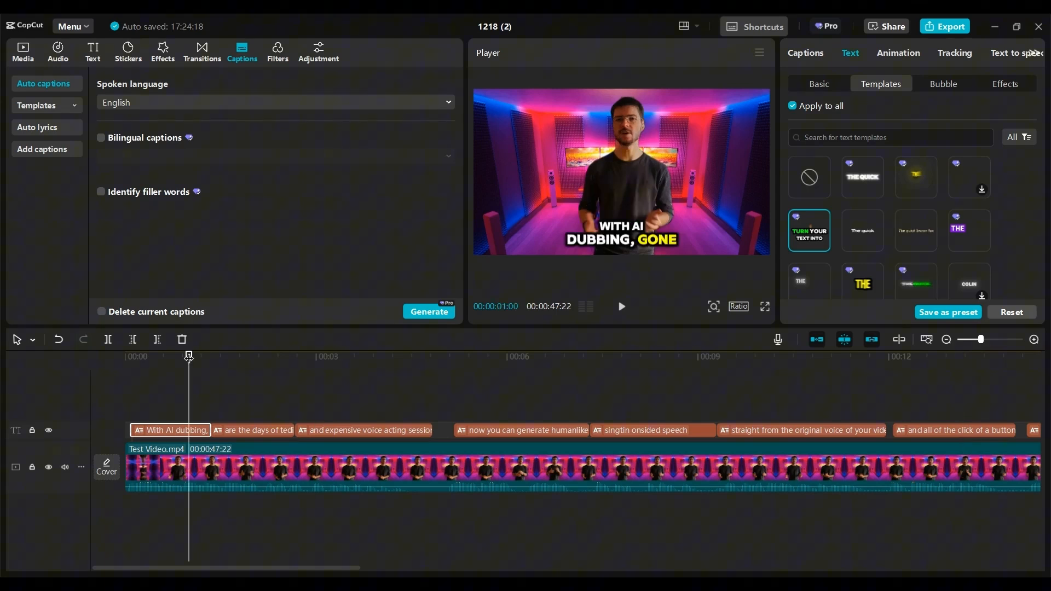
{"action": "left_click", "coordinate": [716, 356]}
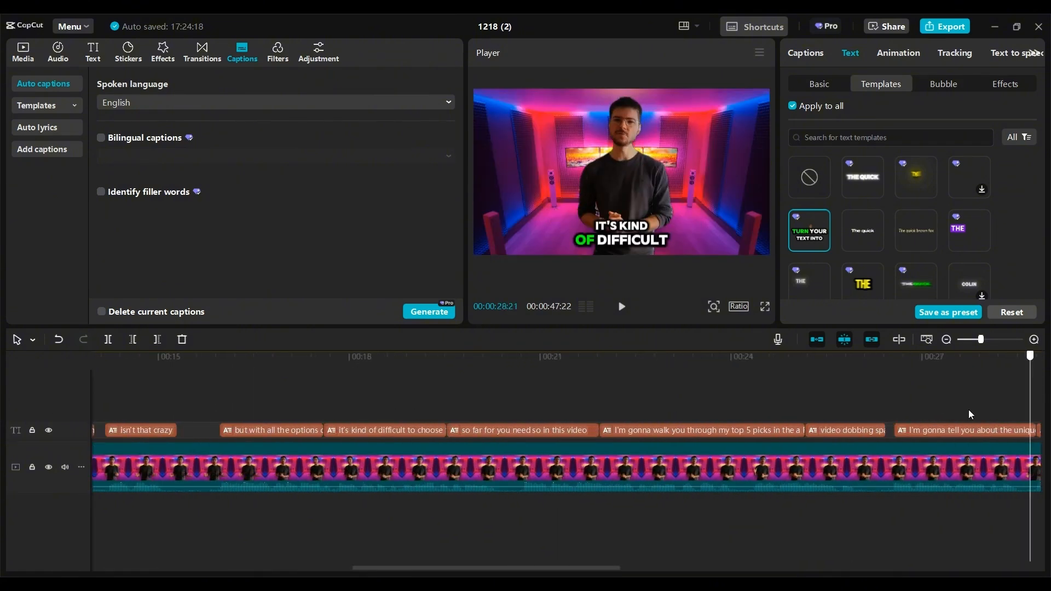
Step: Return to the Captions list and step through the third and fourth styled captions
{"action": "left_click", "coordinate": [805, 53]}
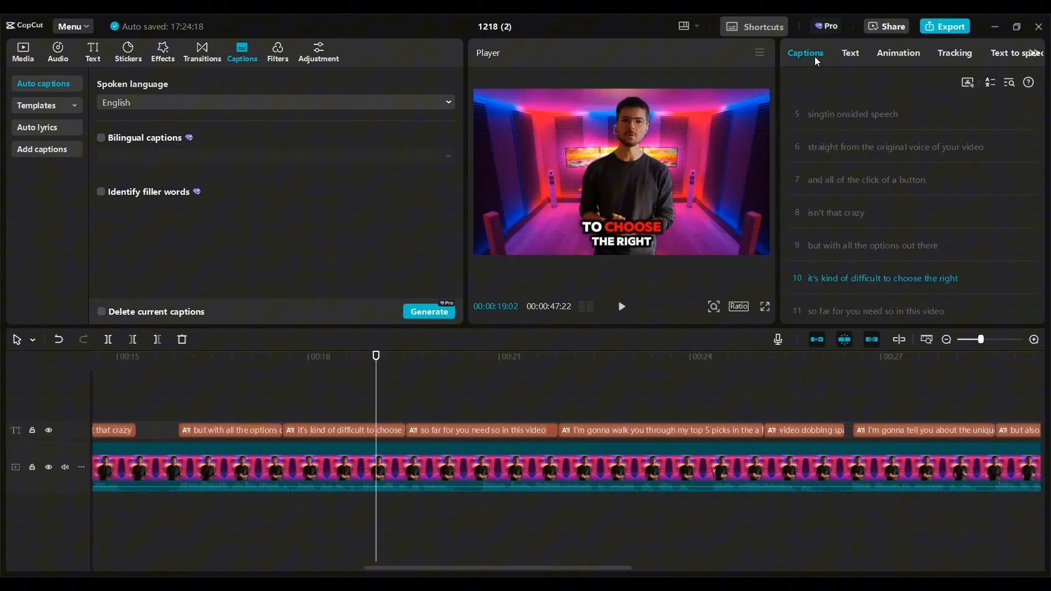
{"action": "scroll", "scroll_direction": "down", "scroll_amount": 3}
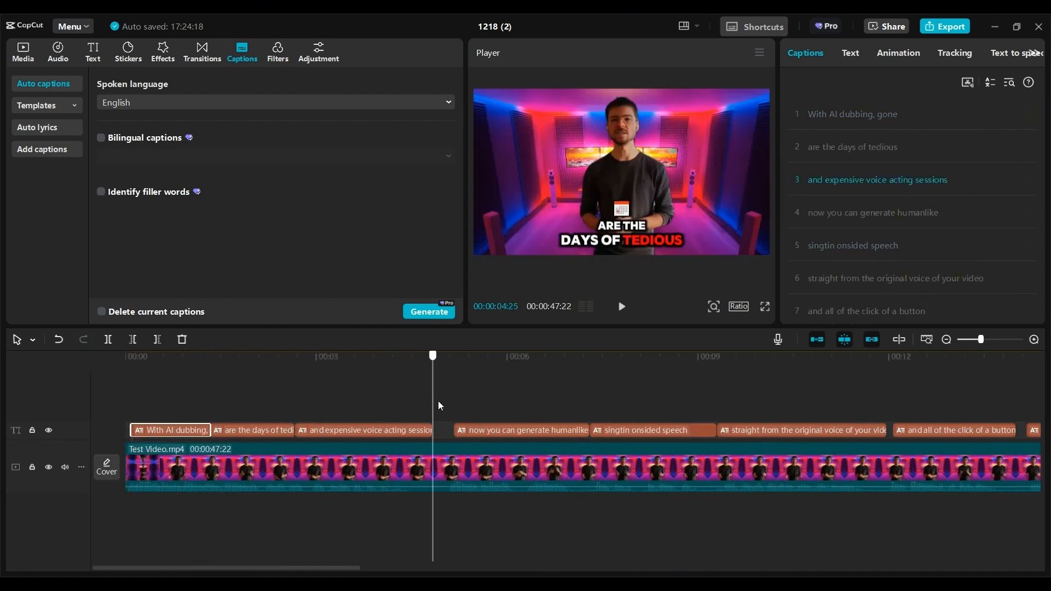
{"action": "left_click", "coordinate": [549, 356]}
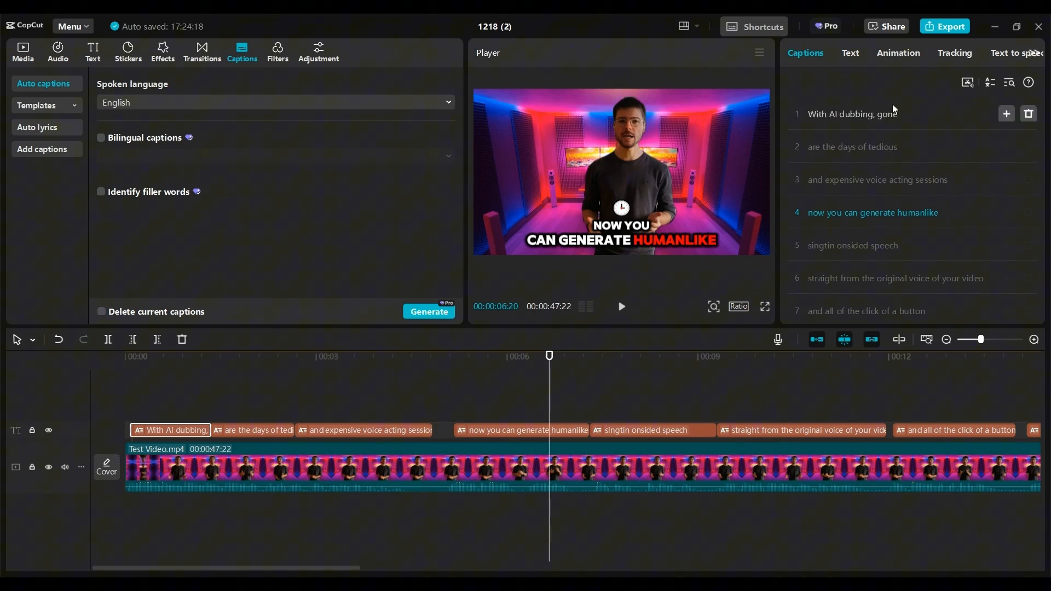
{"action": "left_click", "coordinate": [945, 25]}
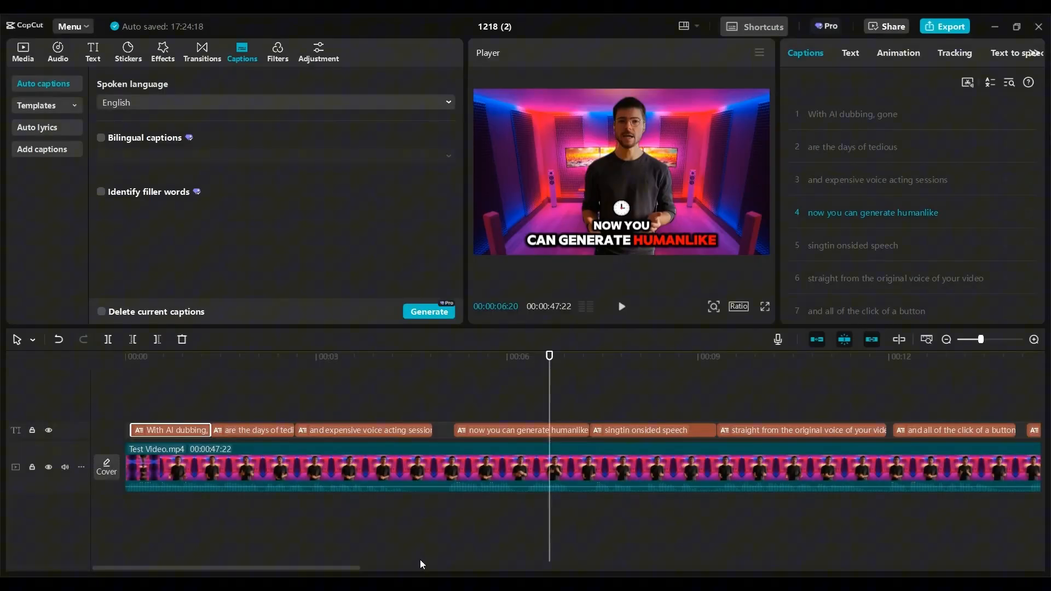
{"action": "mouse_move", "coordinate": [320, 561]}
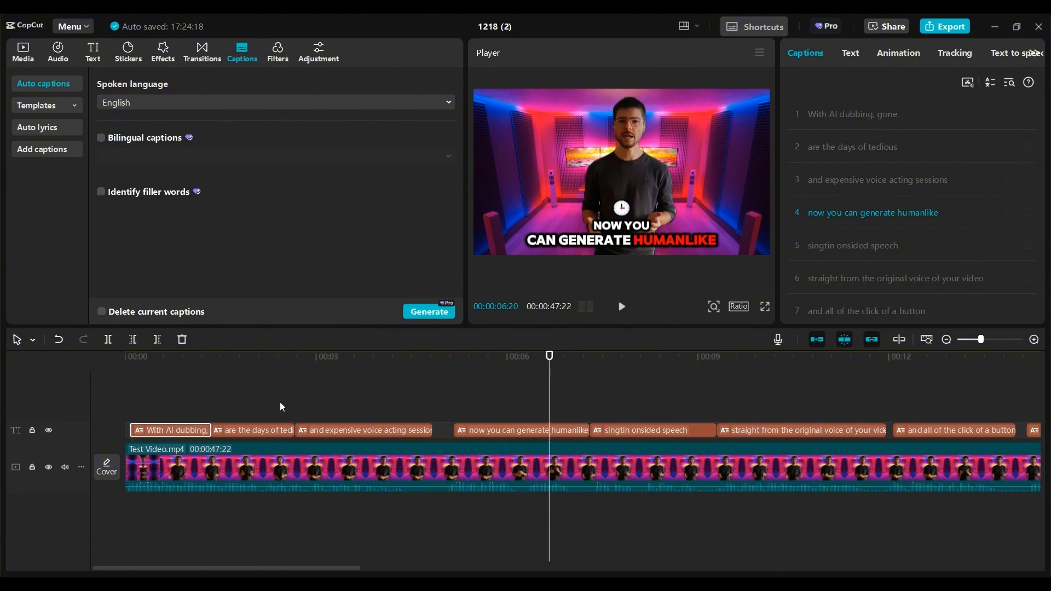
{"action": "left_click_drag", "start_coordinate": [549, 355], "coordinate": [496, 356]}
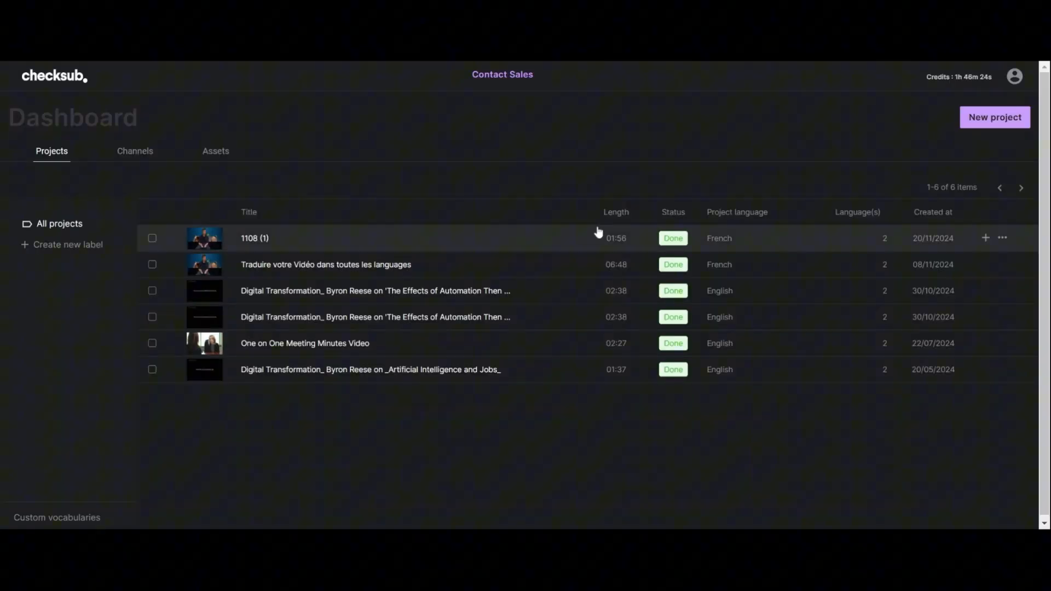
{"action": "mouse_move", "coordinate": [597, 223]}
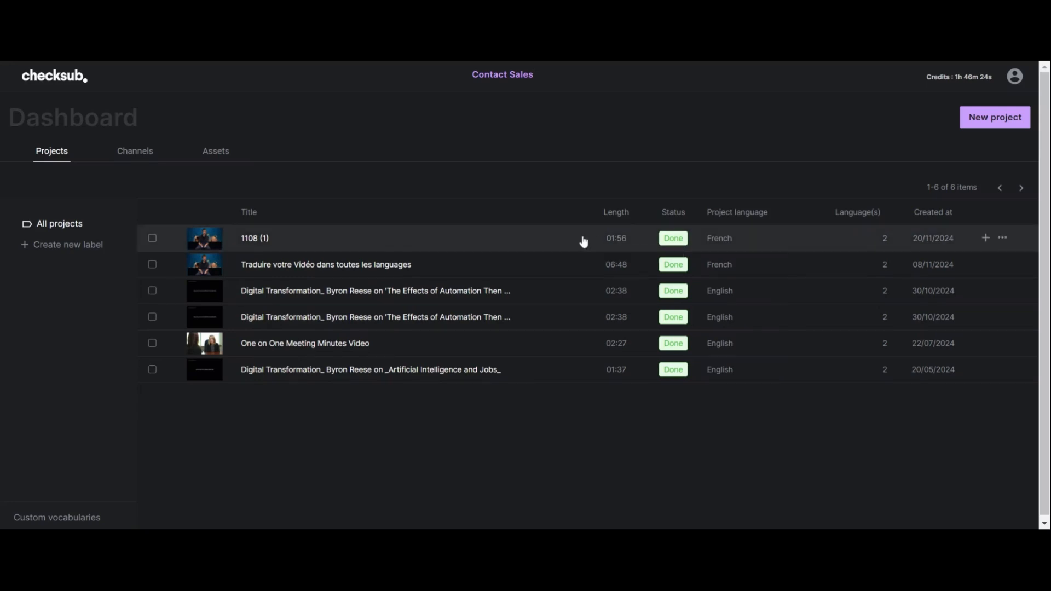
{"action": "mouse_move", "coordinate": [979, 138]}
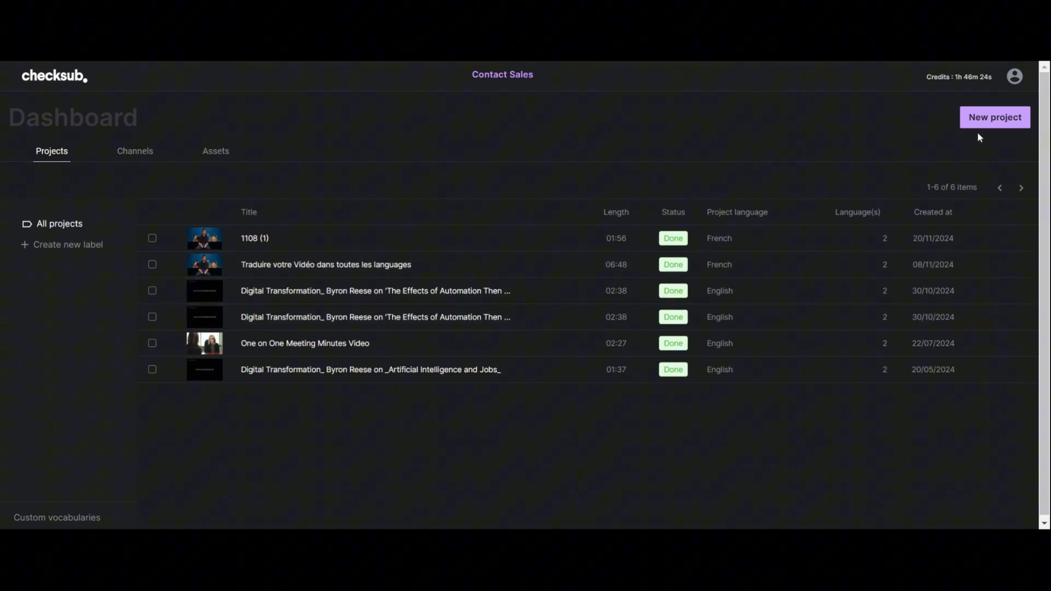
Step: Start a new subtitle project, upload the video, and confirm its settings
{"action": "left_click", "coordinate": [994, 117]}
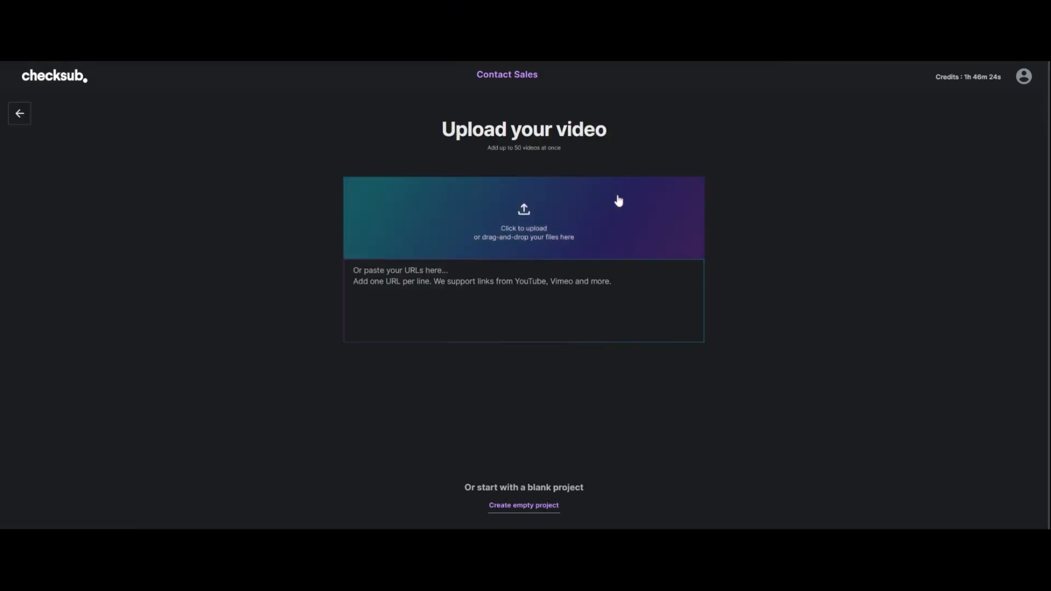
{"action": "left_click", "coordinate": [523, 217]}
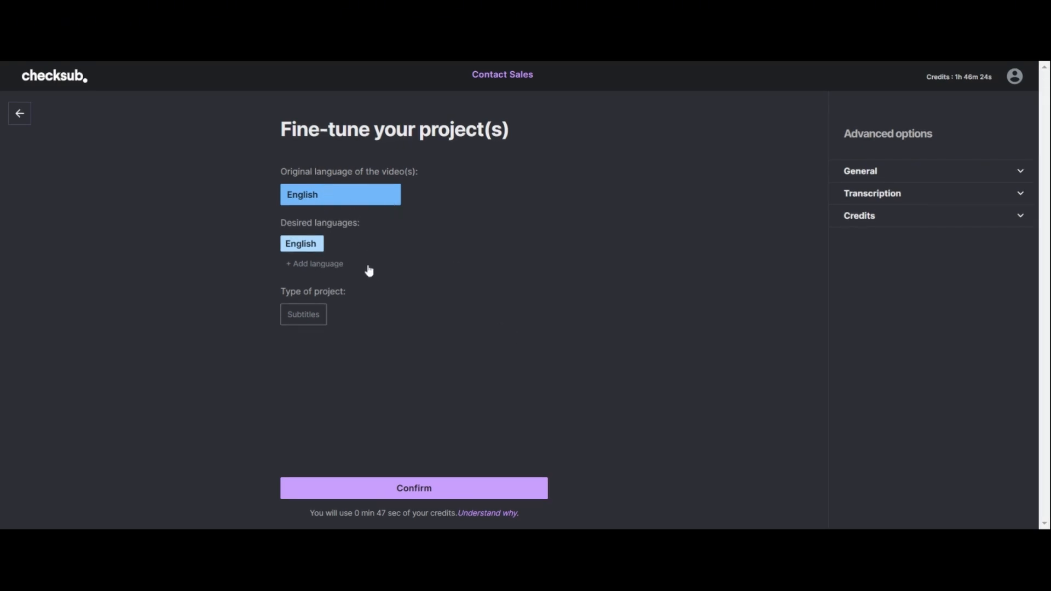
{"action": "left_click", "coordinate": [413, 489]}
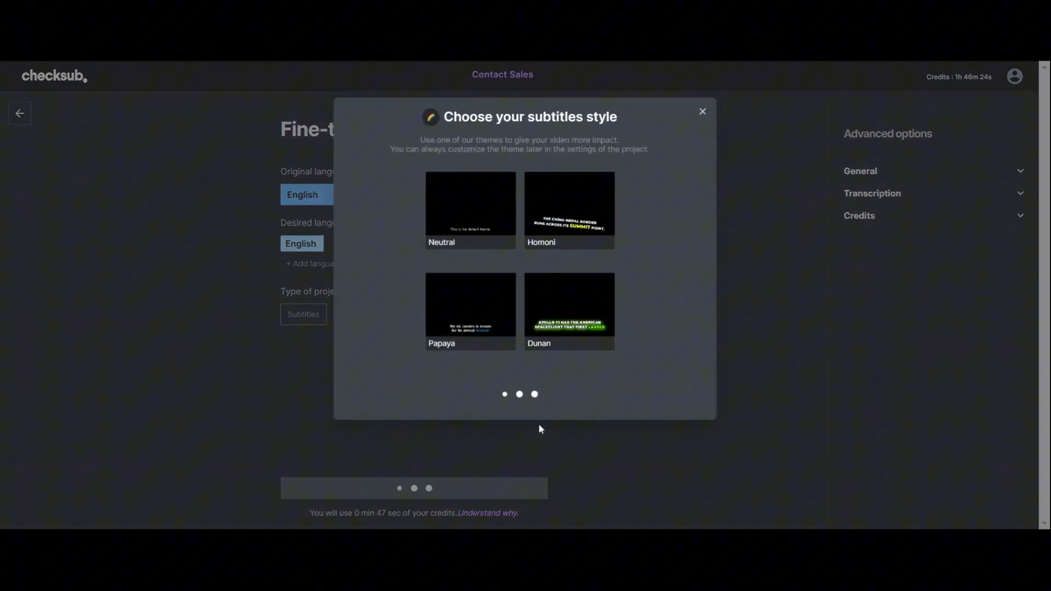
Step: Apply the Dunan subtitle theme and open the processed project
{"action": "left_click", "coordinate": [570, 305]}
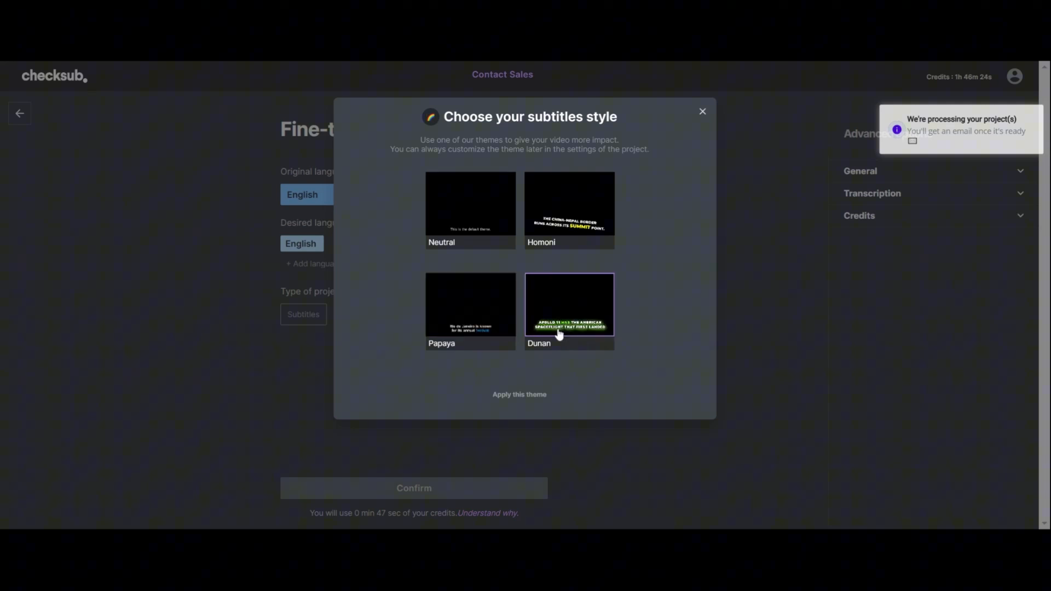
{"action": "left_click", "coordinate": [519, 395]}
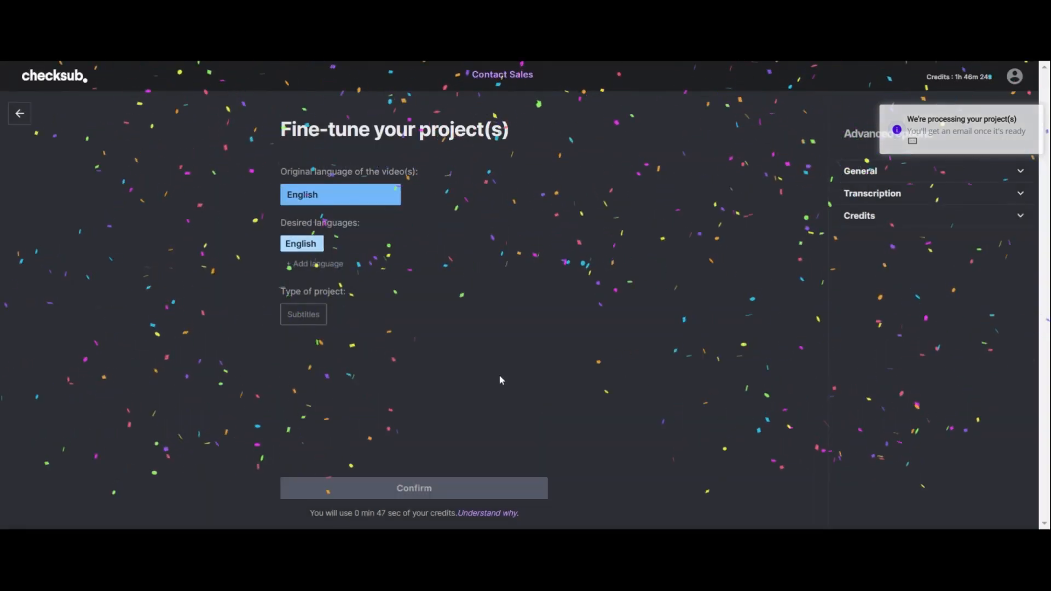
{"action": "left_click", "coordinate": [413, 488]}
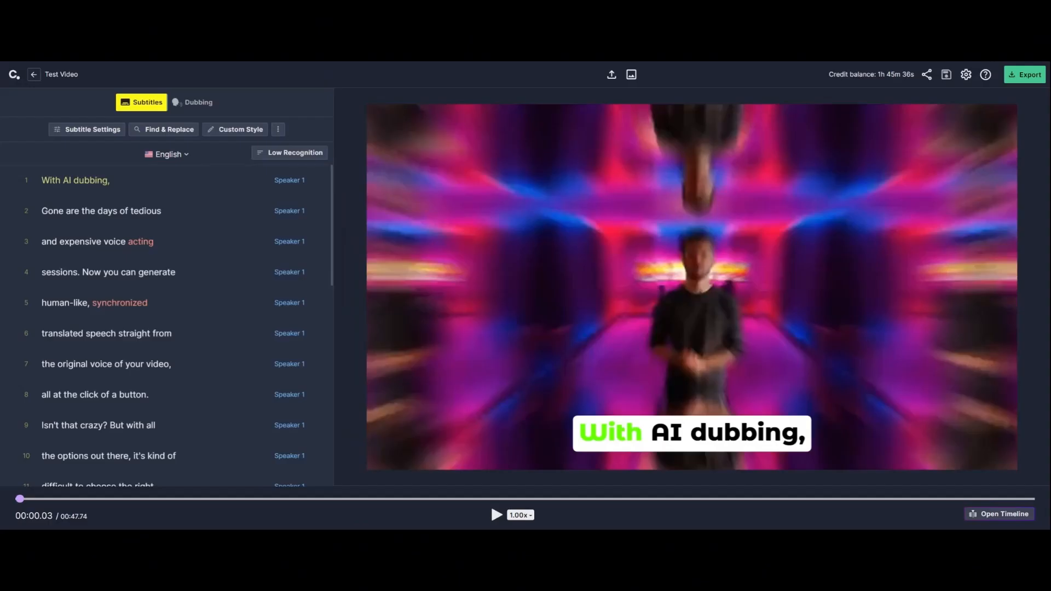
{"action": "mouse_move", "coordinate": [430, 276]}
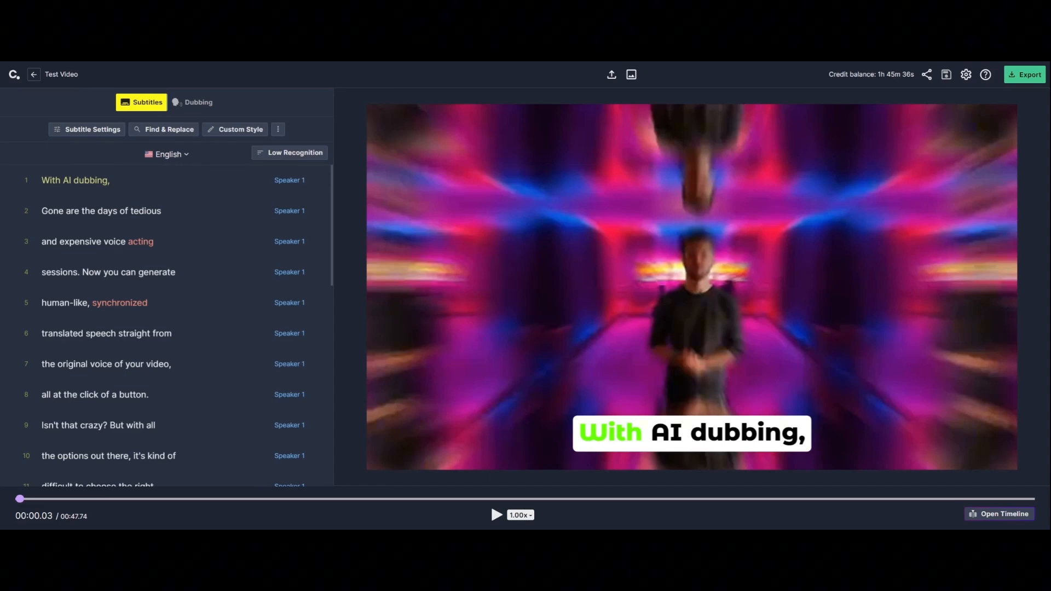
{"action": "scroll", "scroll_direction": "down", "scroll_amount": 3}
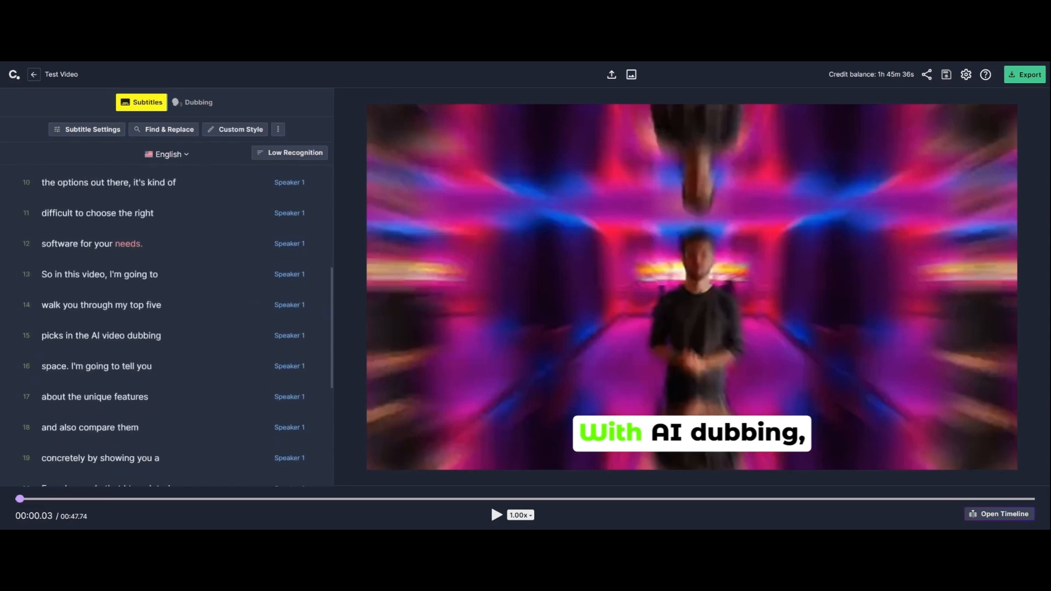
{"action": "scroll", "scroll_direction": "down", "scroll_amount": 3}
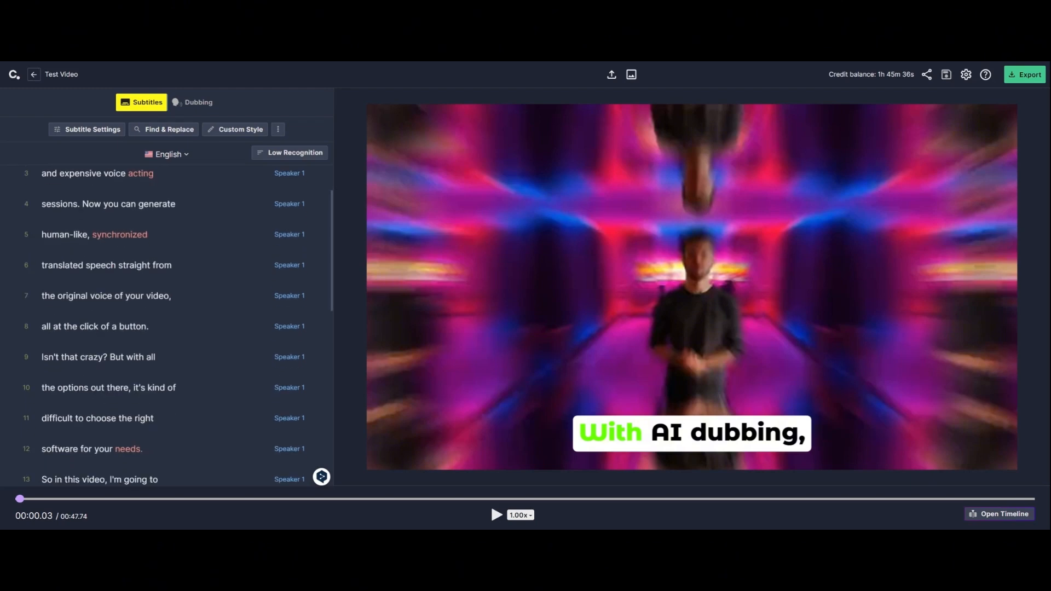
{"action": "scroll", "scroll_direction": "down", "scroll_amount": 3}
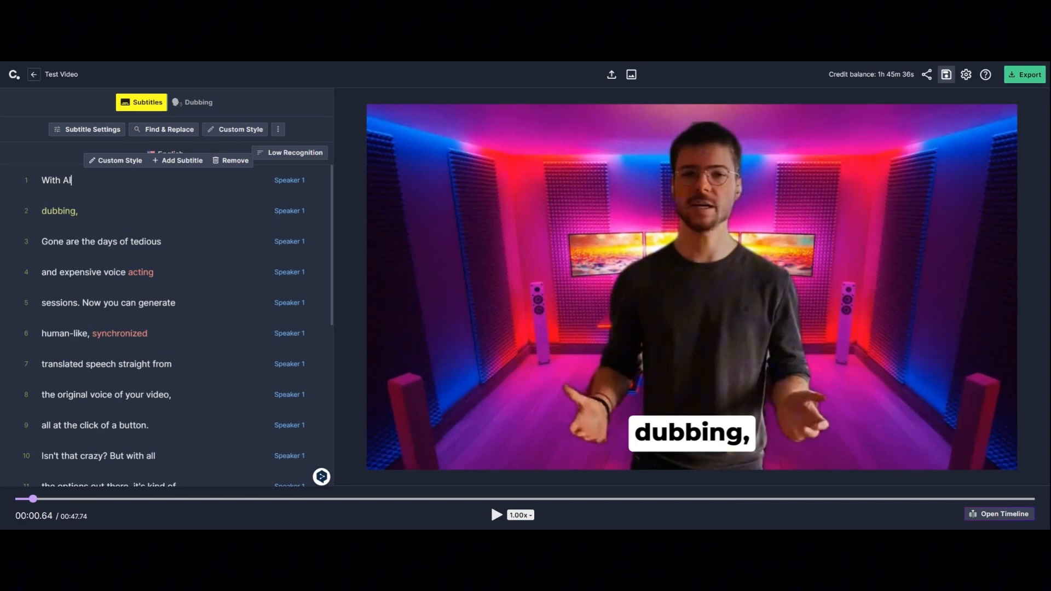
Step: Review the Custom Style settings for all subtitles, then browse the Animate presets
{"action": "left_click", "coordinate": [235, 129]}
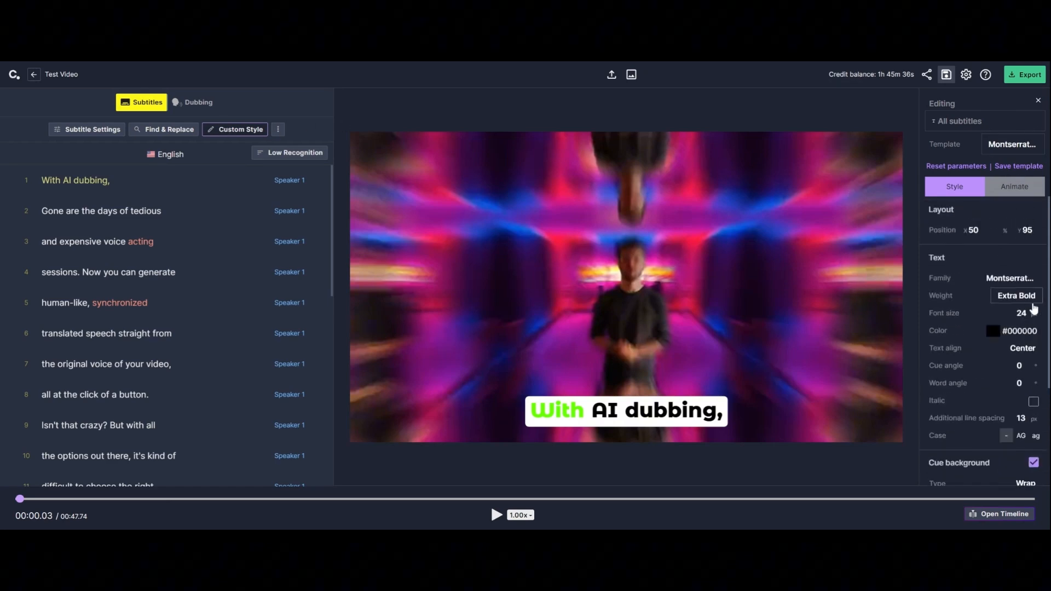
{"action": "scroll", "scroll_direction": "down", "scroll_amount": 3}
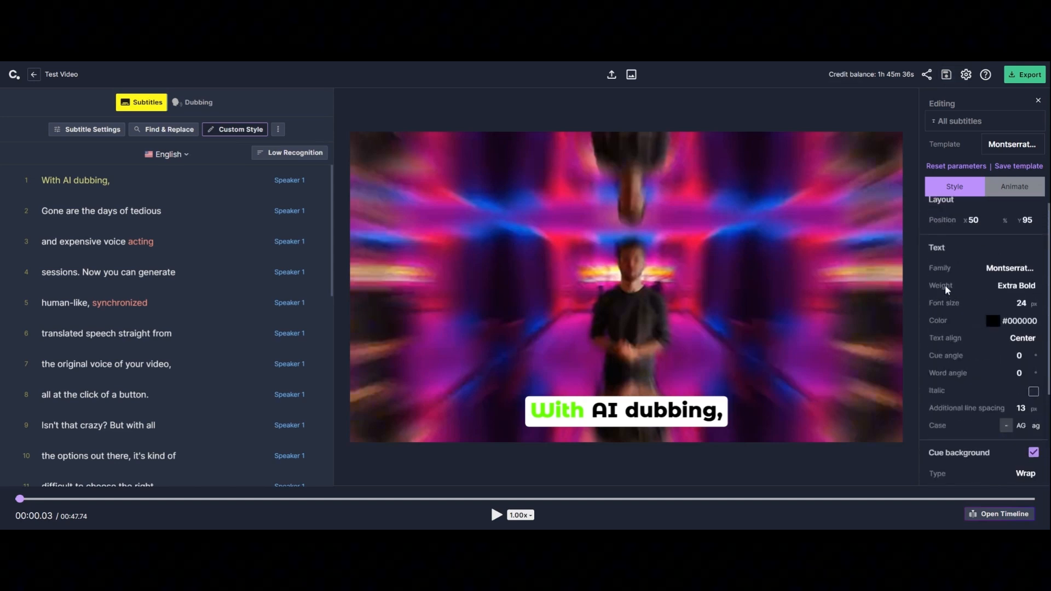
{"action": "mouse_move", "coordinate": [993, 319]}
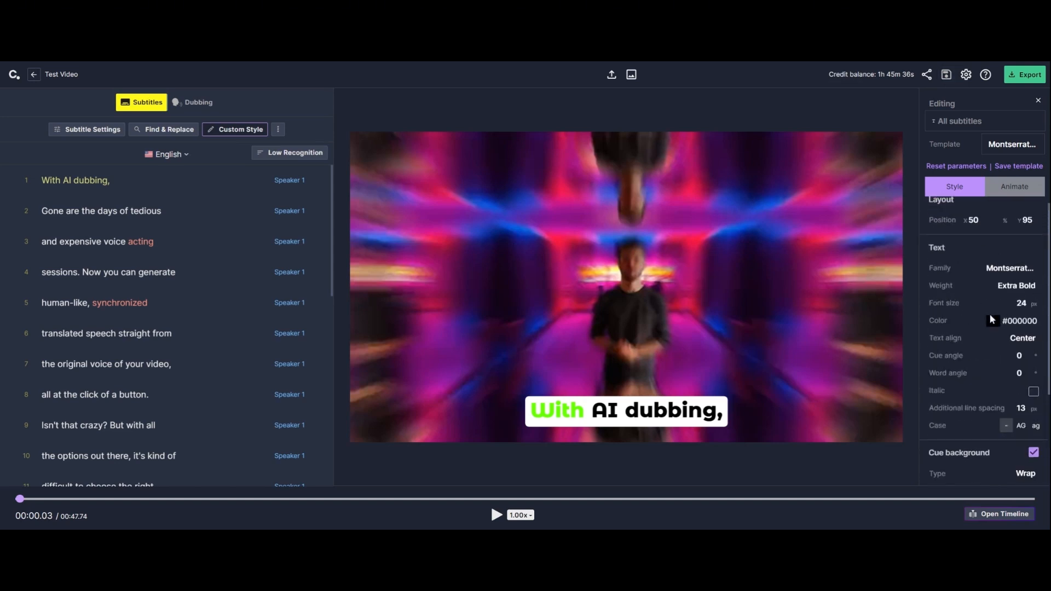
{"action": "scroll", "scroll_direction": "down", "scroll_amount": 3}
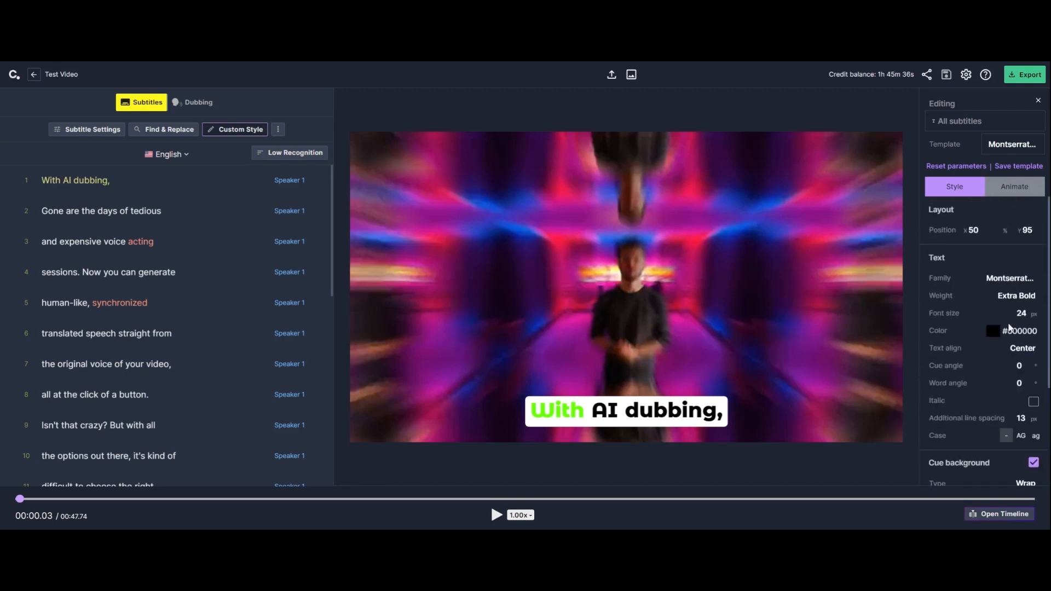
{"action": "left_click", "coordinate": [1014, 186]}
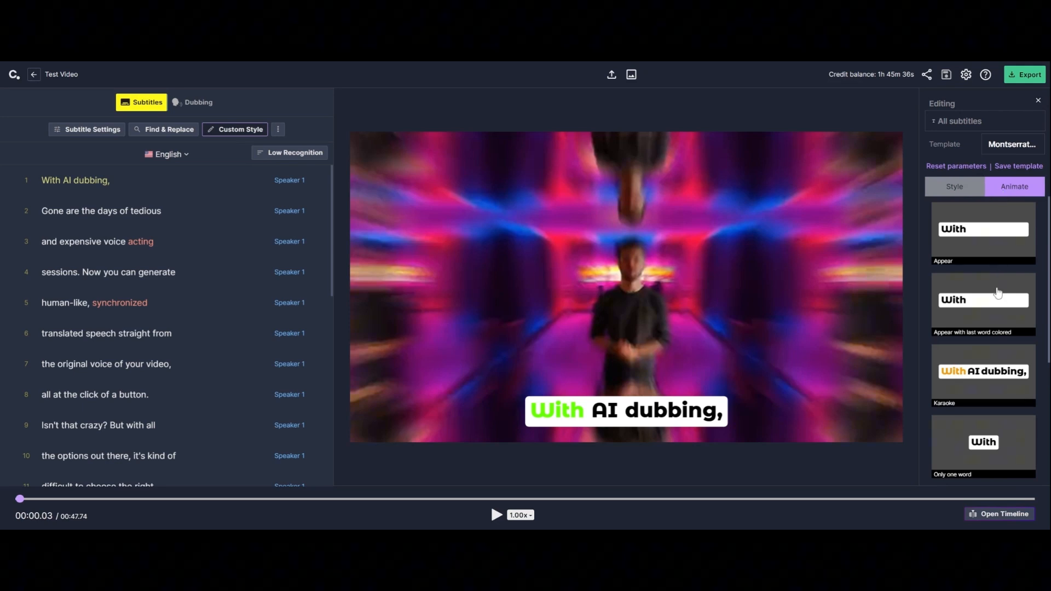
{"action": "scroll", "scroll_direction": "down", "scroll_amount": 3}
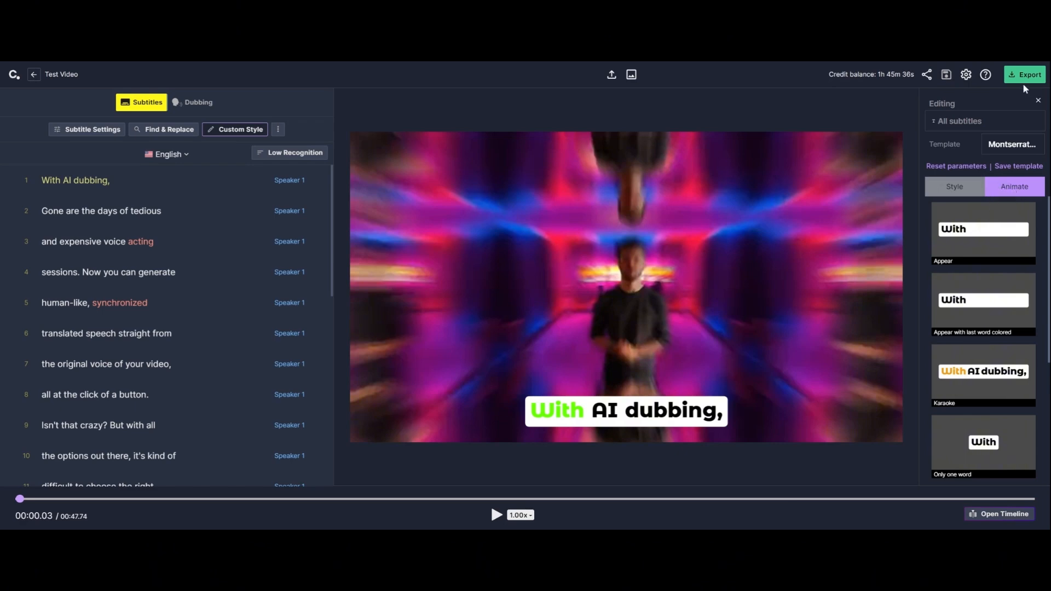
Step: Switch the export Type from Video to Subtitles and show the SRT format list
{"action": "left_click", "coordinate": [1024, 74]}
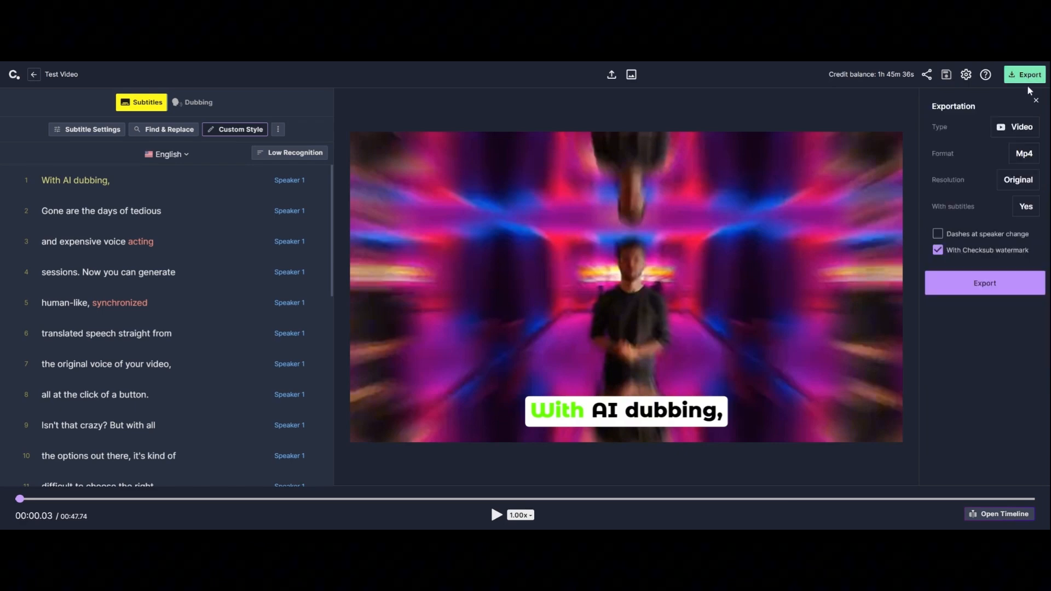
{"action": "mouse_move", "coordinate": [1028, 130]}
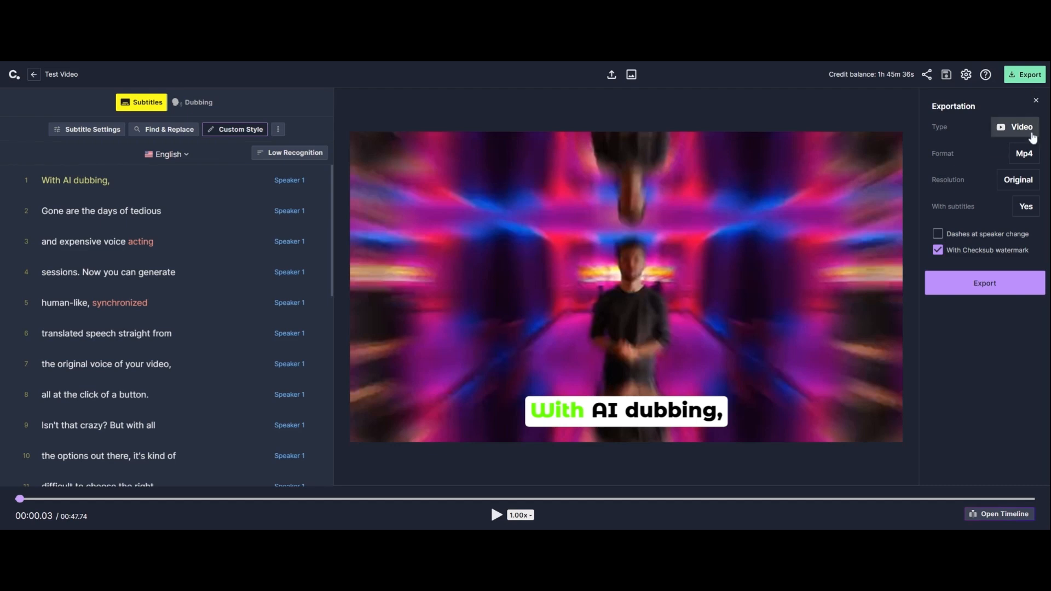
{"action": "mouse_move", "coordinate": [1043, 207]}
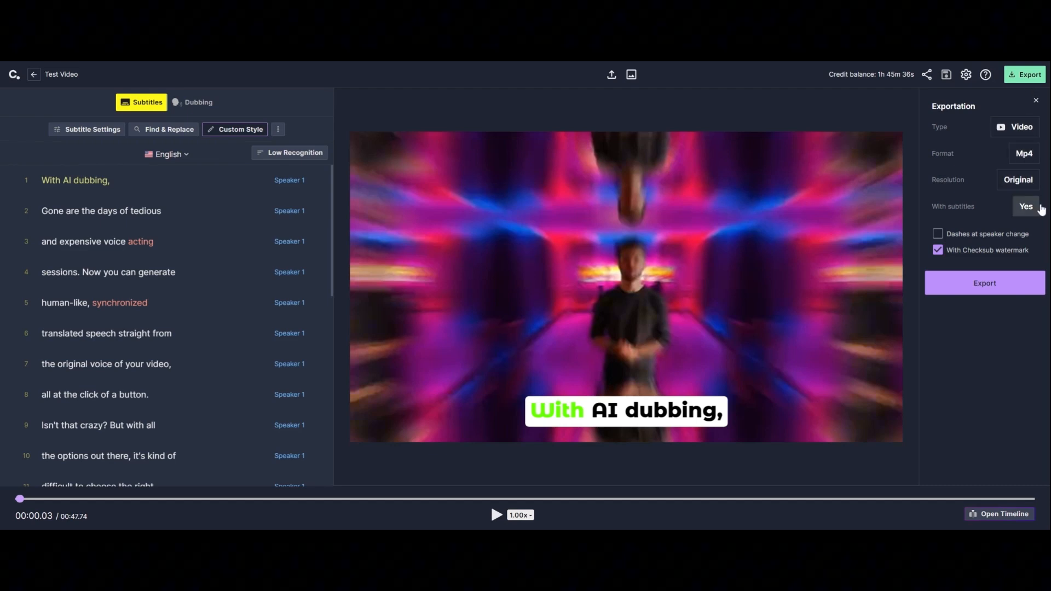
{"action": "mouse_move", "coordinate": [1025, 206]}
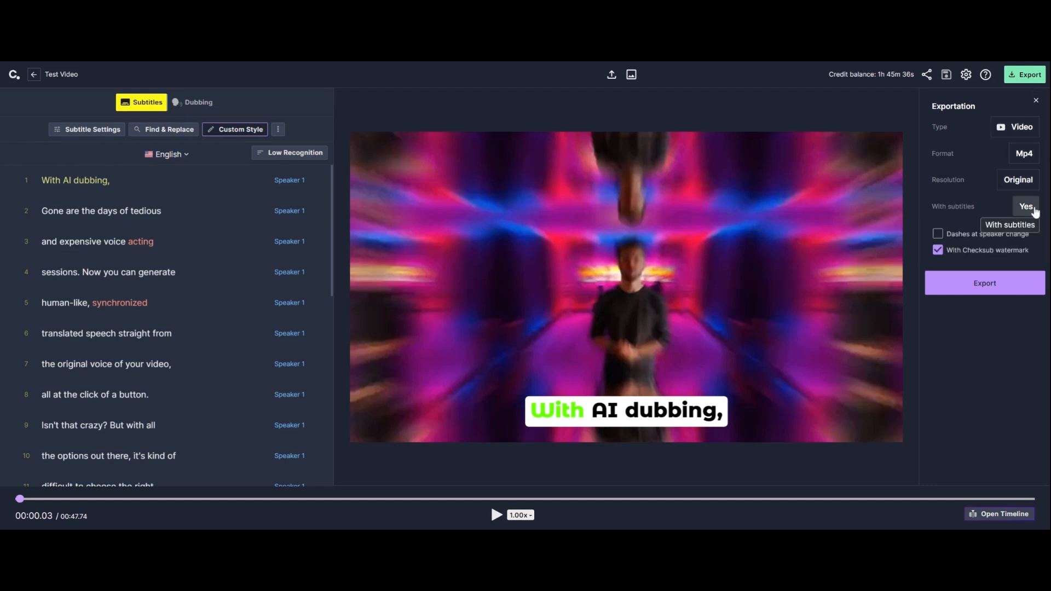
{"action": "left_click", "coordinate": [1014, 127]}
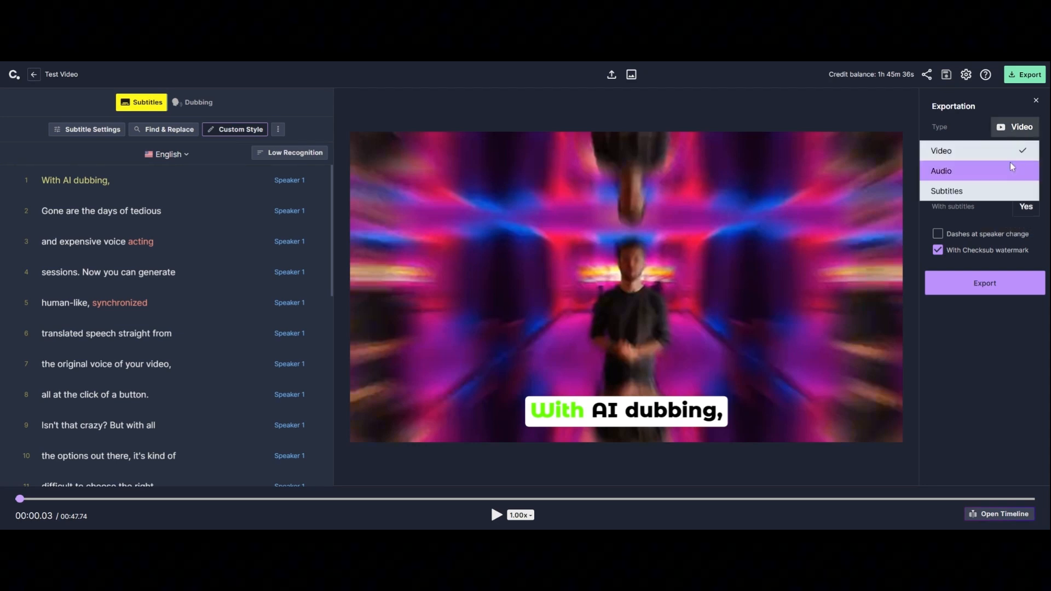
{"action": "left_click", "coordinate": [946, 191]}
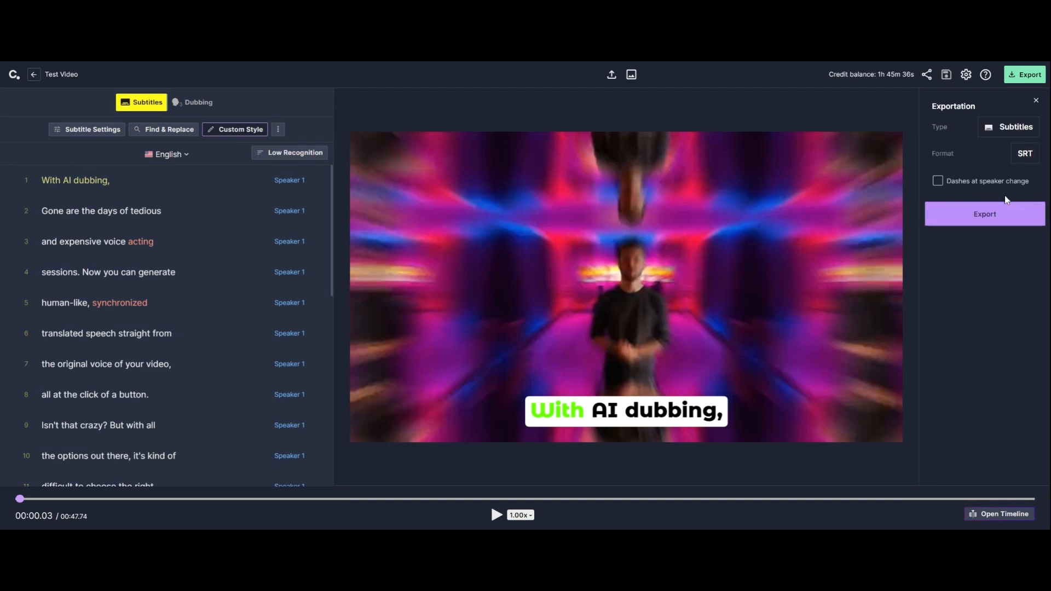
{"action": "left_click", "coordinate": [1024, 154]}
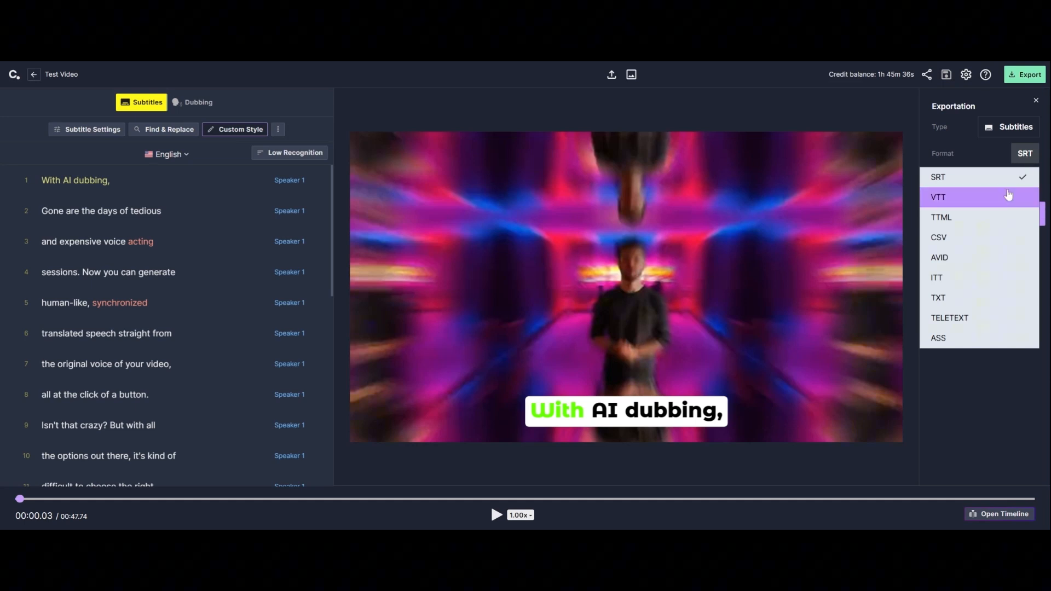
{"action": "mouse_move", "coordinate": [990, 157]}
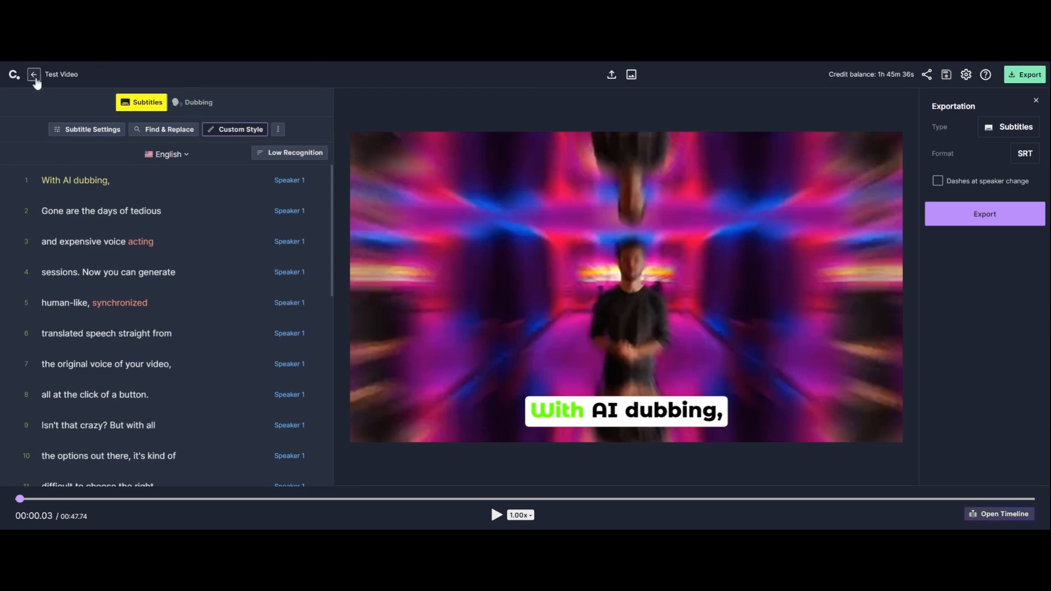
Step: Start another project from the dashboard using an imported script or SRT transcription
{"action": "left_click", "coordinate": [35, 74]}
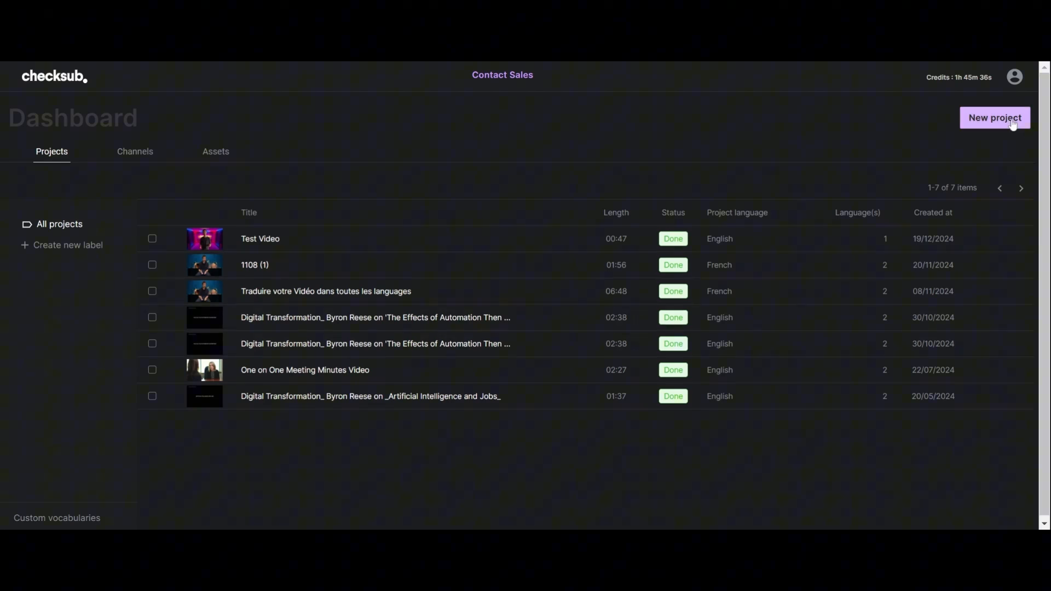
{"action": "left_click", "coordinate": [995, 117]}
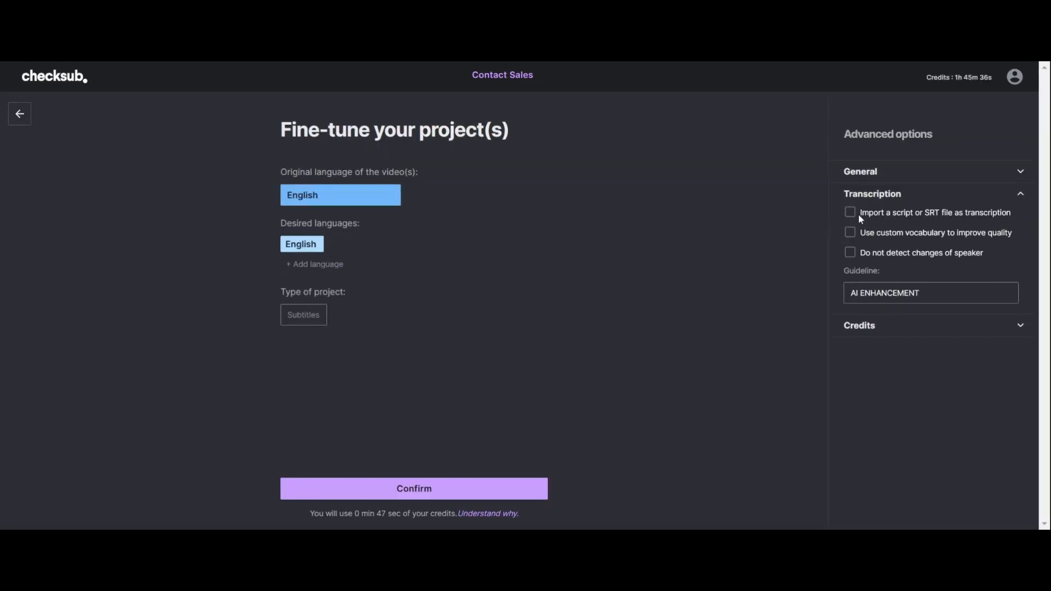
{"action": "left_click", "coordinate": [849, 211]}
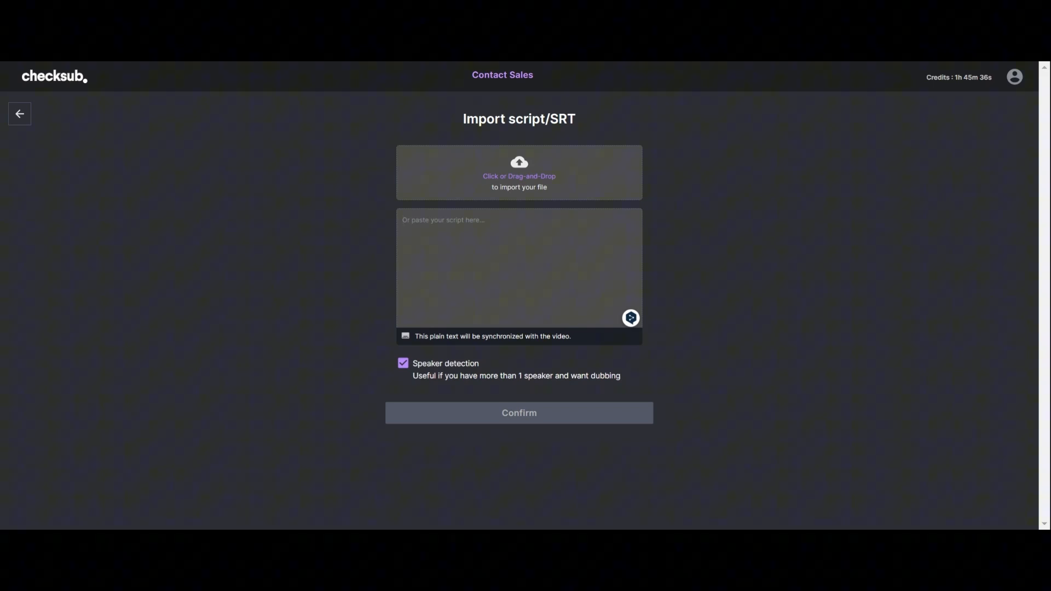
{"action": "mouse_move", "coordinate": [249, 65]}
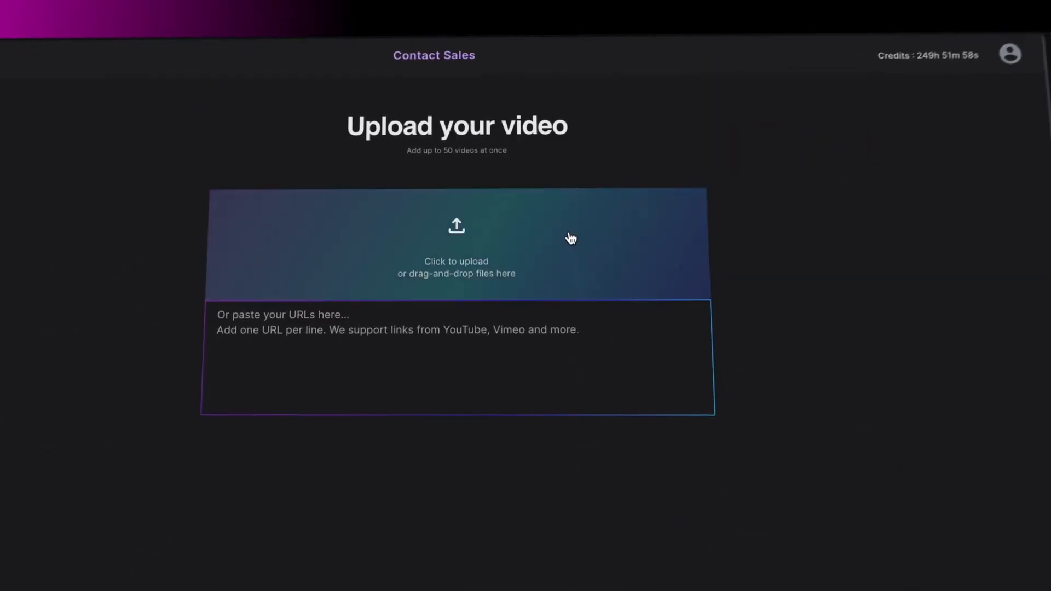
Step: Upload Astronaut's day.mov as the new project's video
{"action": "left_click", "coordinate": [456, 226]}
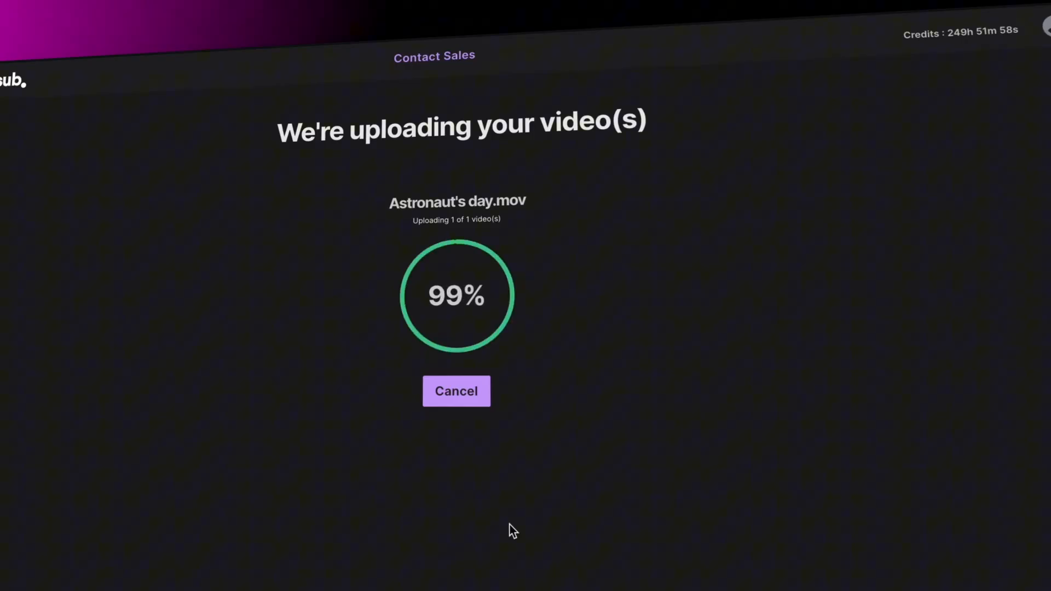